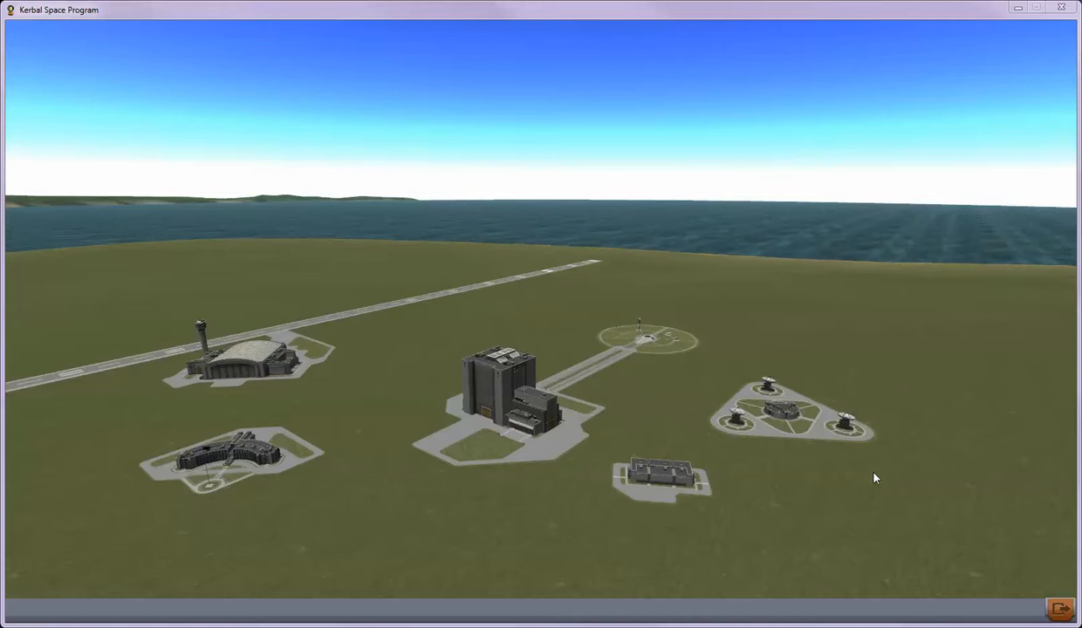
pyautogui.moveTo(663, 431)
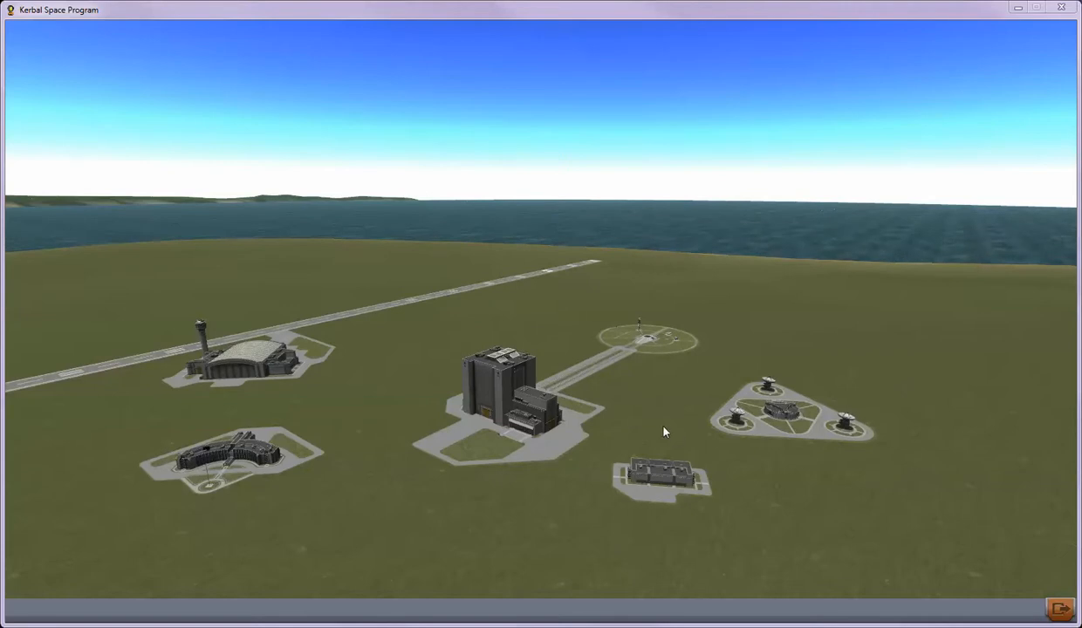
pyautogui.moveTo(660, 419)
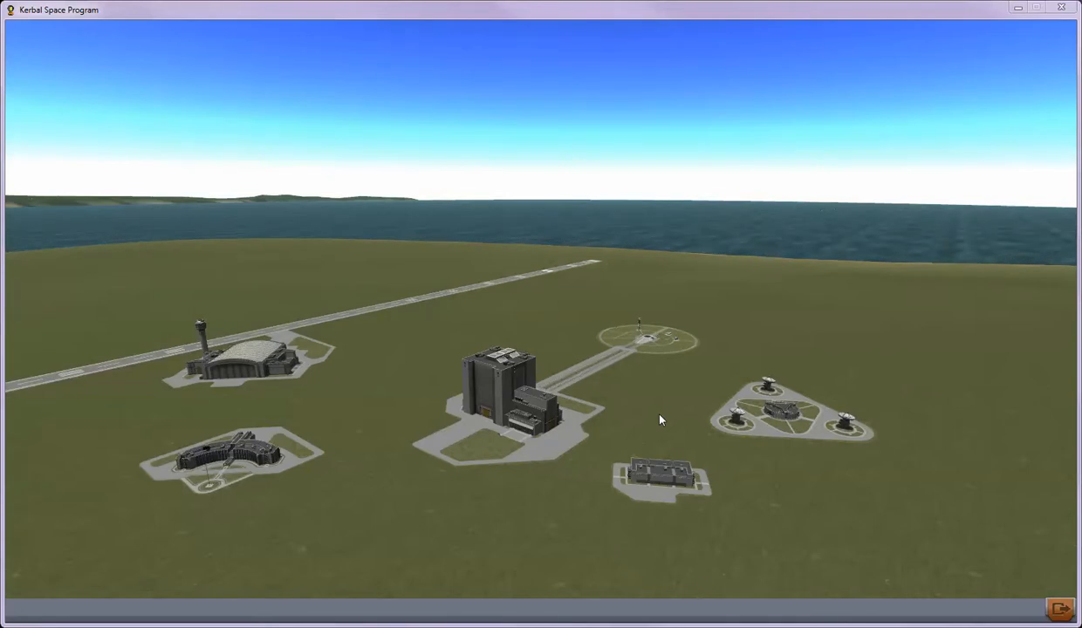
pyautogui.moveTo(795, 471)
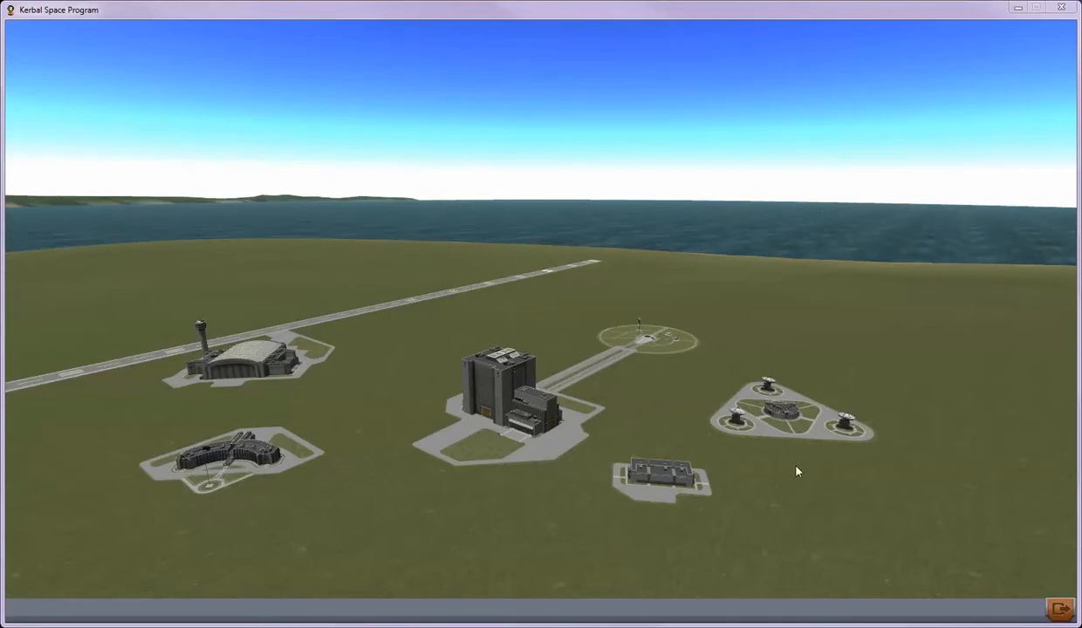
pyautogui.moveTo(622, 443)
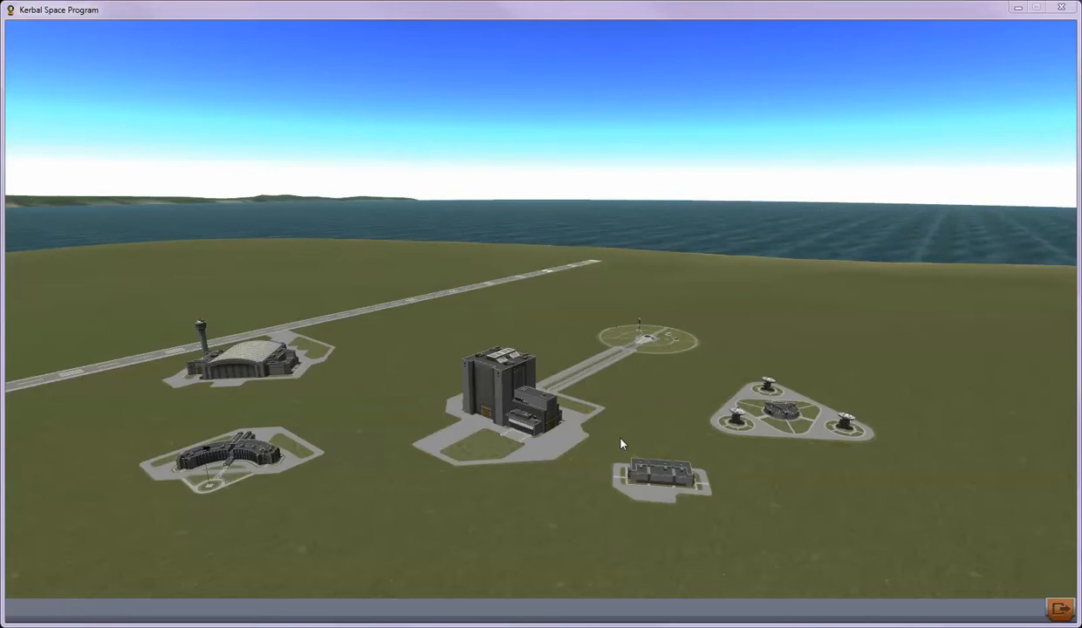
pyautogui.moveTo(636, 415)
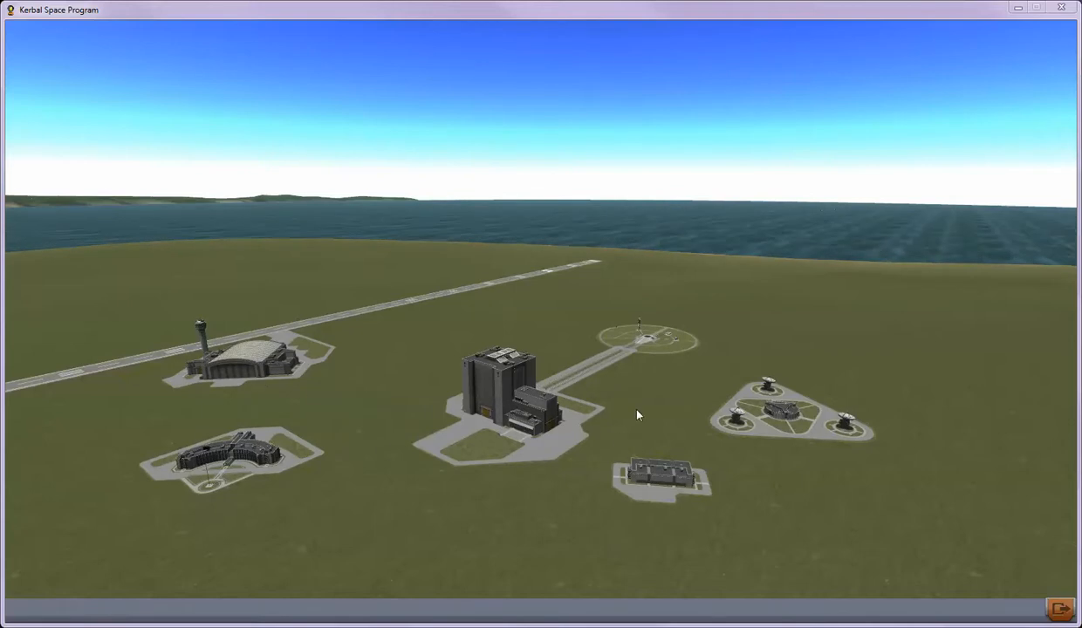
pyautogui.moveTo(497, 281)
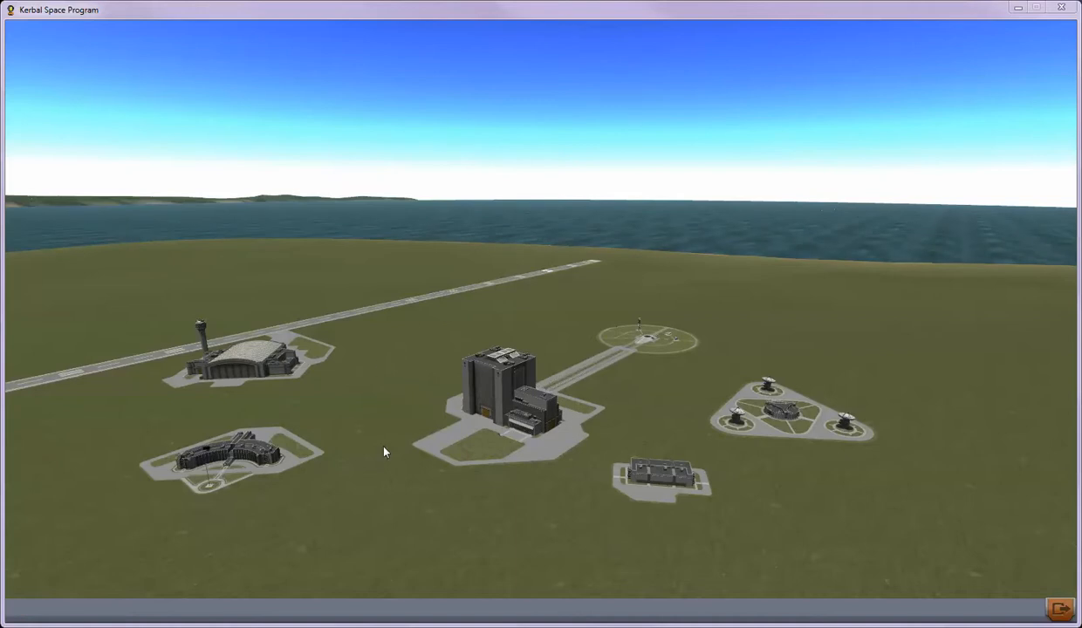
pyautogui.moveTo(368, 496)
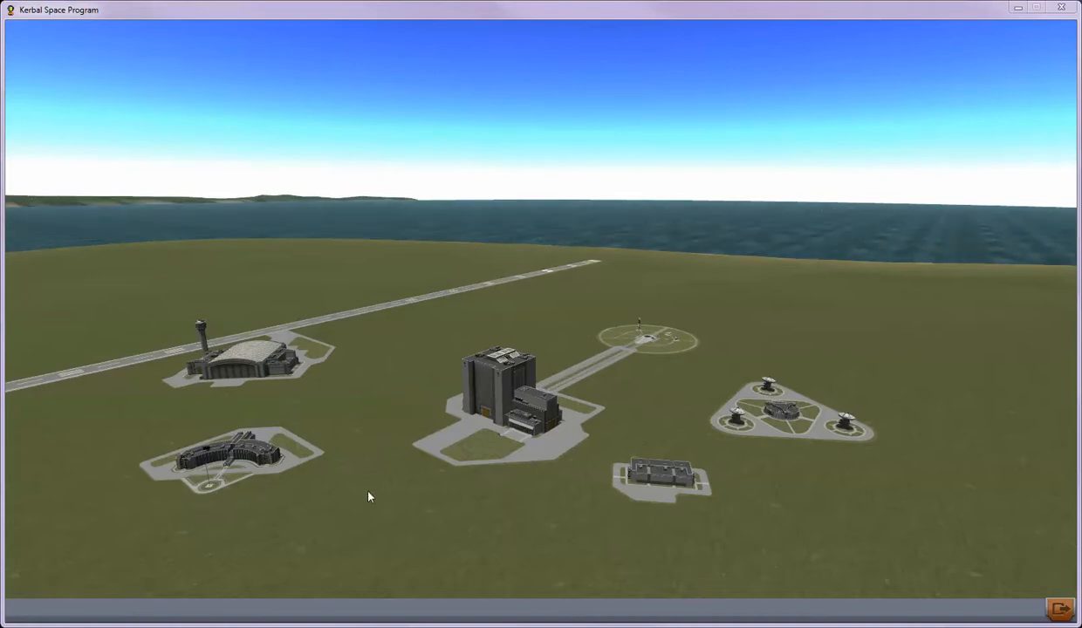
pyautogui.moveTo(225, 463)
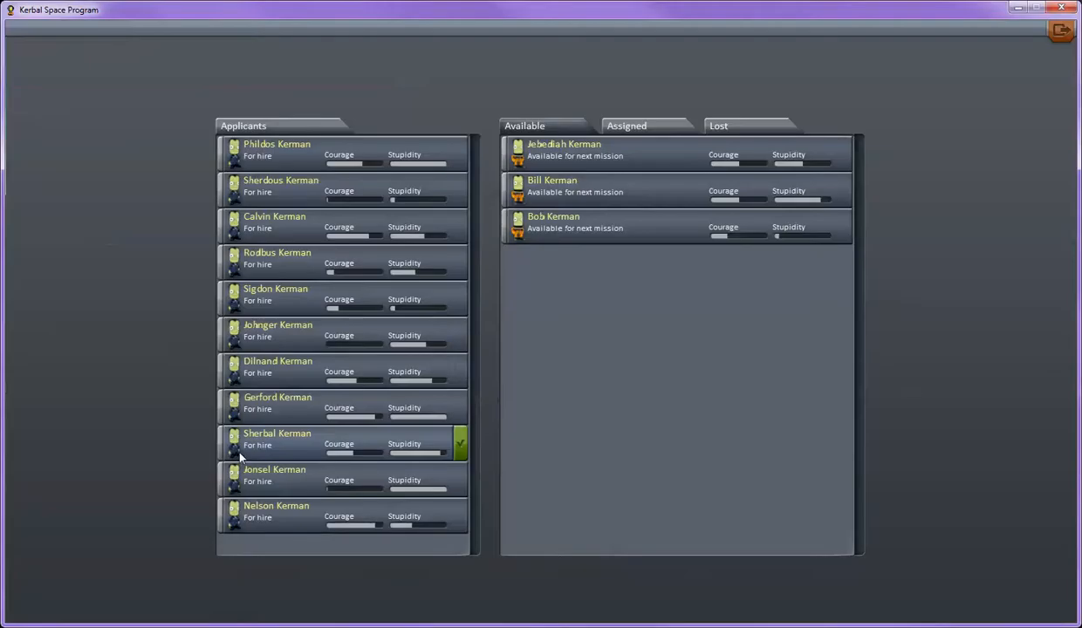
pyautogui.click(283, 222)
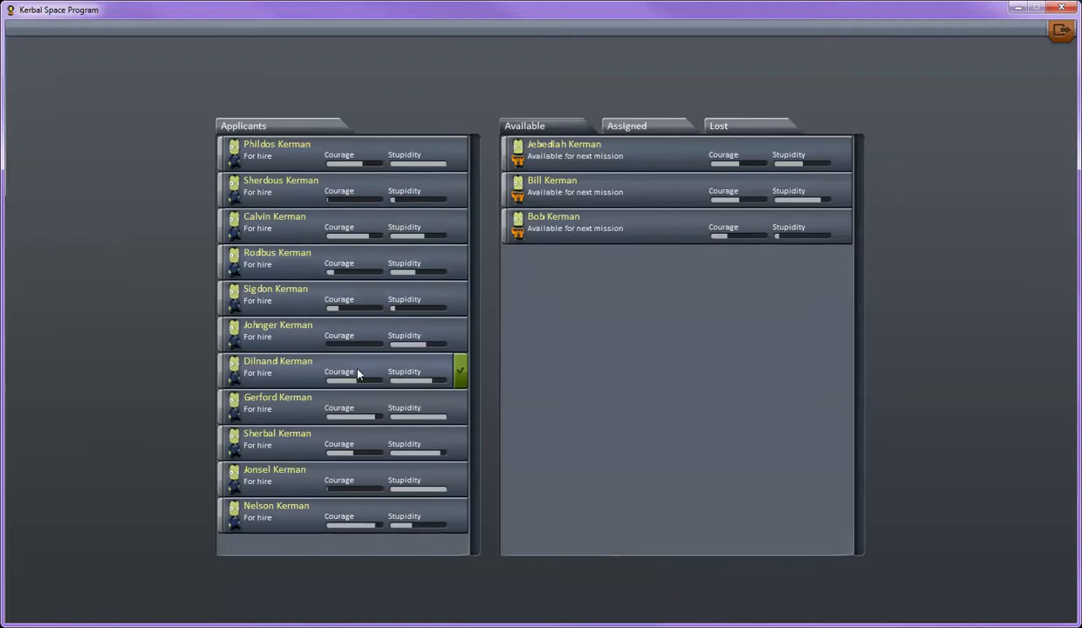
pyautogui.moveTo(341, 390)
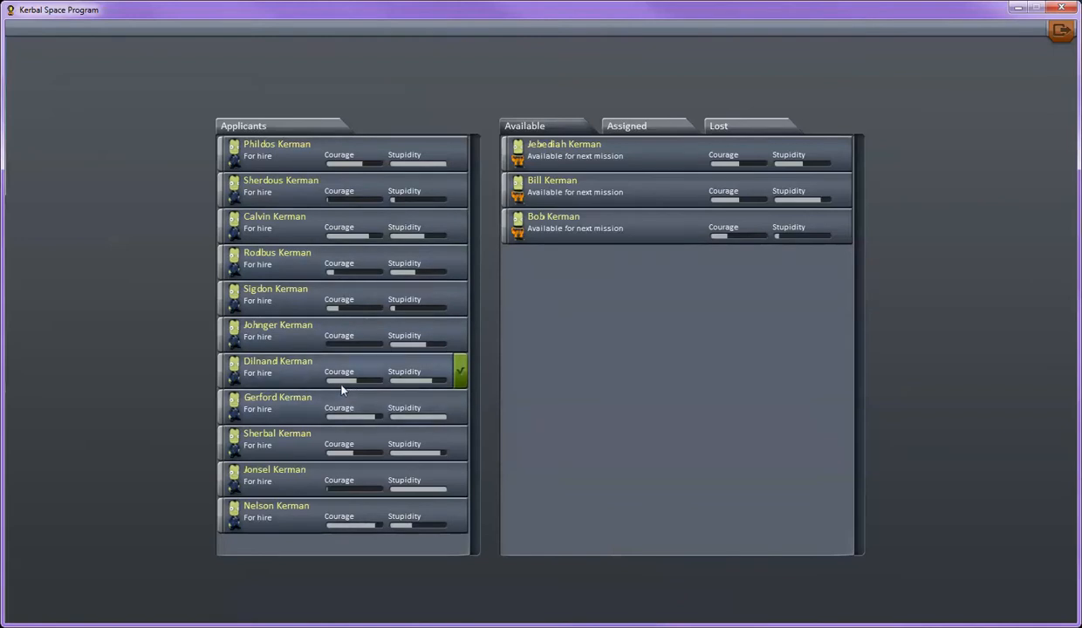
pyautogui.moveTo(424, 386)
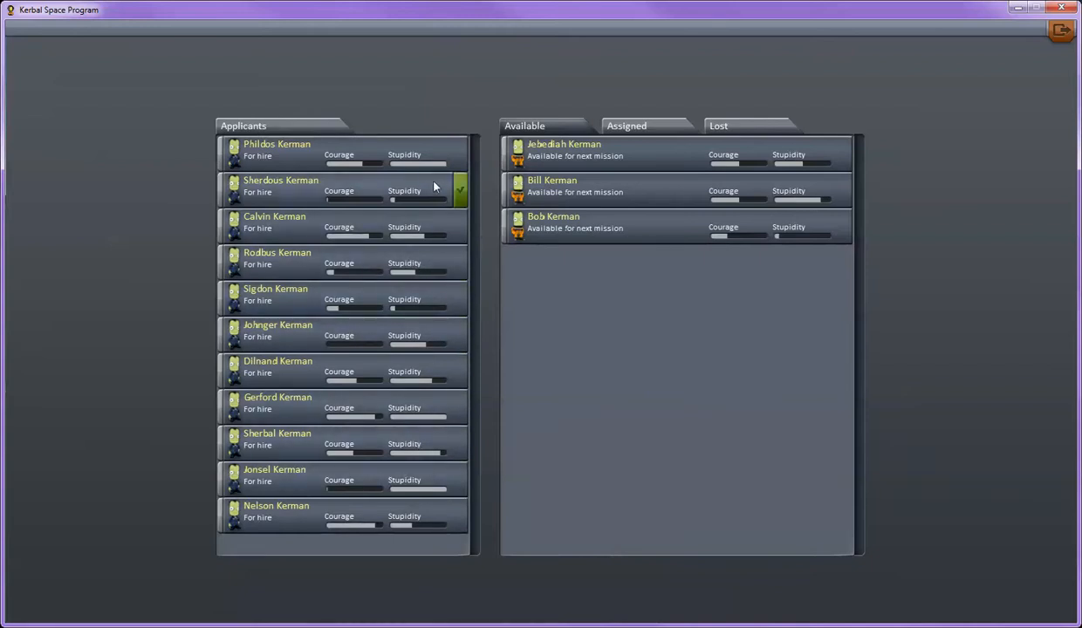
pyautogui.moveTo(452, 182)
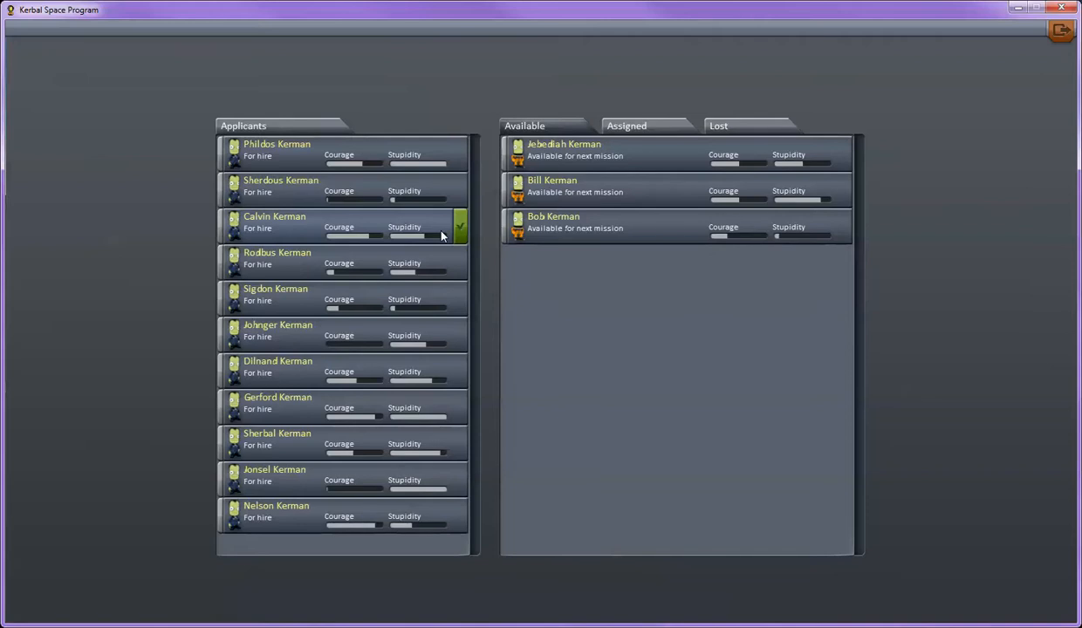
pyautogui.moveTo(358, 244)
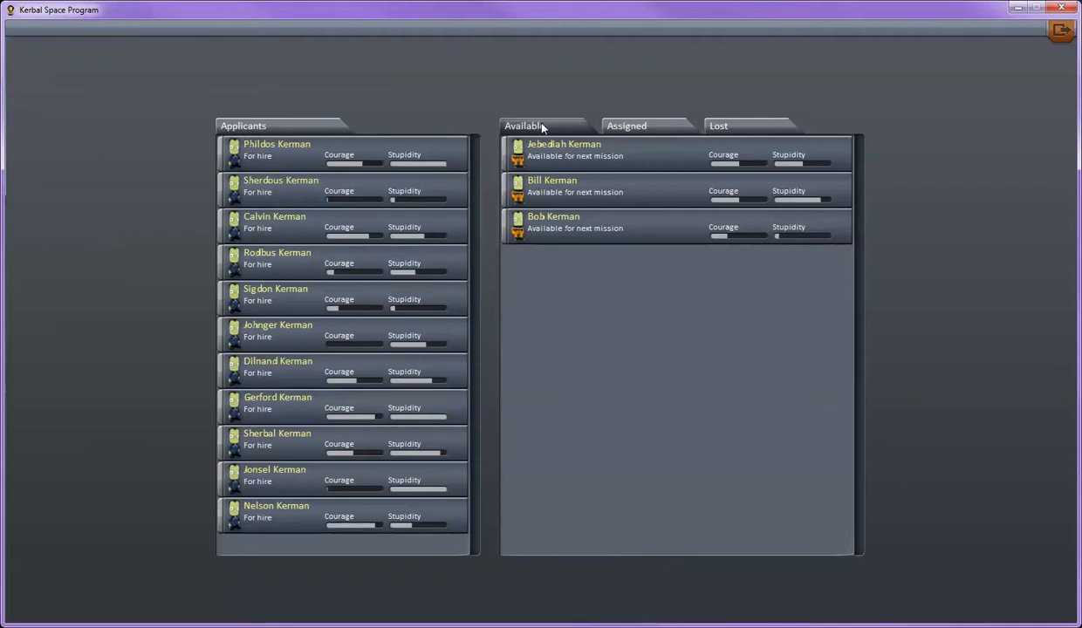
pyautogui.moveTo(790, 178)
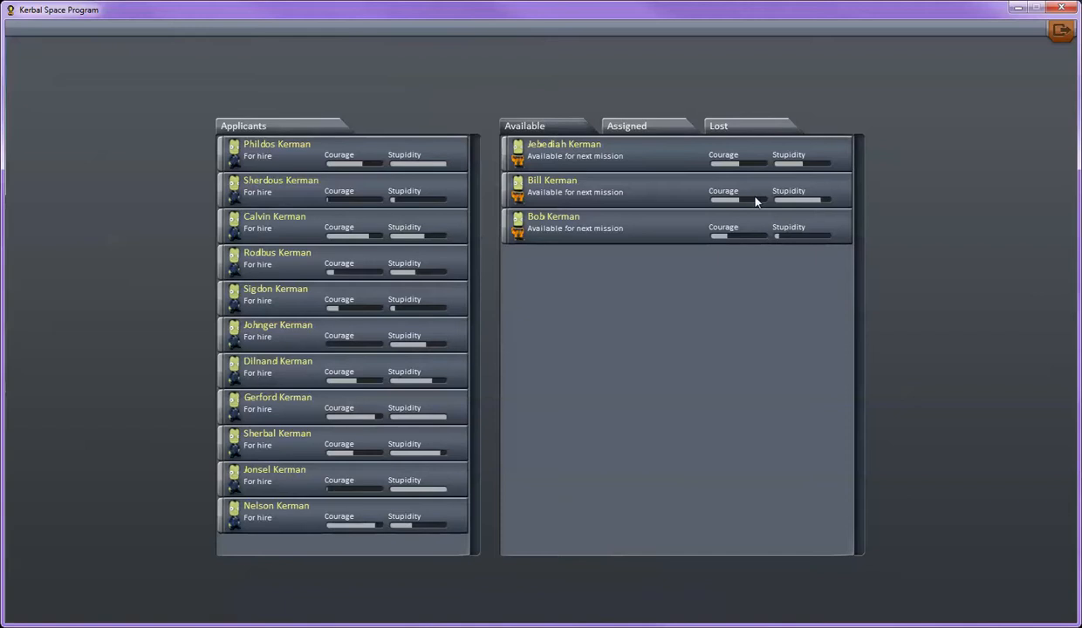
pyautogui.moveTo(439, 146)
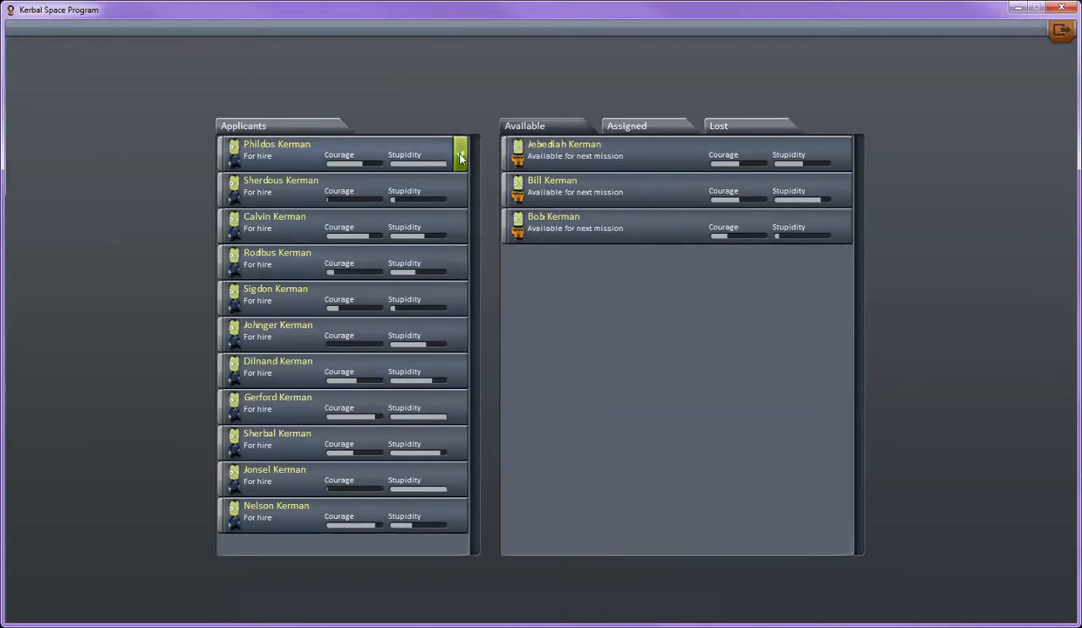
# Hire the top applicant, bringing the available crew to four kerbals
pyautogui.click(459, 153)
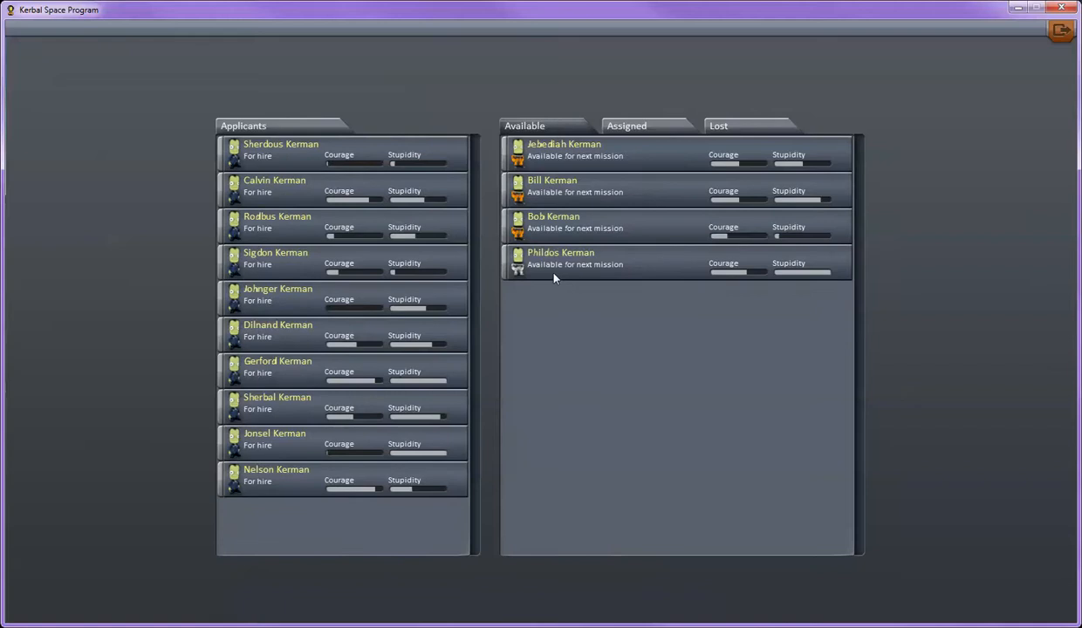
pyautogui.moveTo(674, 265)
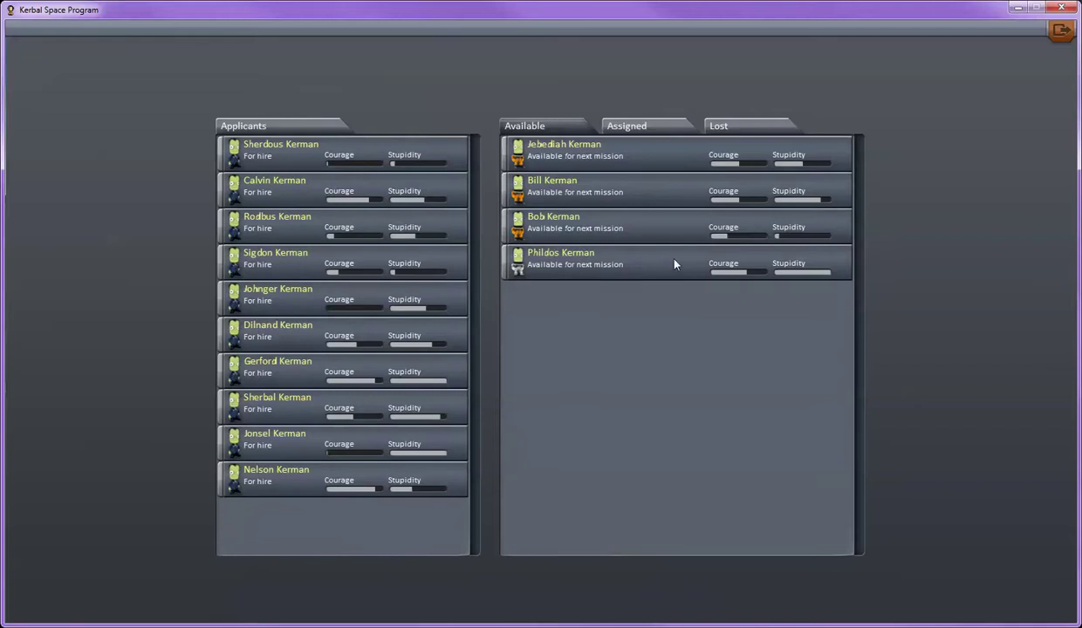
pyautogui.moveTo(556, 153)
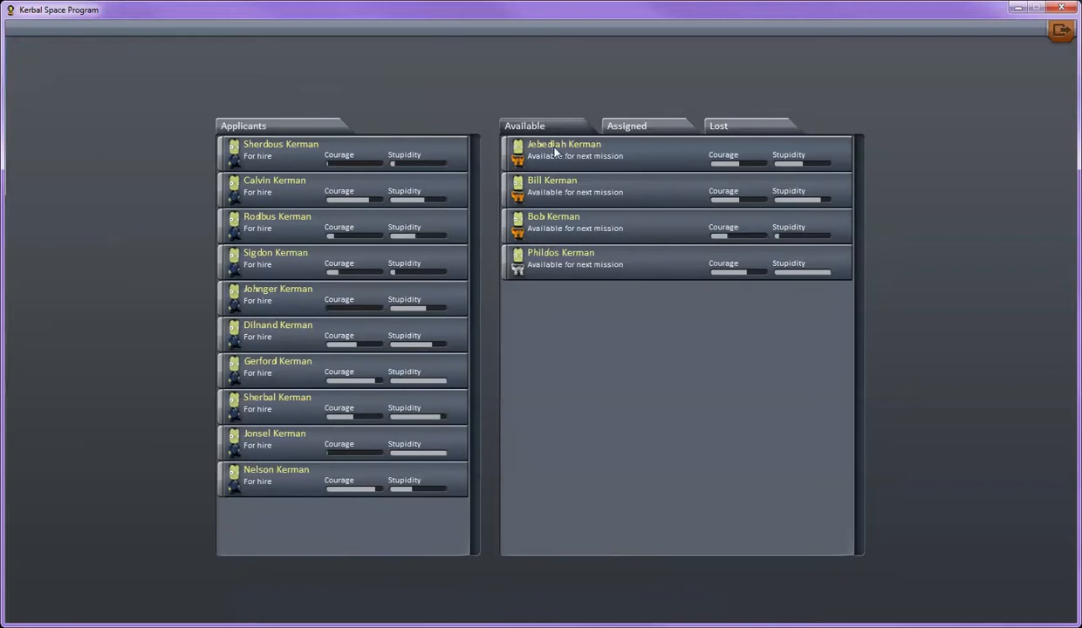
pyautogui.moveTo(582, 156)
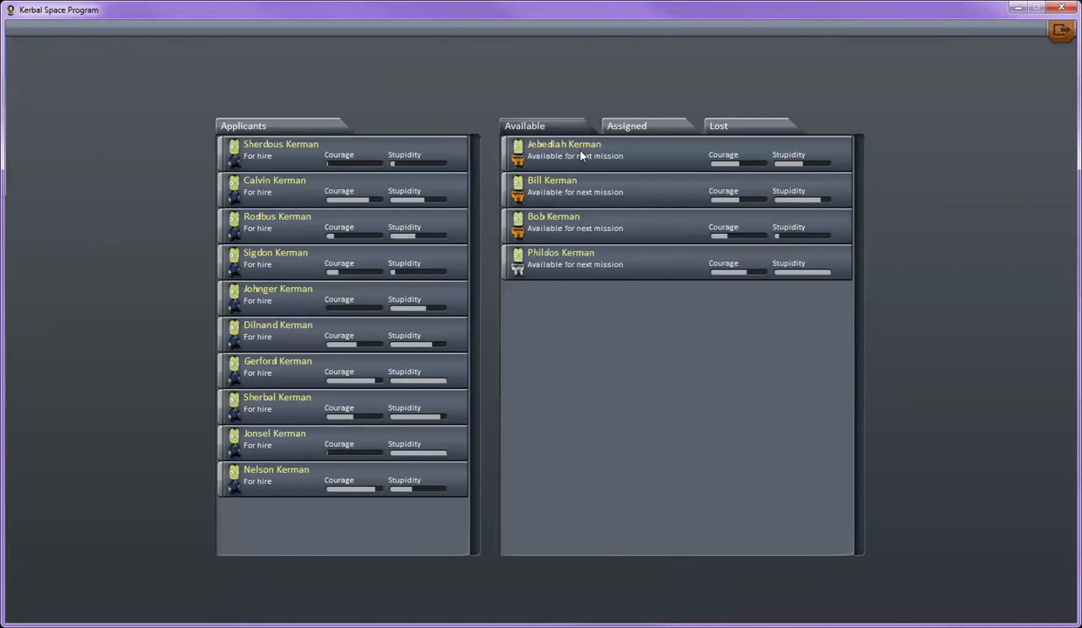
pyautogui.moveTo(709, 259)
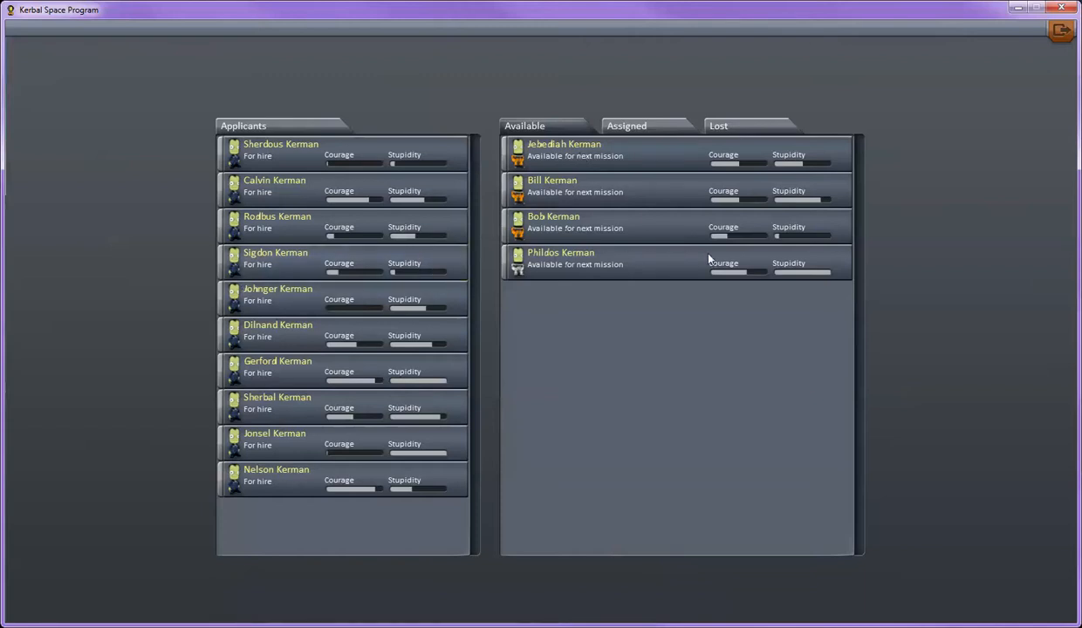
pyautogui.moveTo(802, 245)
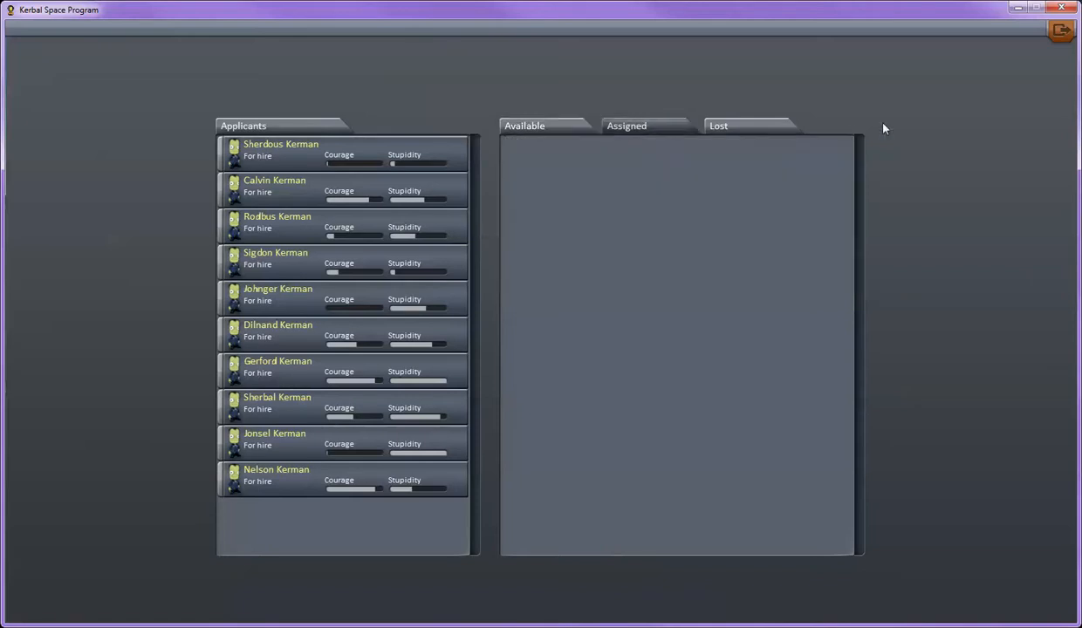
pyautogui.moveTo(619, 181)
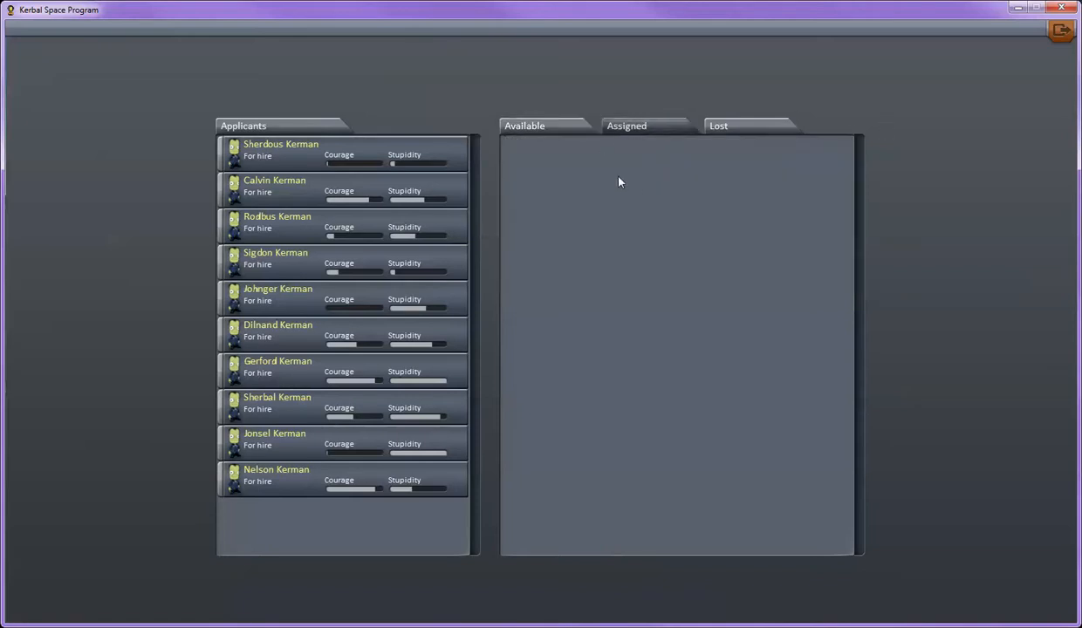
pyautogui.moveTo(584, 211)
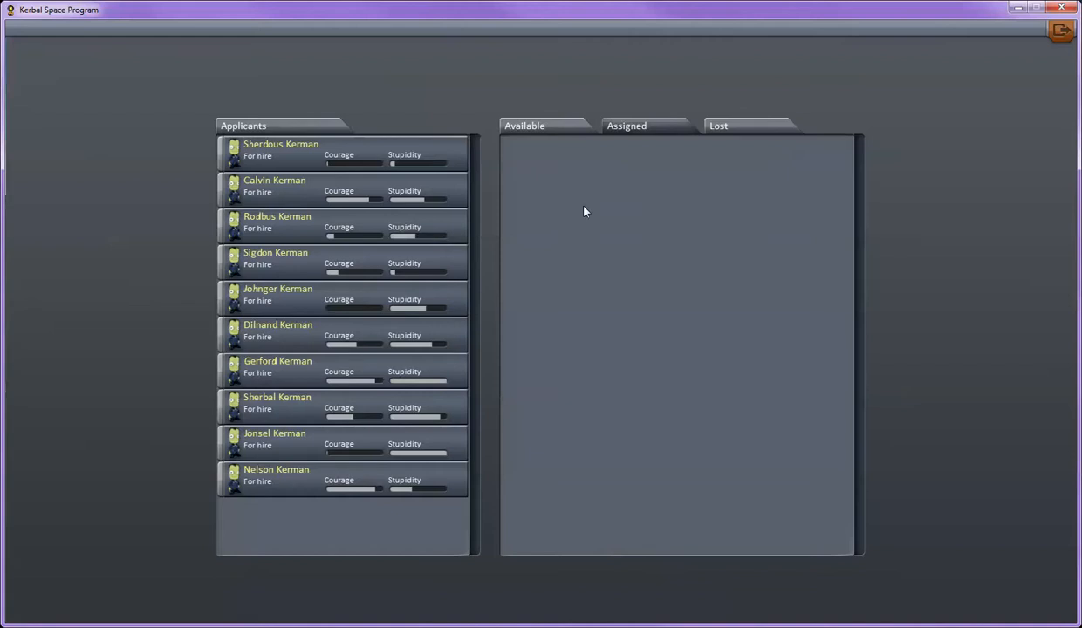
pyautogui.moveTo(613, 229)
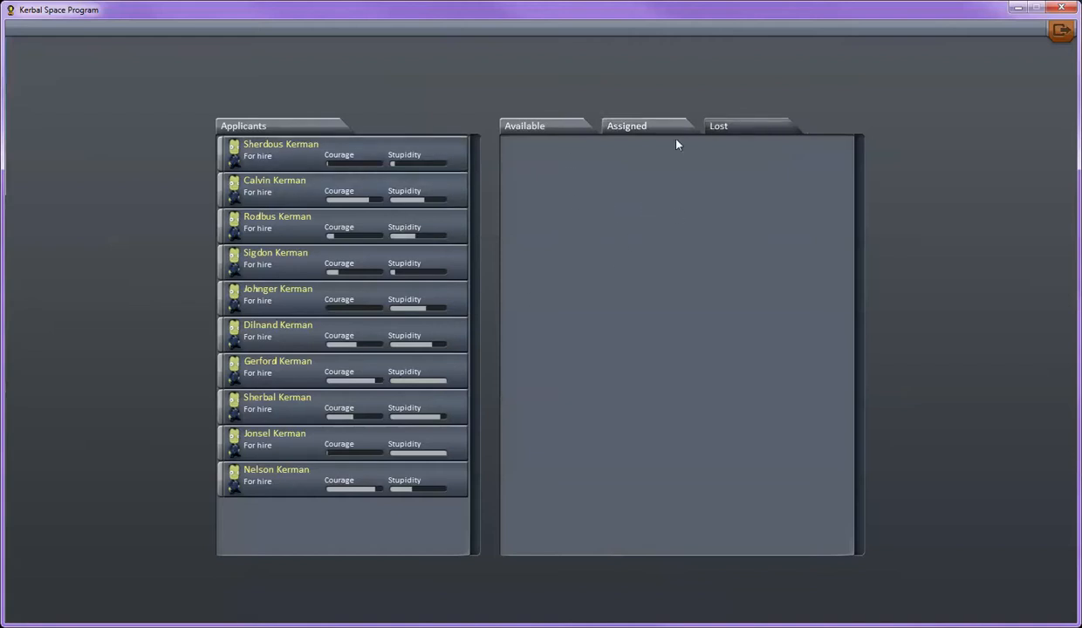
pyautogui.moveTo(628, 185)
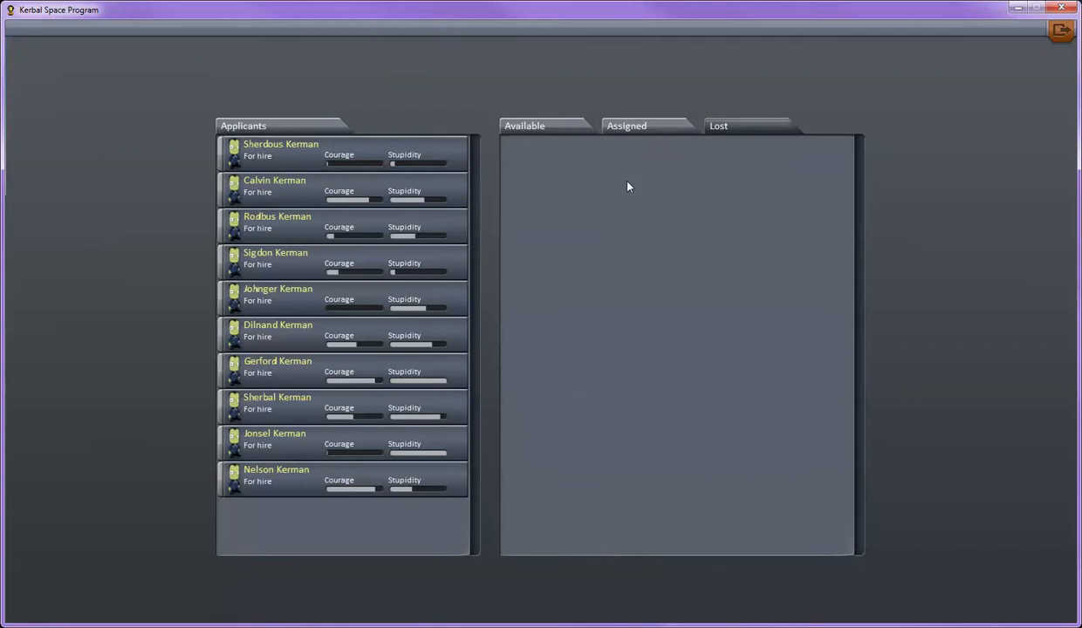
pyautogui.moveTo(548, 235)
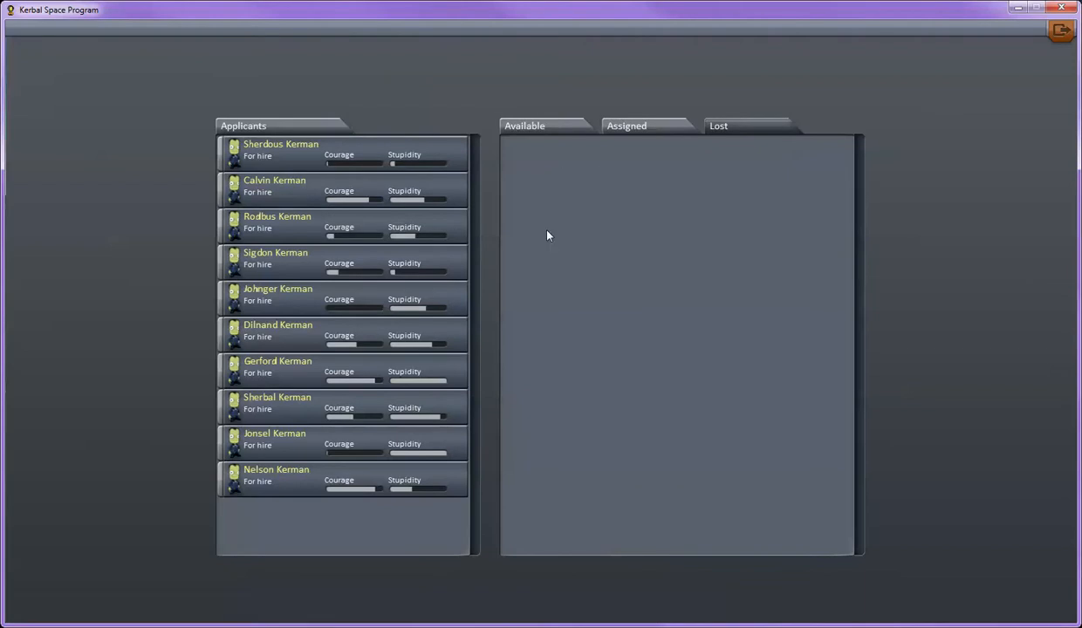
pyautogui.click(524, 125)
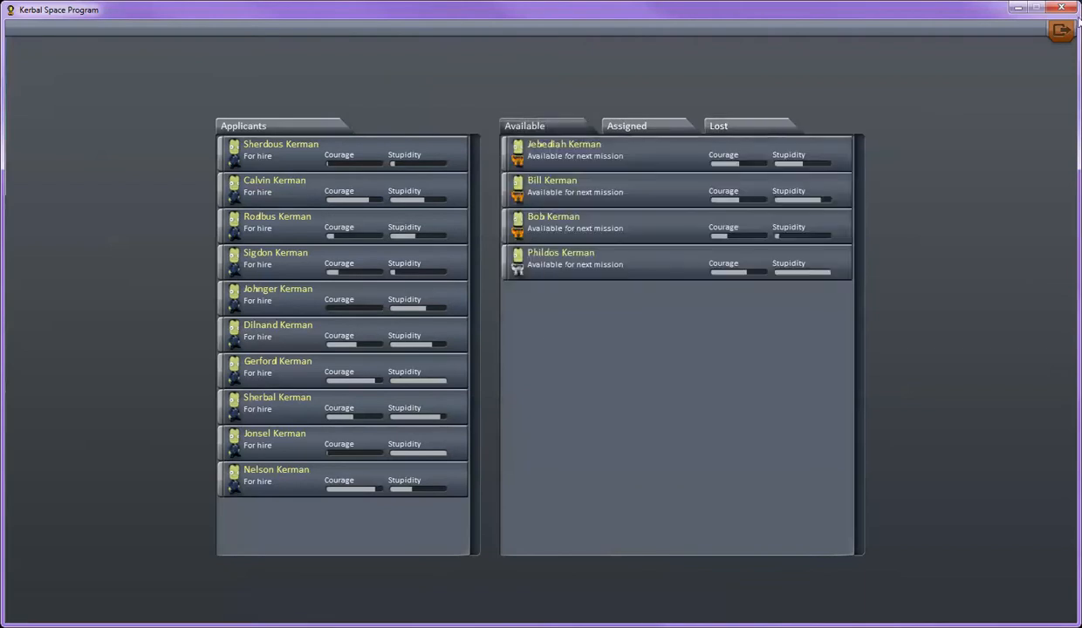
# Leave the current screen and enter the Spaceplane Hangar with an empty, untitled craft
pyautogui.click(1061, 31)
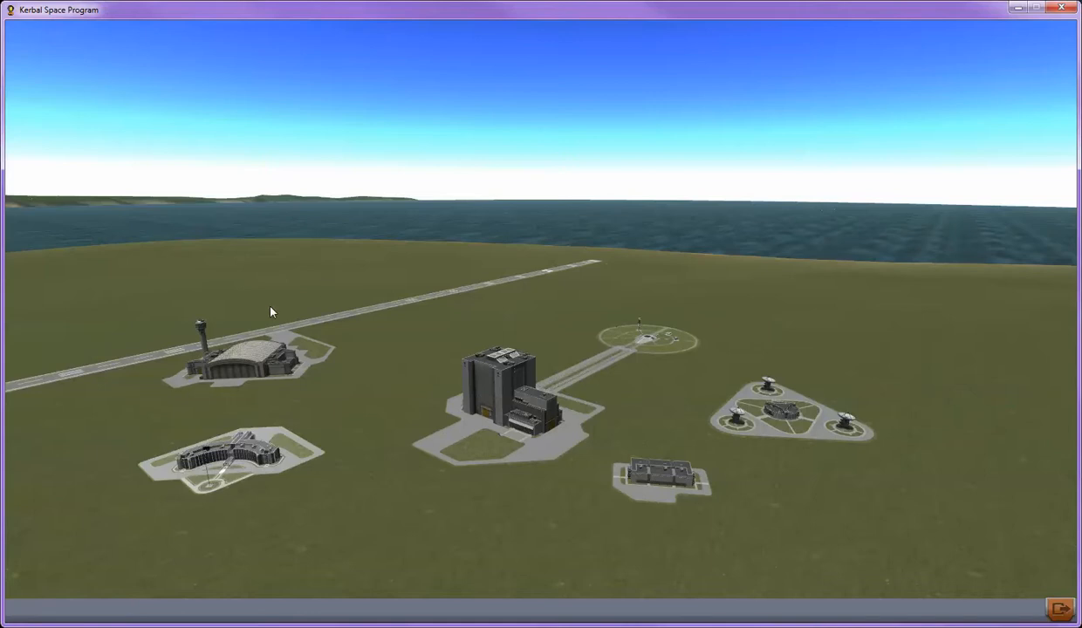
pyautogui.moveTo(248, 362)
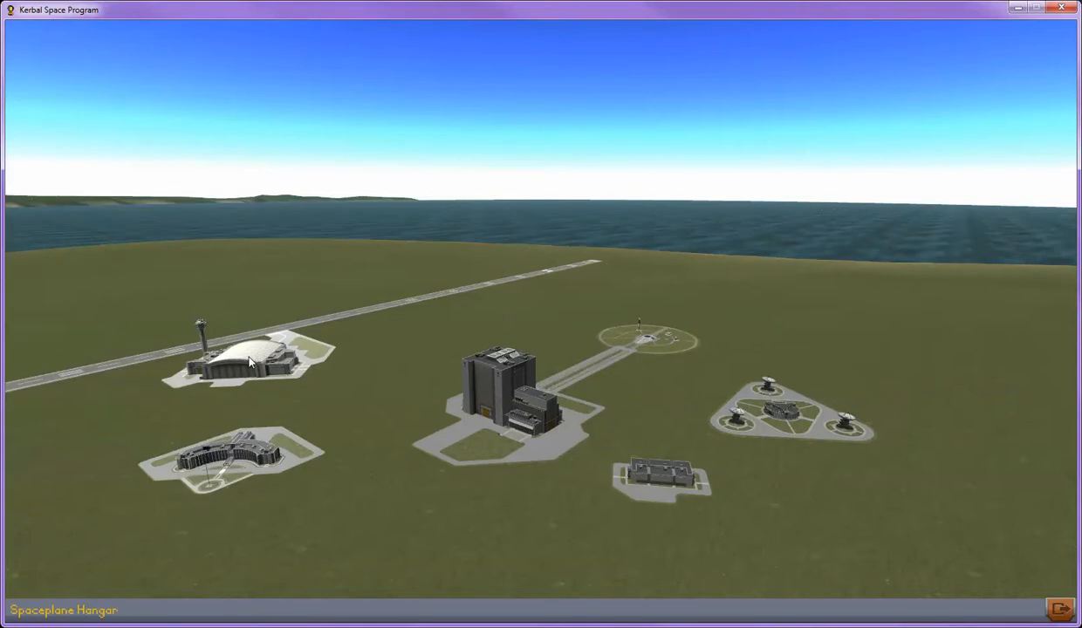
pyautogui.click(244, 362)
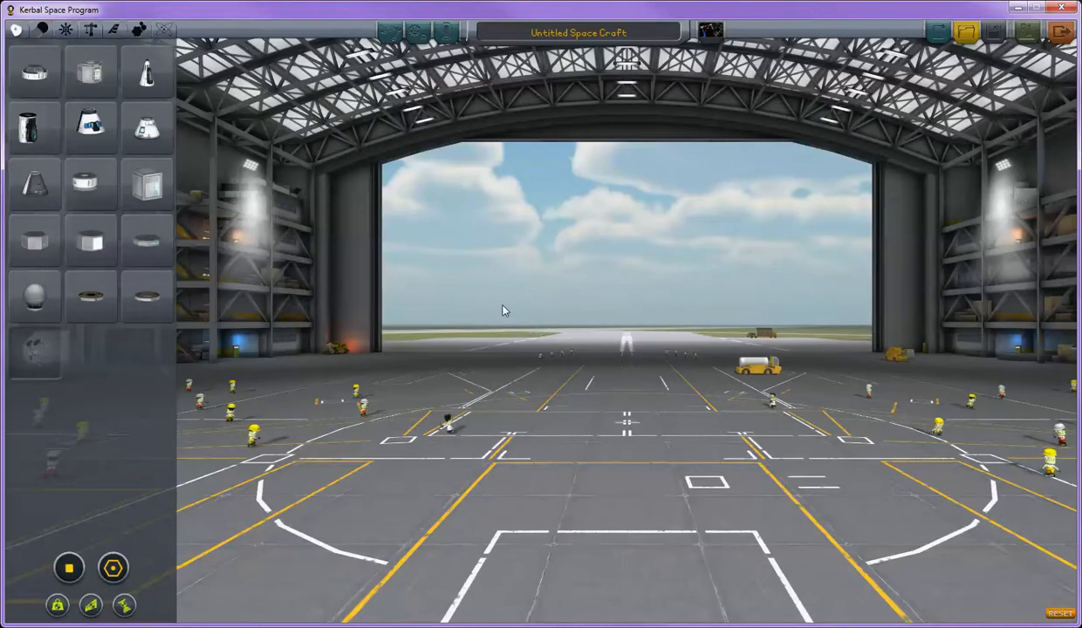
pyautogui.moveTo(291, 193)
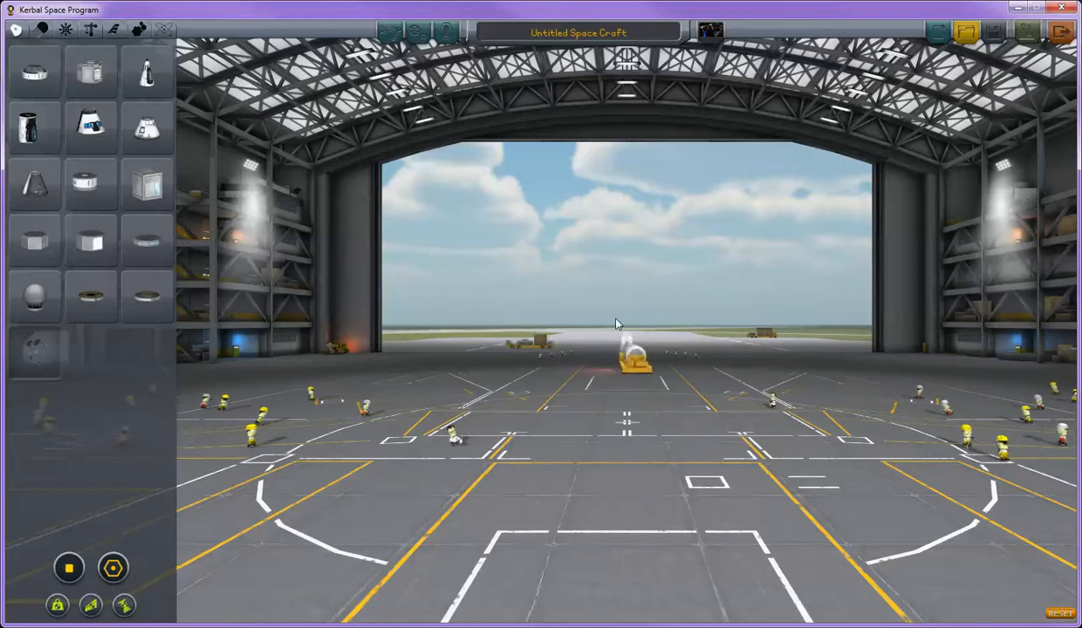
pyautogui.moveTo(147, 68)
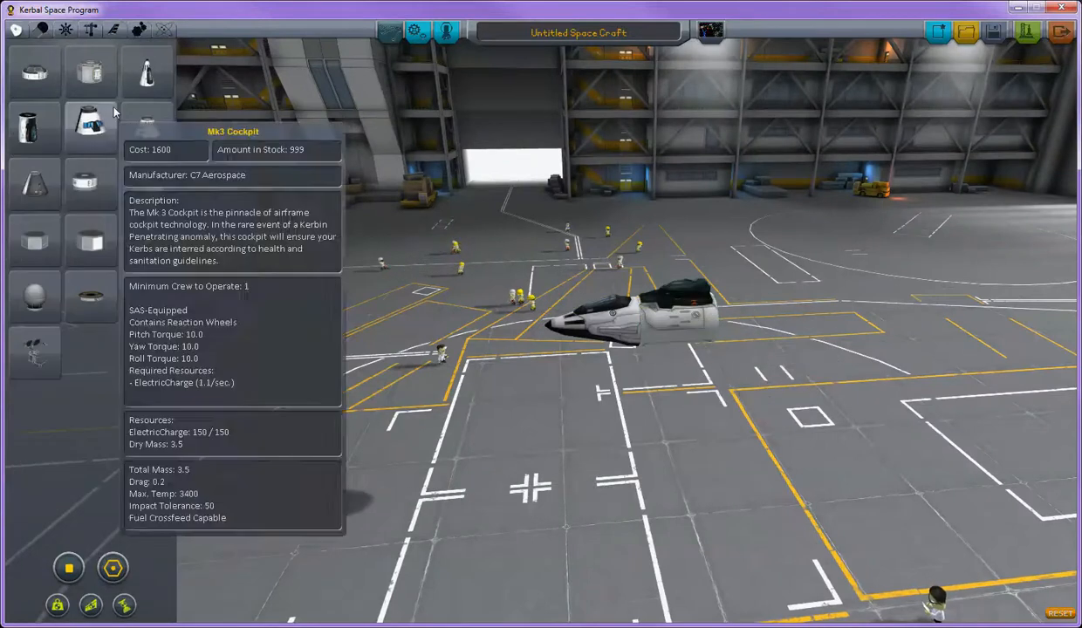
# Browse the propulsion, aerodynamic, science and utility parts, including the next parts page
pyautogui.click(15, 29)
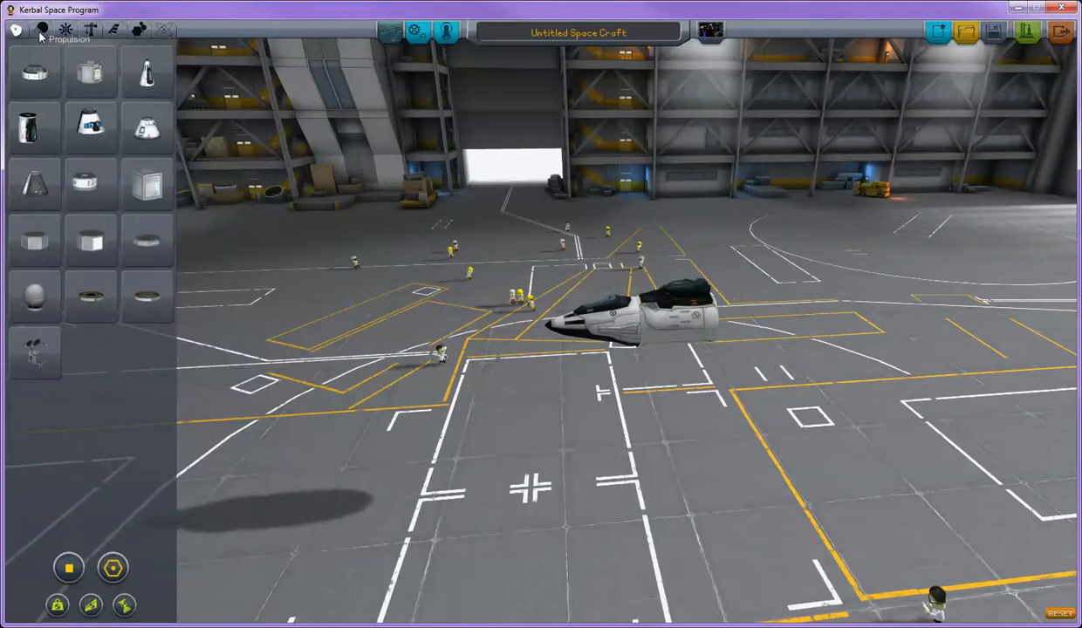
pyautogui.click(65, 29)
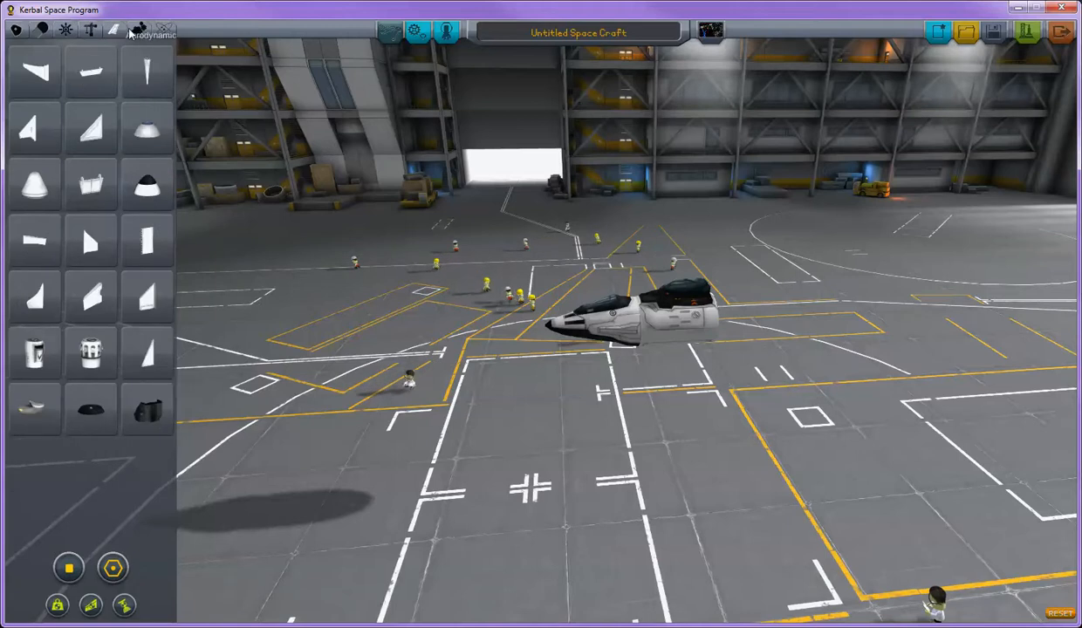
pyautogui.click(138, 30)
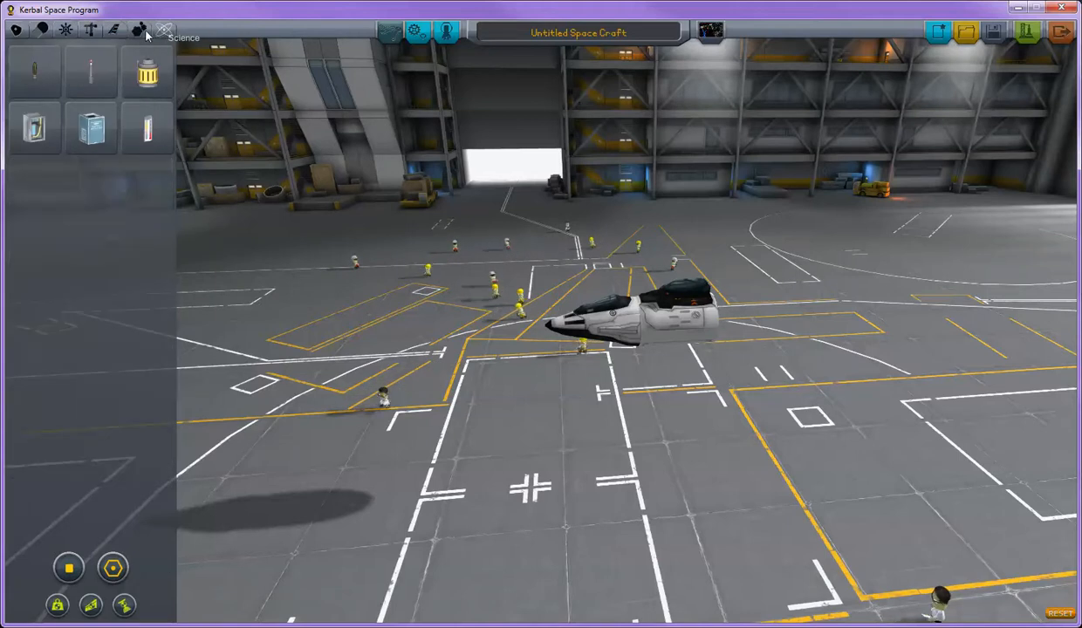
pyautogui.click(139, 29)
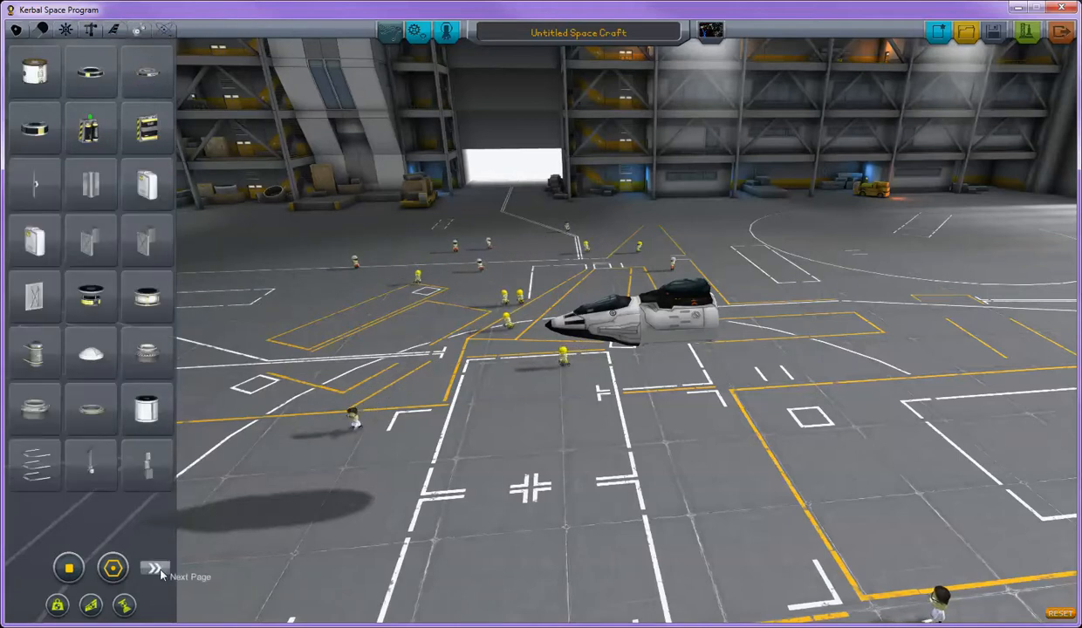
pyautogui.click(155, 568)
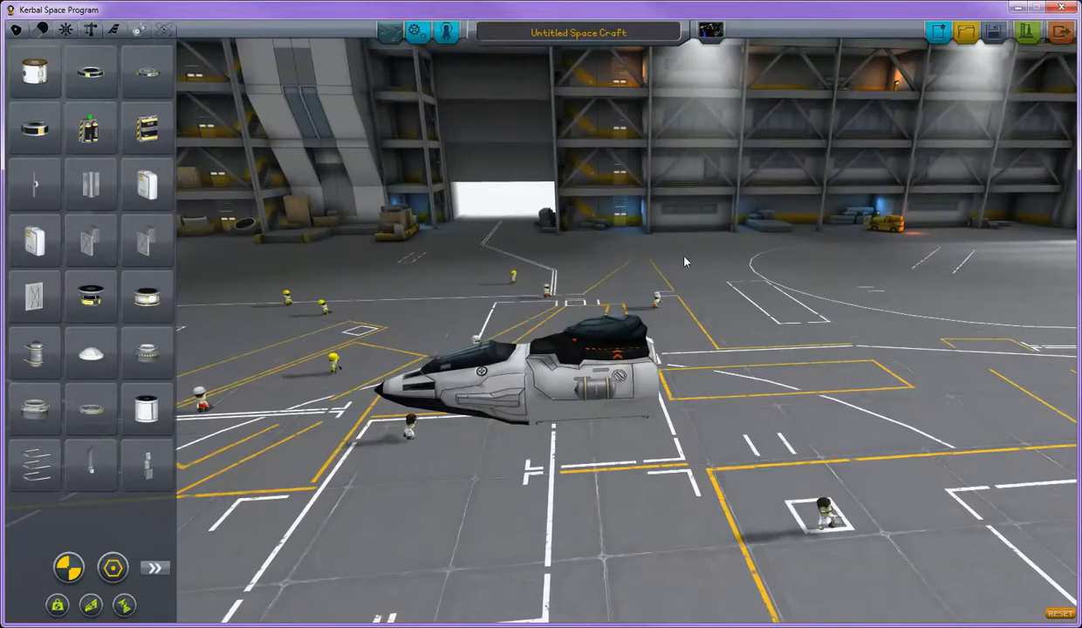
pyautogui.moveTo(684, 261); pyautogui.dragTo(815, 303)
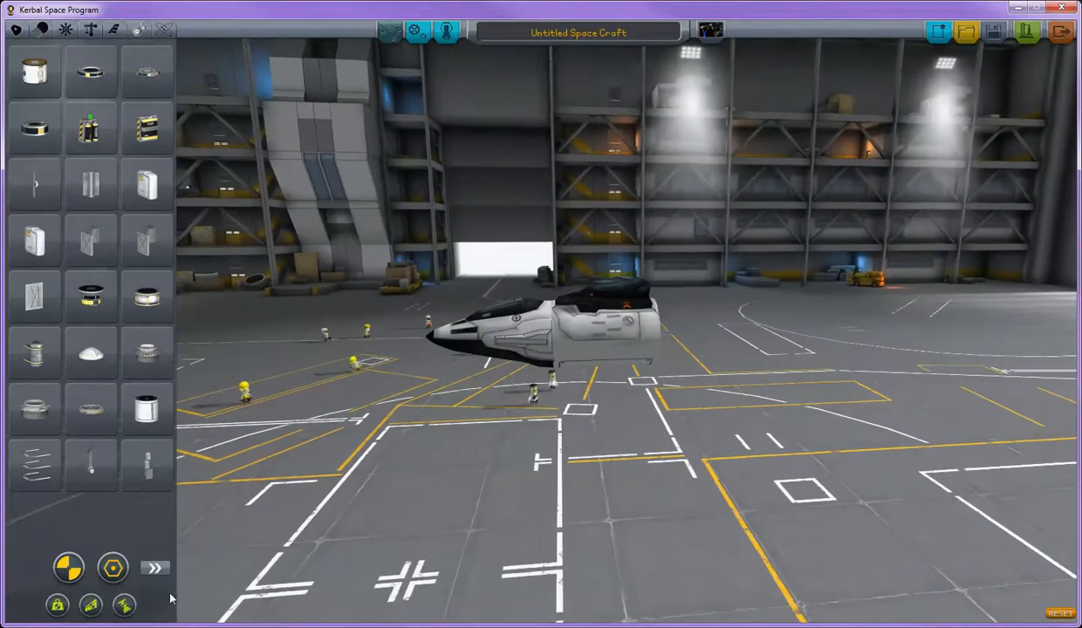
pyautogui.moveTo(91, 604)
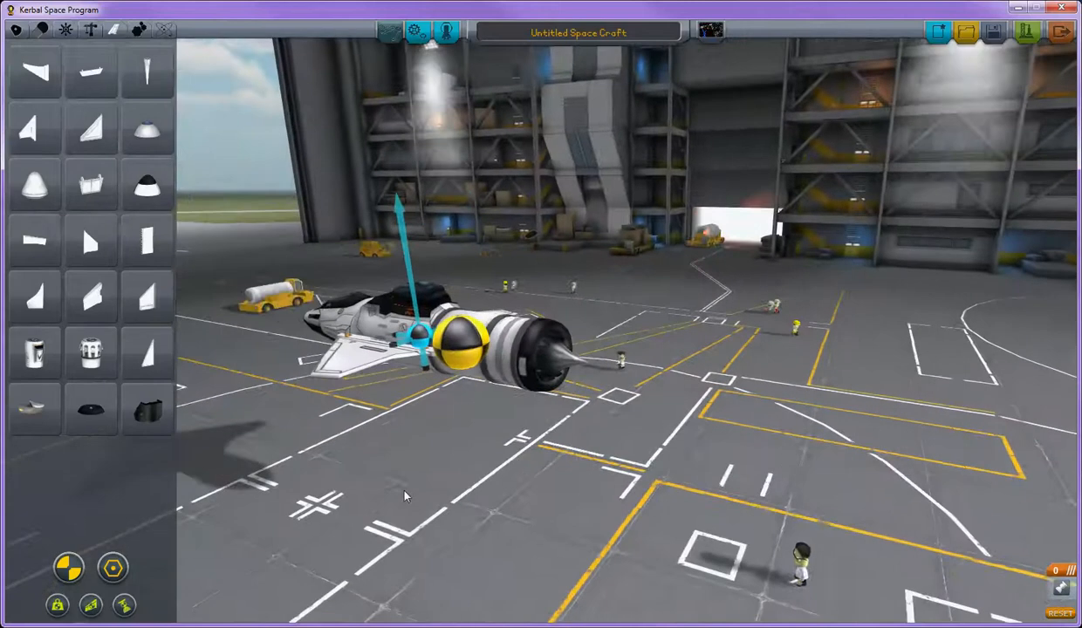
pyautogui.moveTo(124, 605)
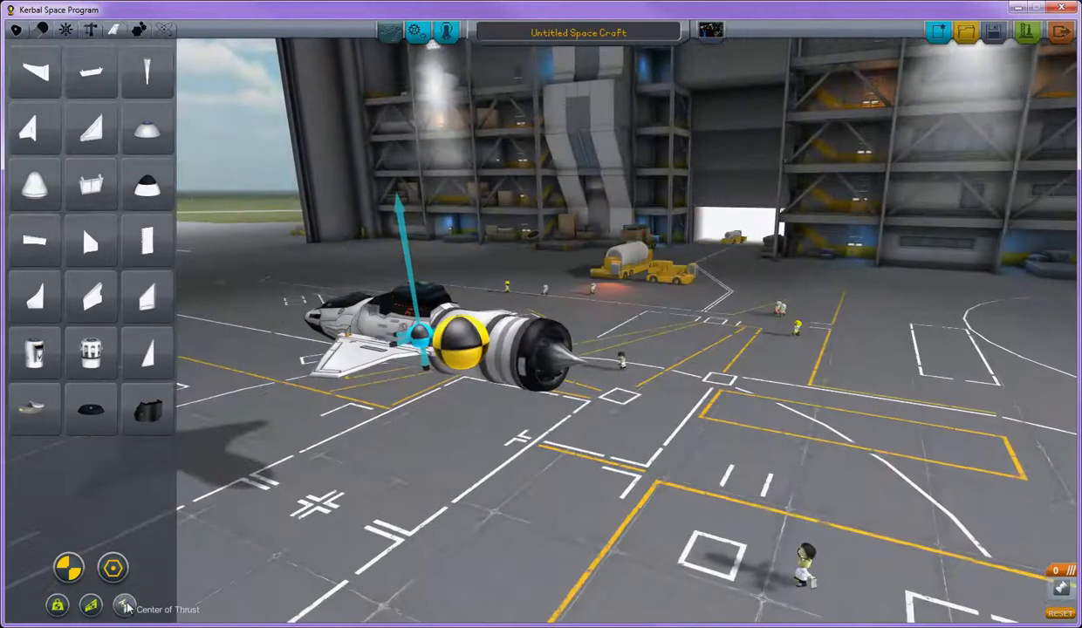
# Turn on the Center of Thrust overlay for the winged, engine-equipped spaceplane
pyautogui.click(123, 604)
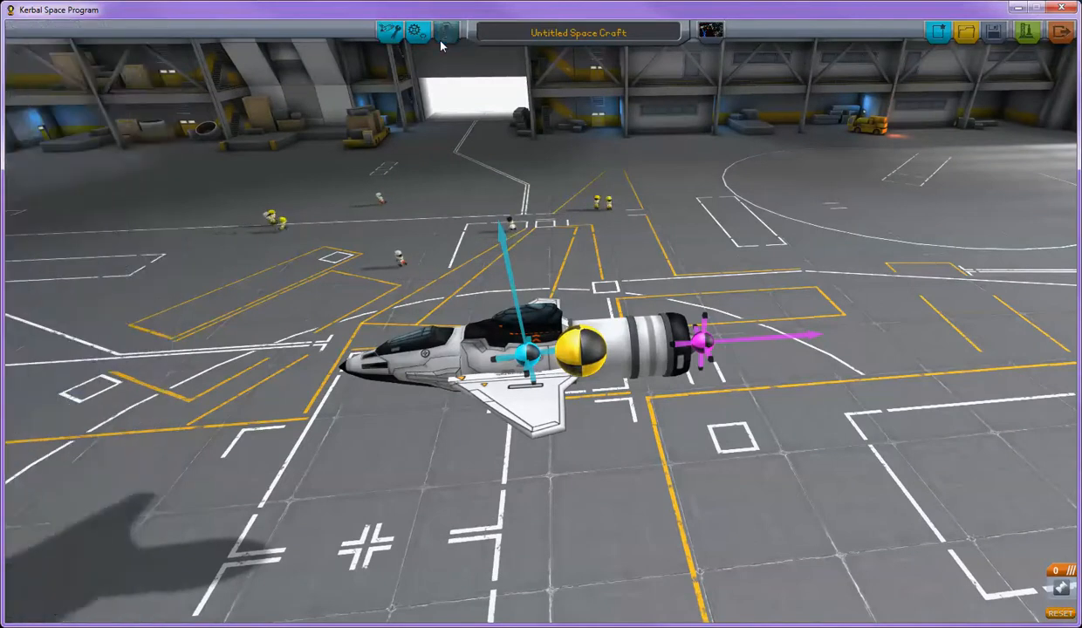
# Seat Bill Kerman in the empty Mk2 cockpit seat from the Crew tab
pyautogui.click(447, 31)
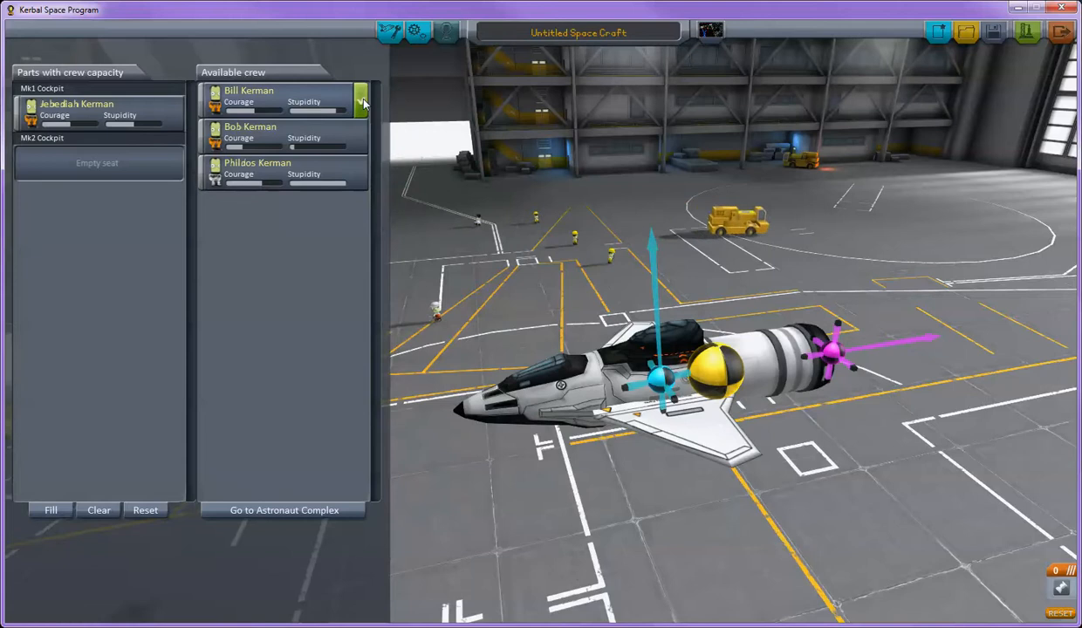
pyautogui.click(361, 98)
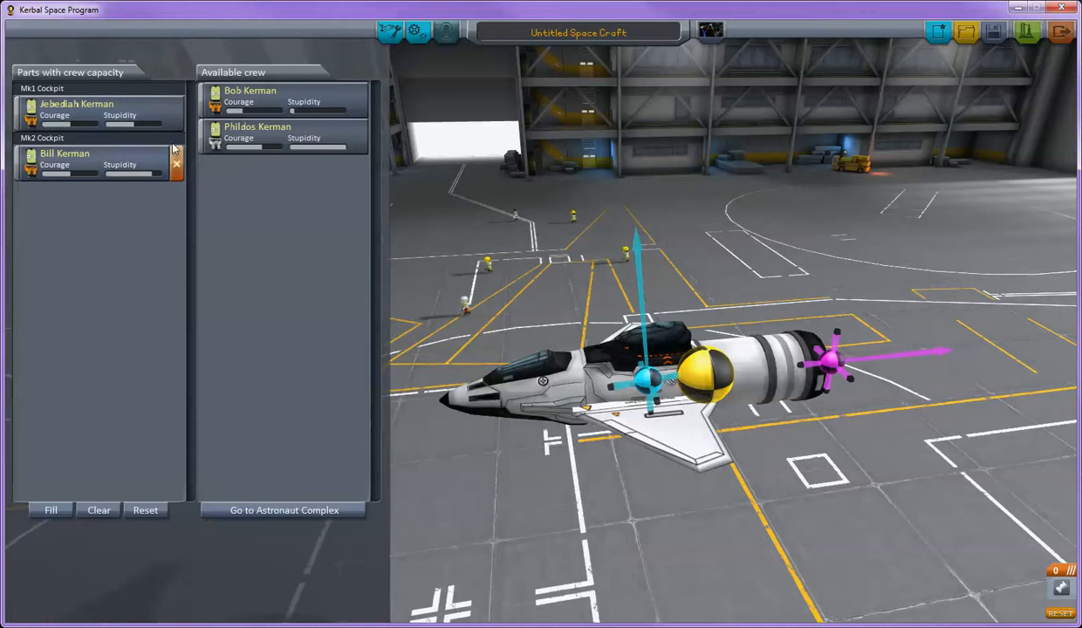
pyautogui.moveTo(176, 155)
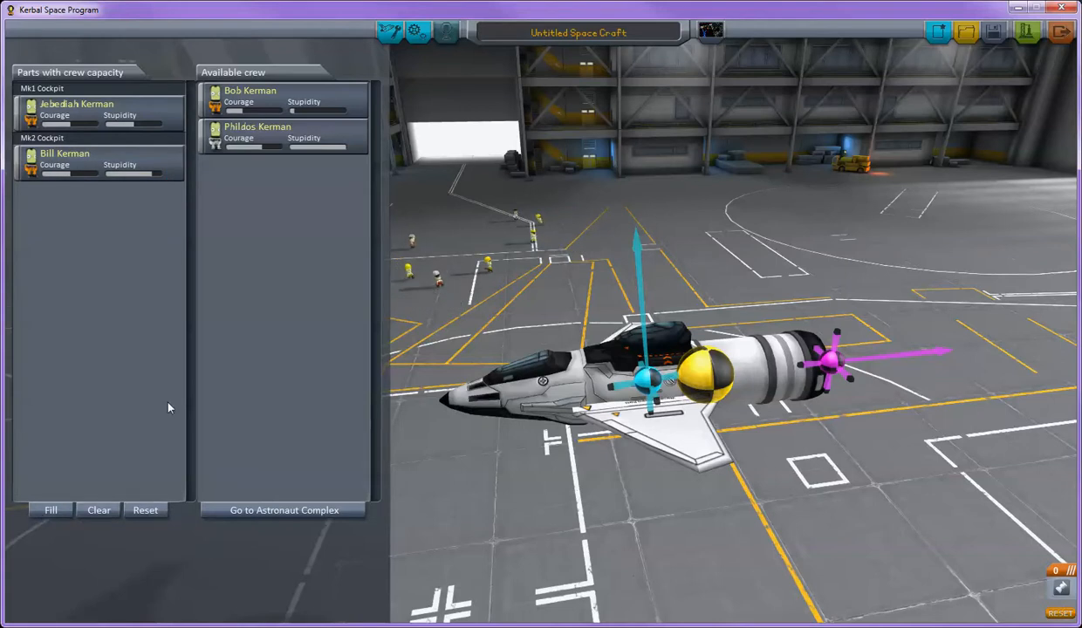
pyautogui.moveTo(283, 510)
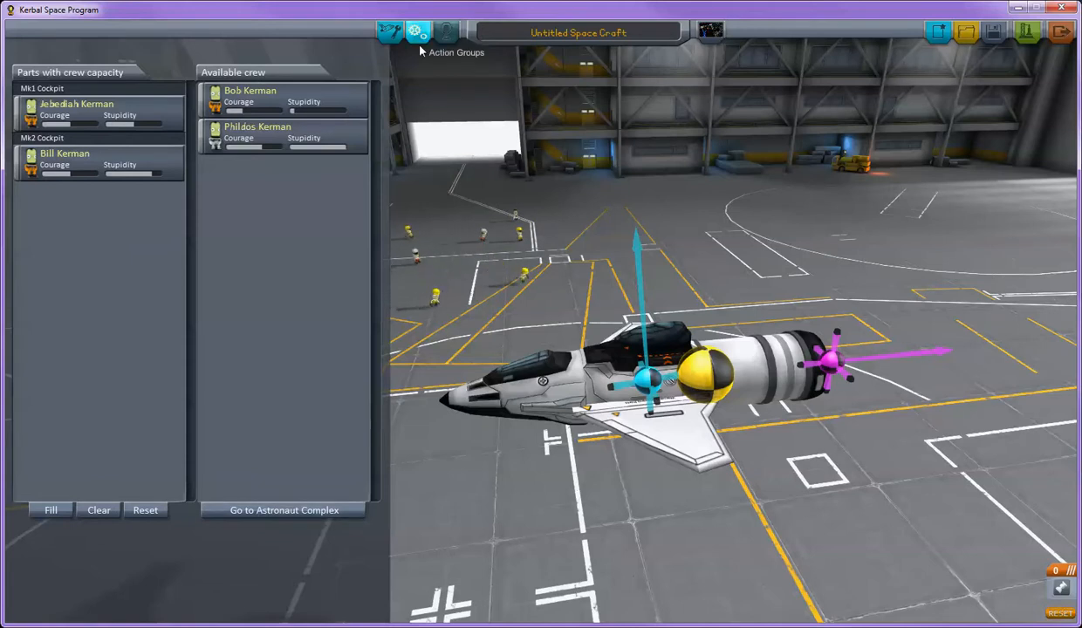
# Open the Action Groups editor listing Stage, Gear, Light, RCS, SAS, Brakes and Abort
pyautogui.click(417, 32)
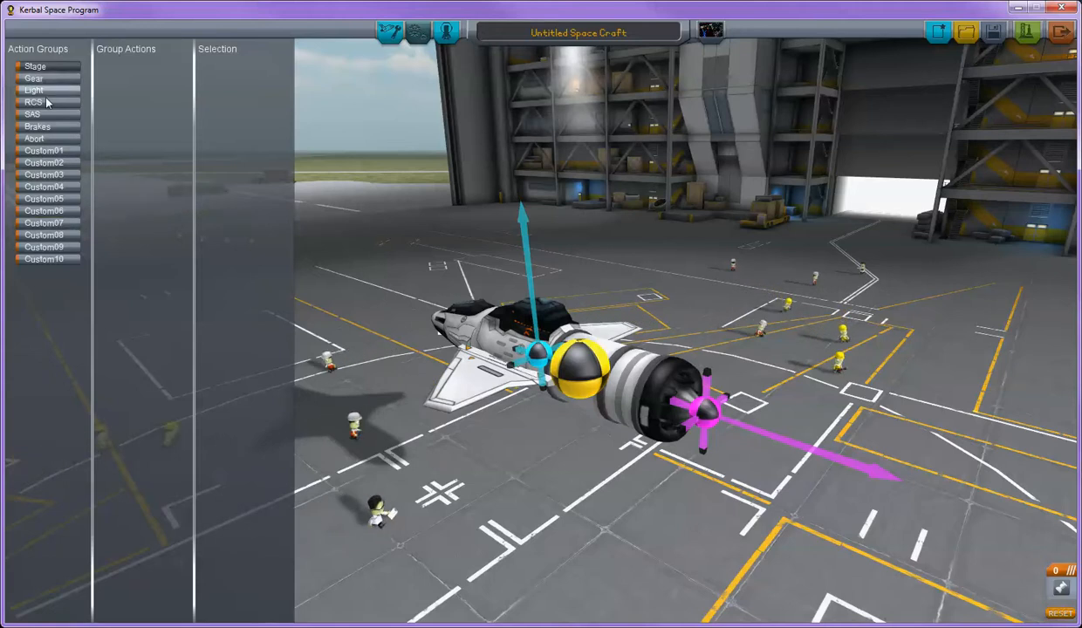
pyautogui.moveTo(54, 79)
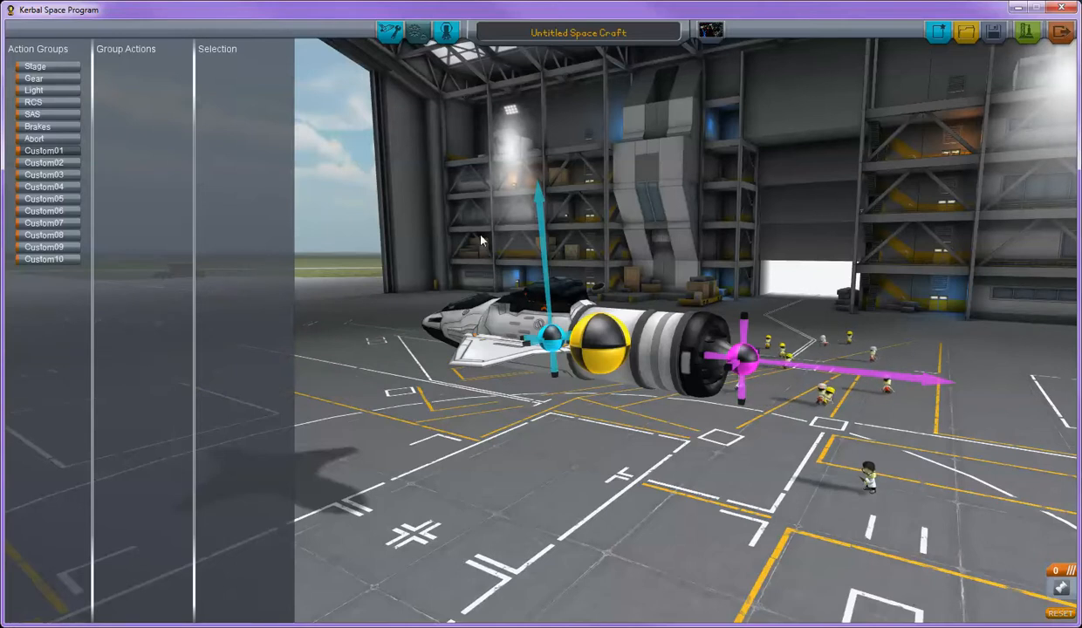
pyautogui.moveTo(109, 164)
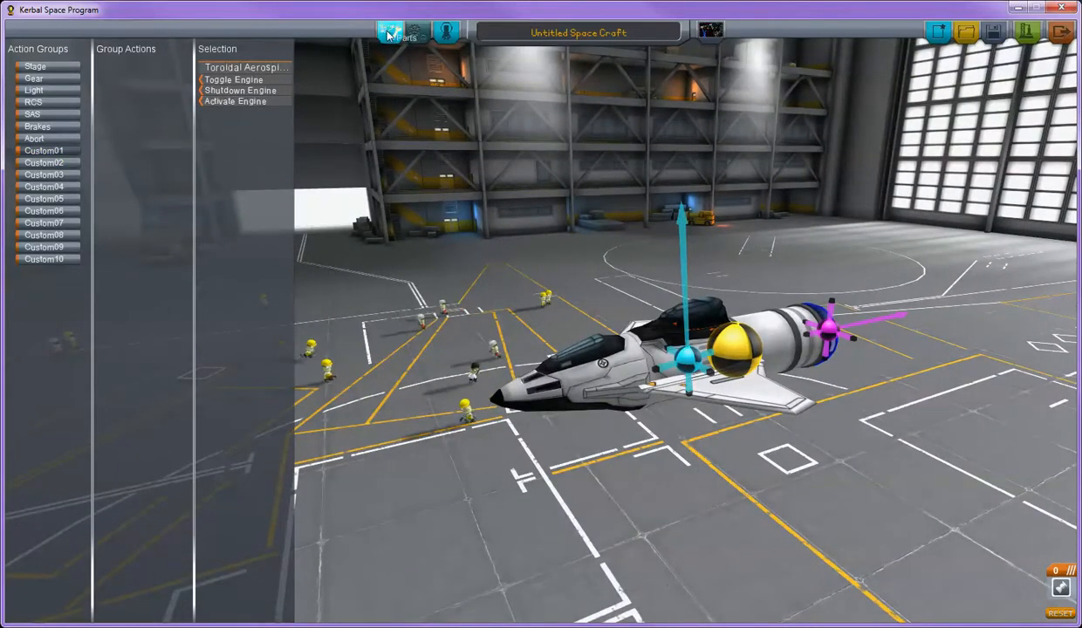
# Leave the action groups editor and go back to the Parts catalogue
pyautogui.click(390, 31)
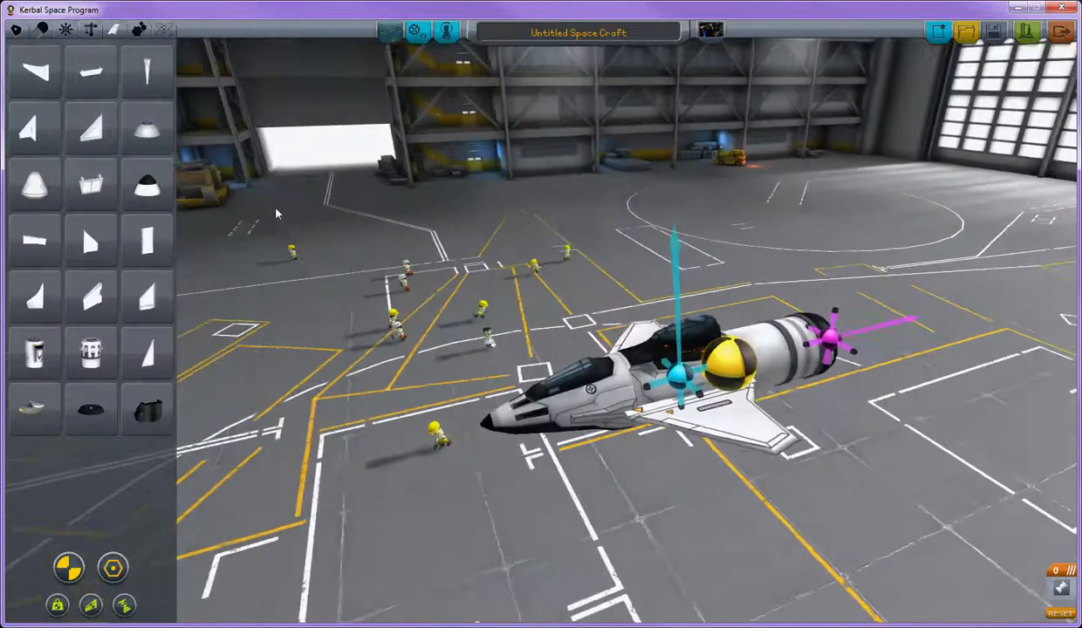
pyautogui.click(125, 605)
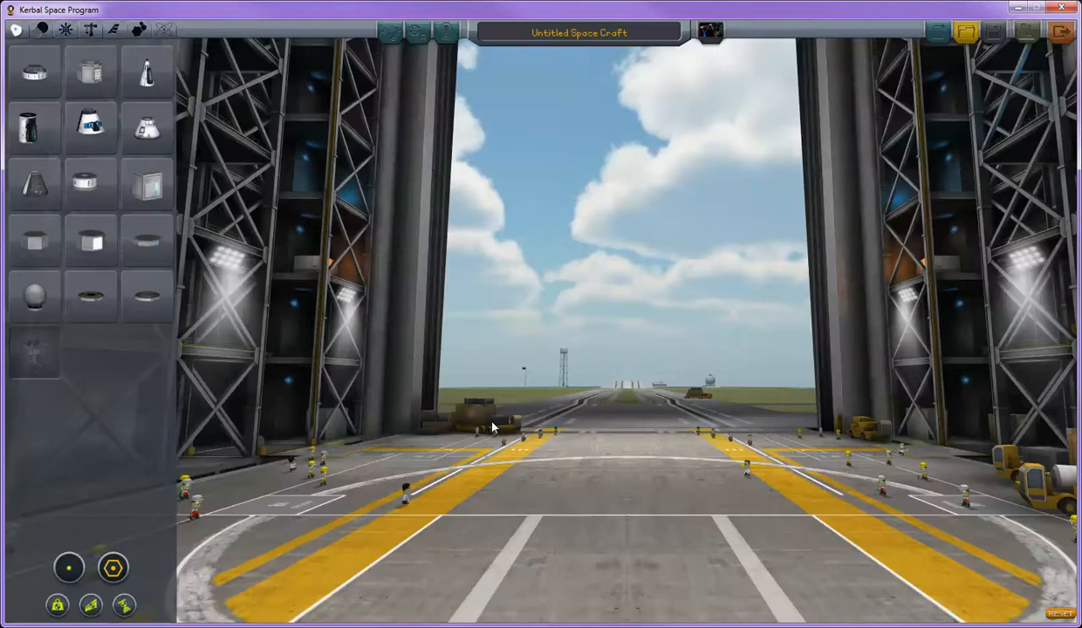
pyautogui.moveTo(438, 282)
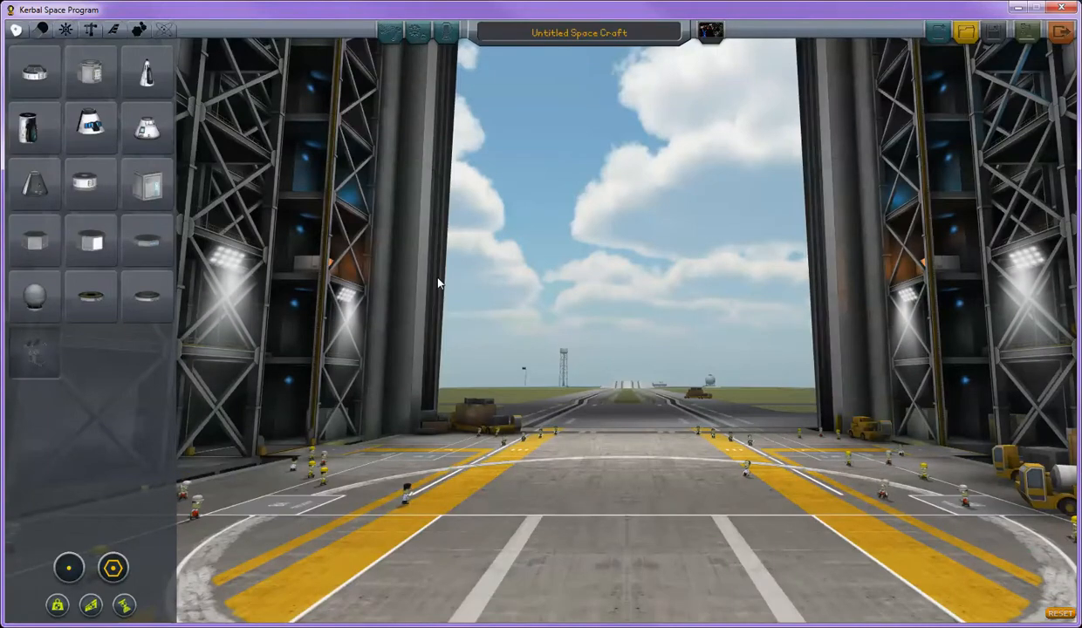
pyautogui.moveTo(396, 280)
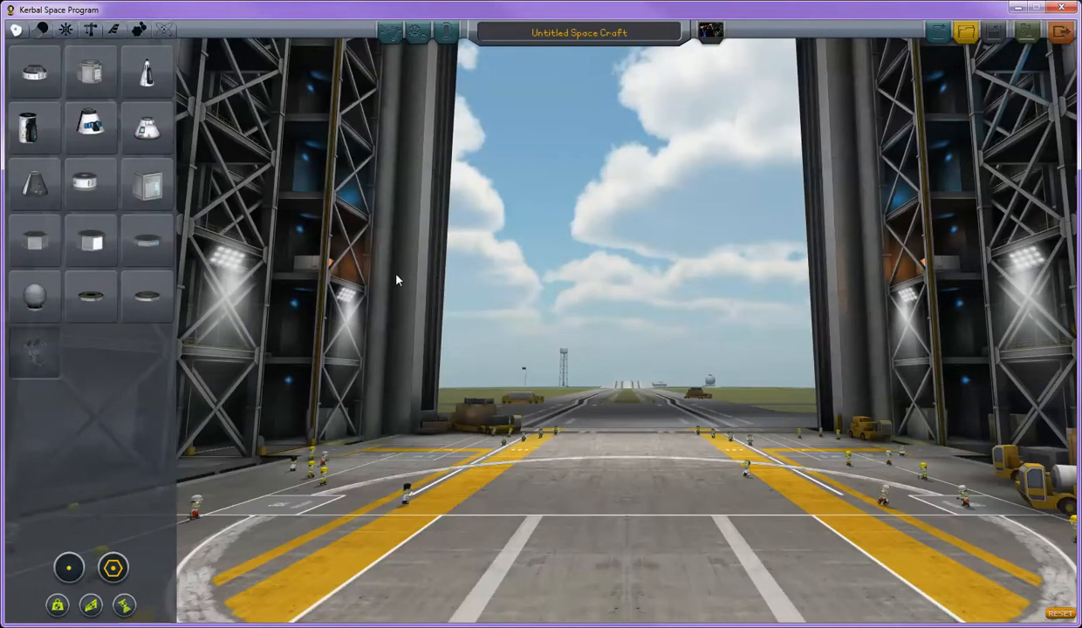
pyautogui.moveTo(176, 102)
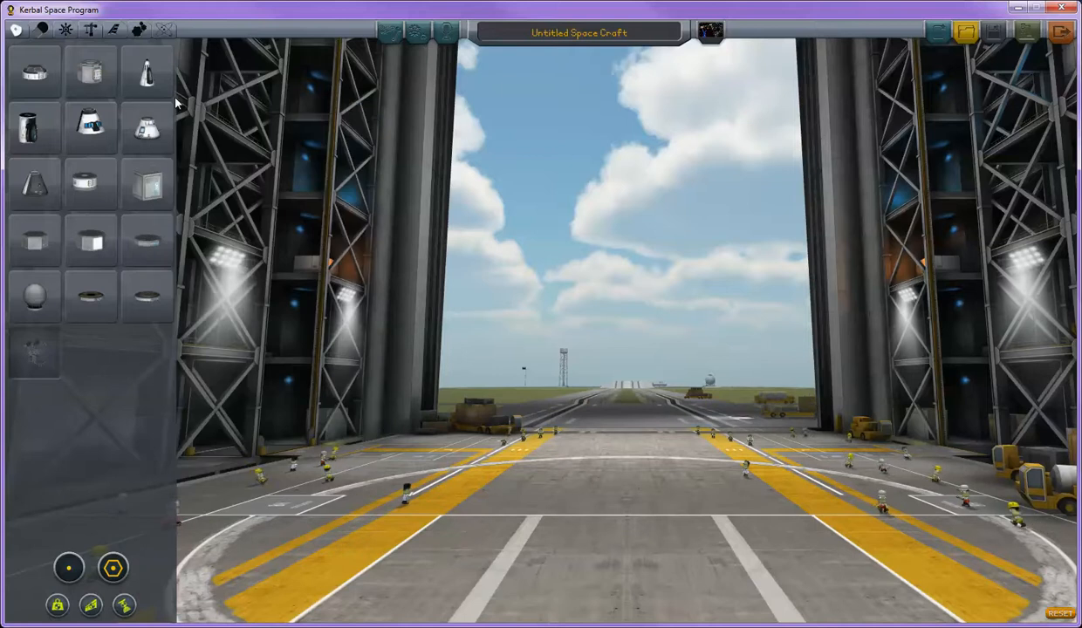
pyautogui.moveTo(147, 128)
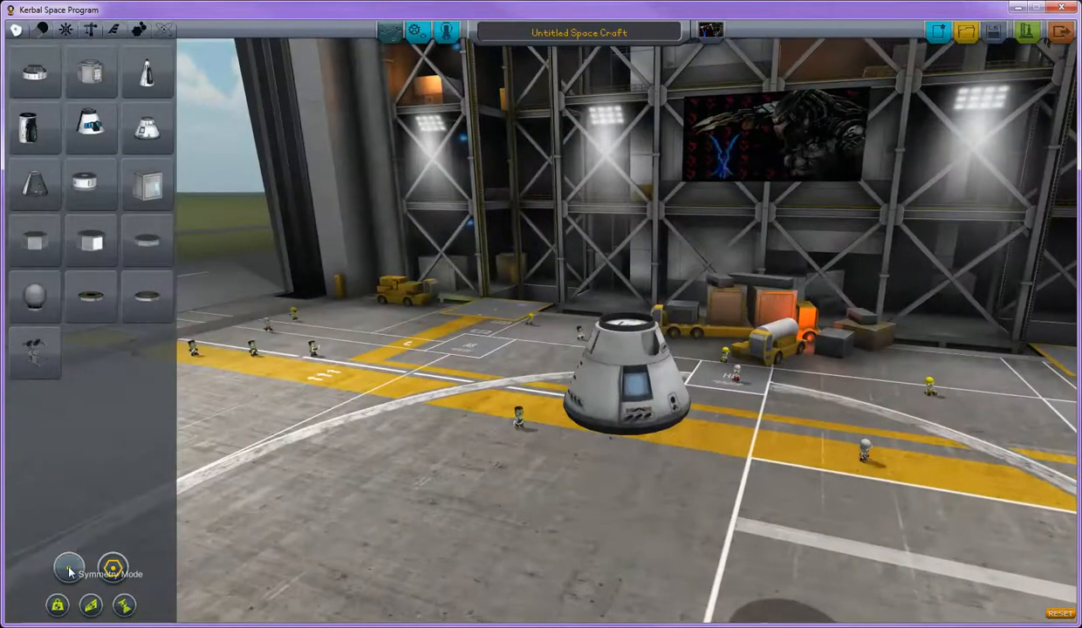
# Place a command pod as the first part of a new VAB rocket
pyautogui.click(68, 566)
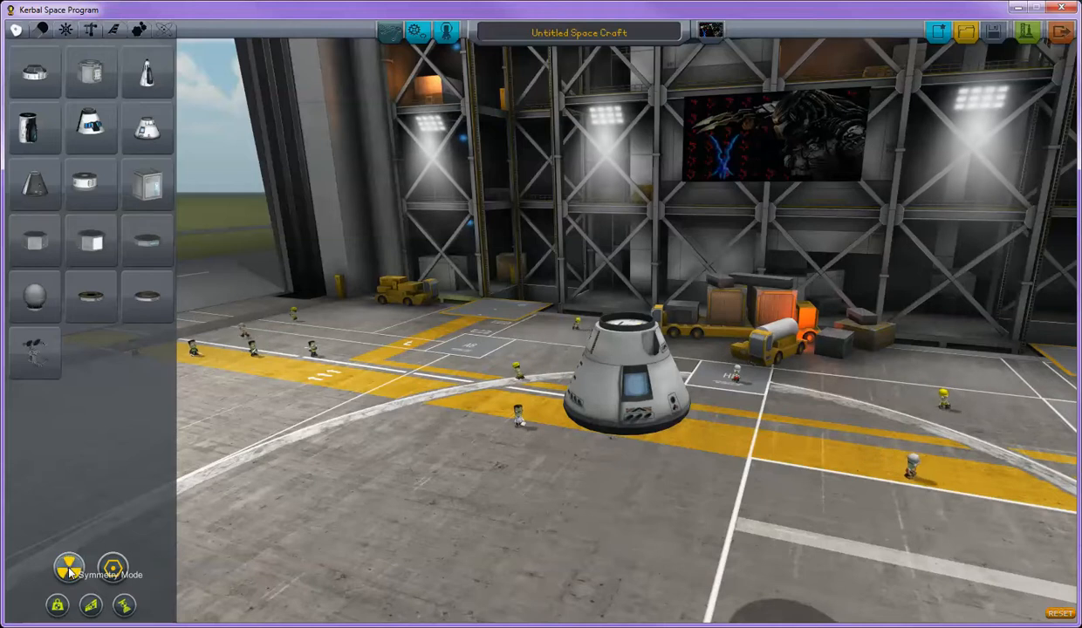
pyautogui.click(68, 567)
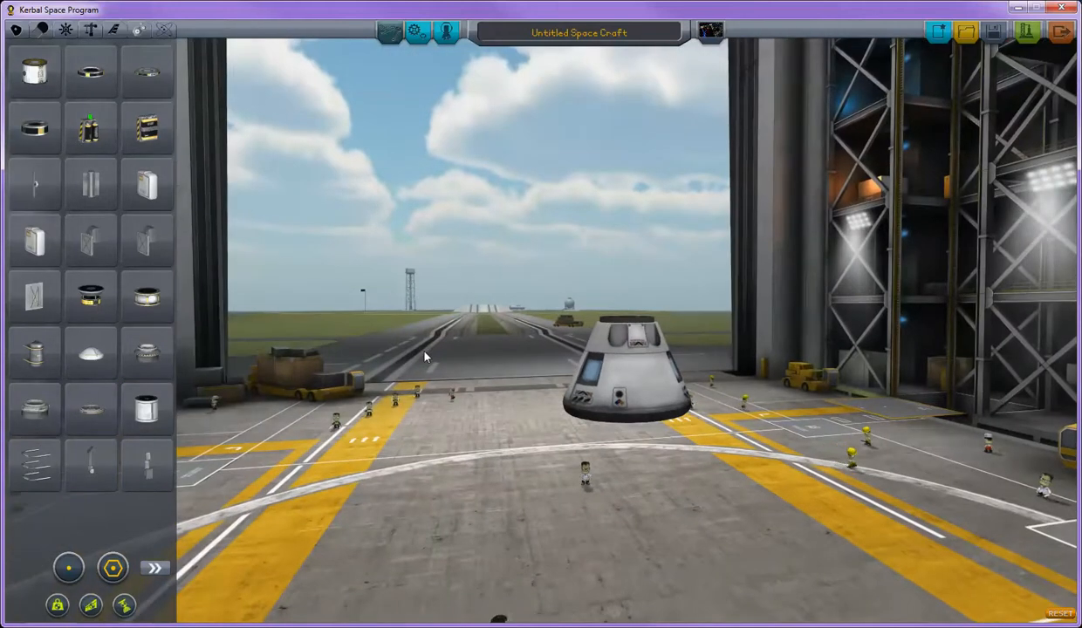
# Orbit down over the hangar floor and set a large structural panel beside the pod
pyautogui.moveTo(427, 356); pyautogui.dragTo(715, 516)
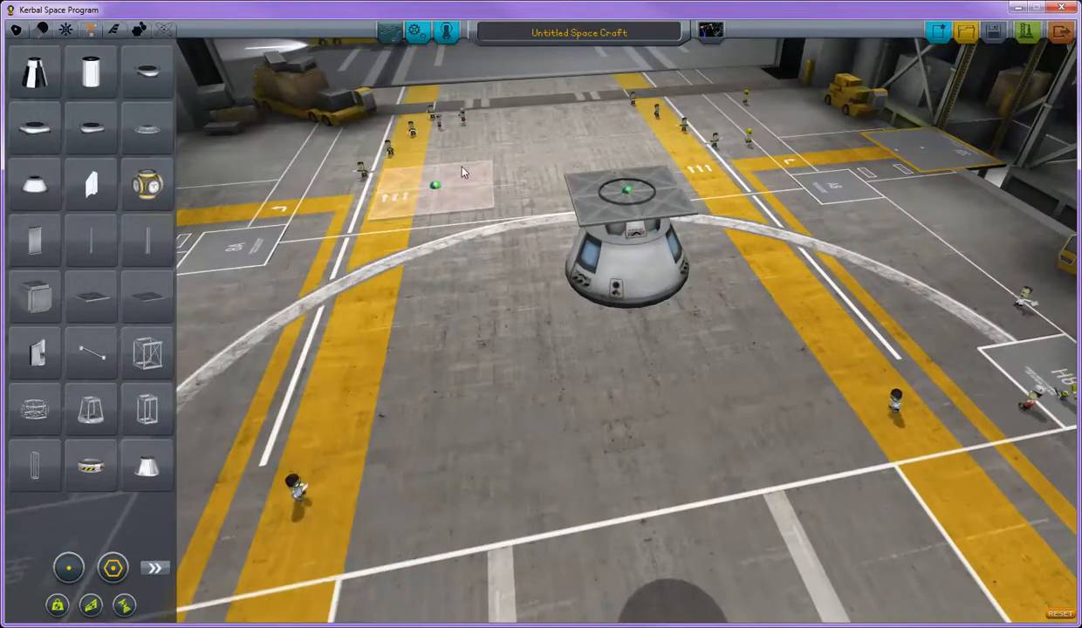
pyautogui.moveTo(567, 149)
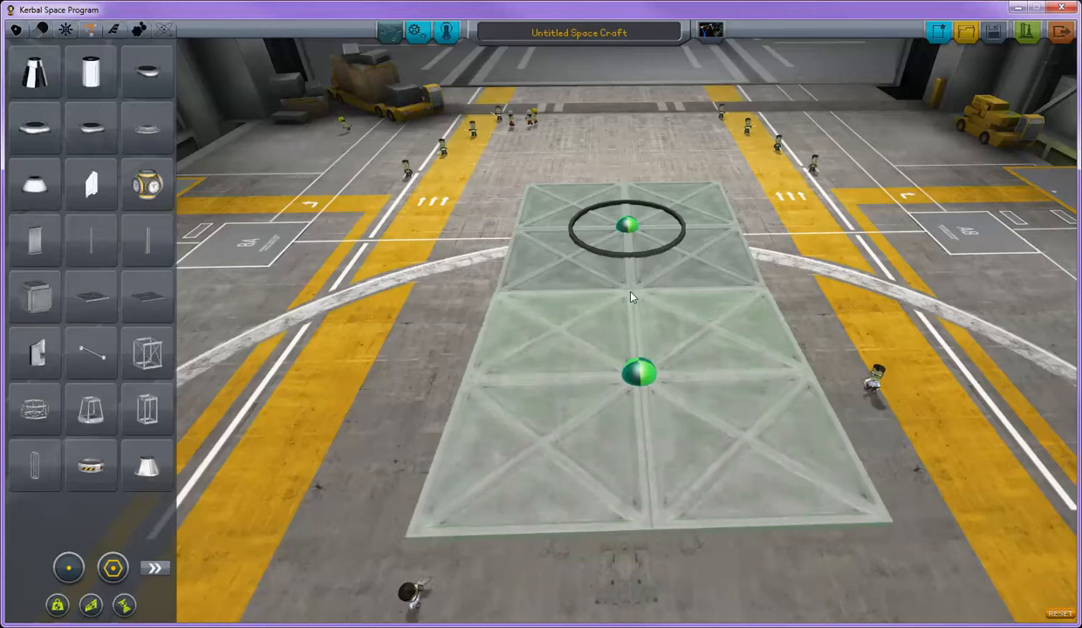
pyautogui.click(632, 296)
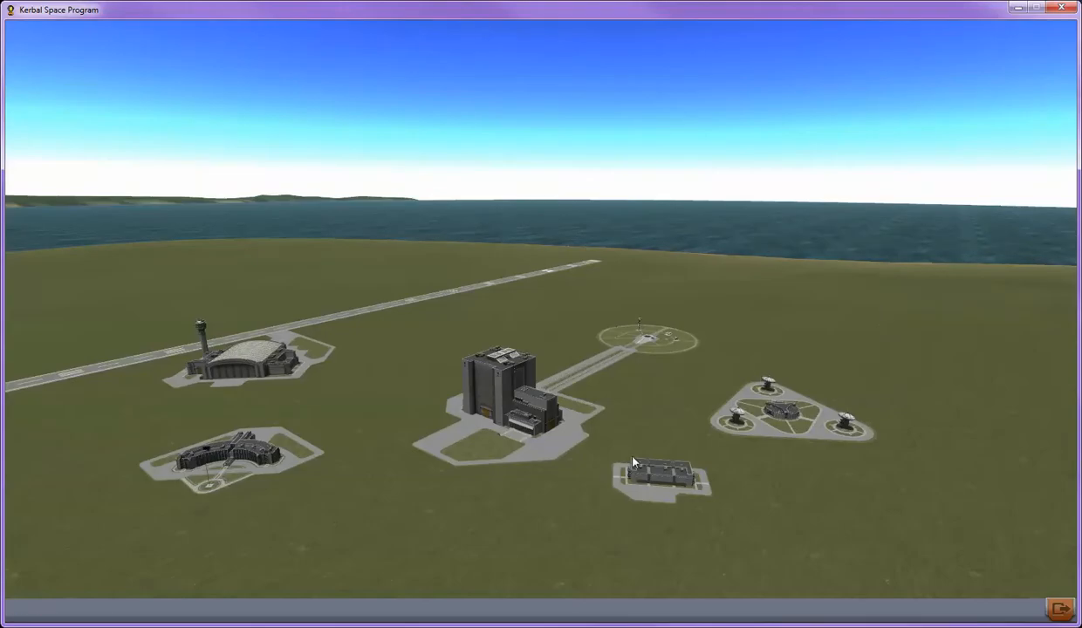
pyautogui.moveTo(632, 487)
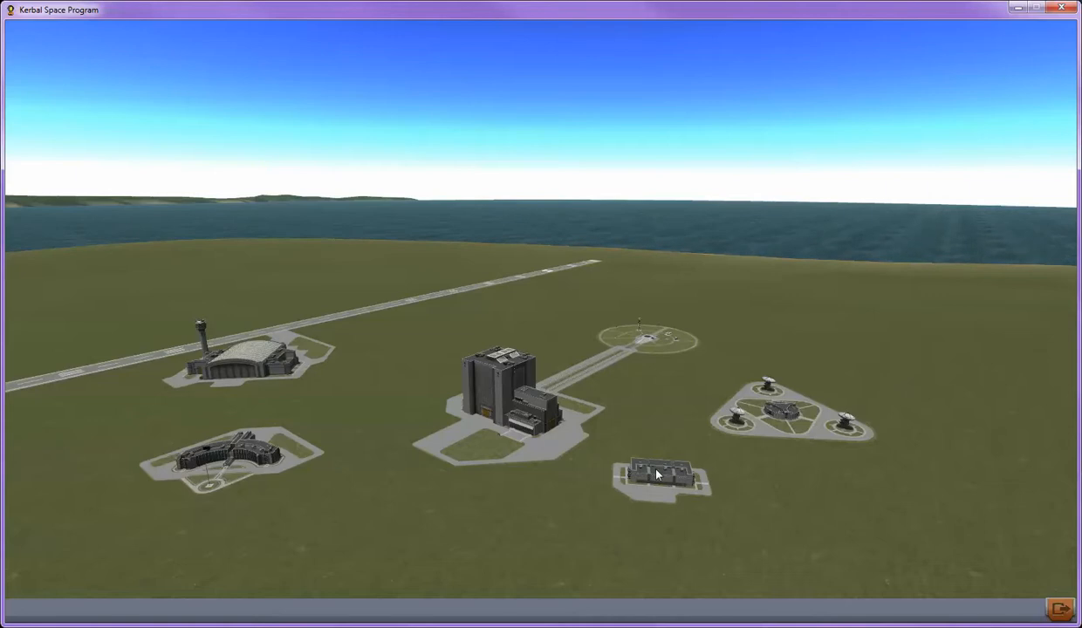
pyautogui.moveTo(646, 336)
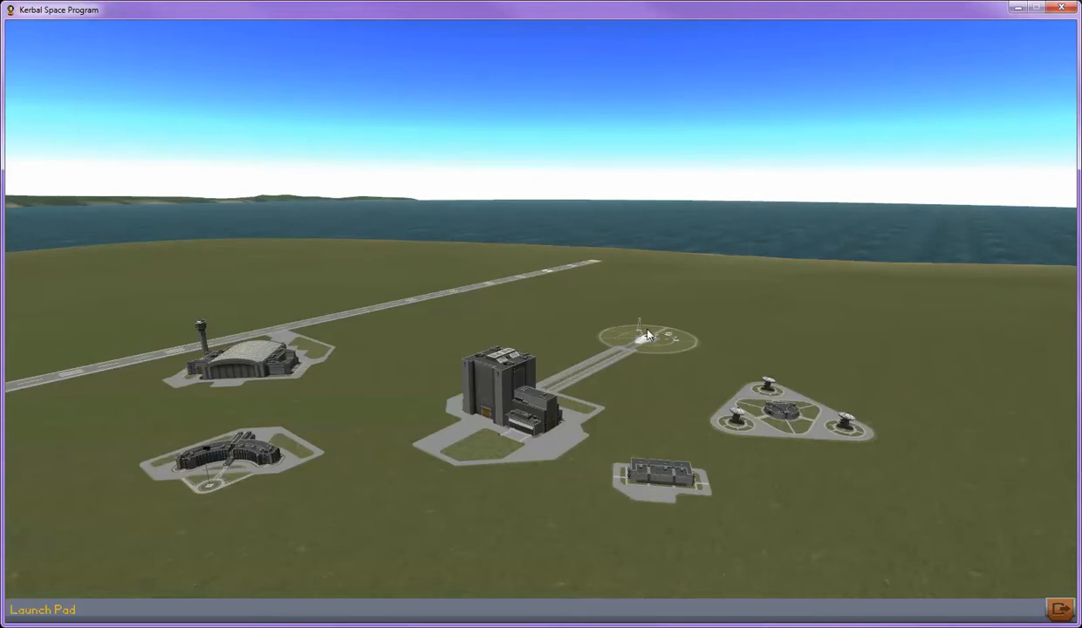
pyautogui.moveTo(652, 346)
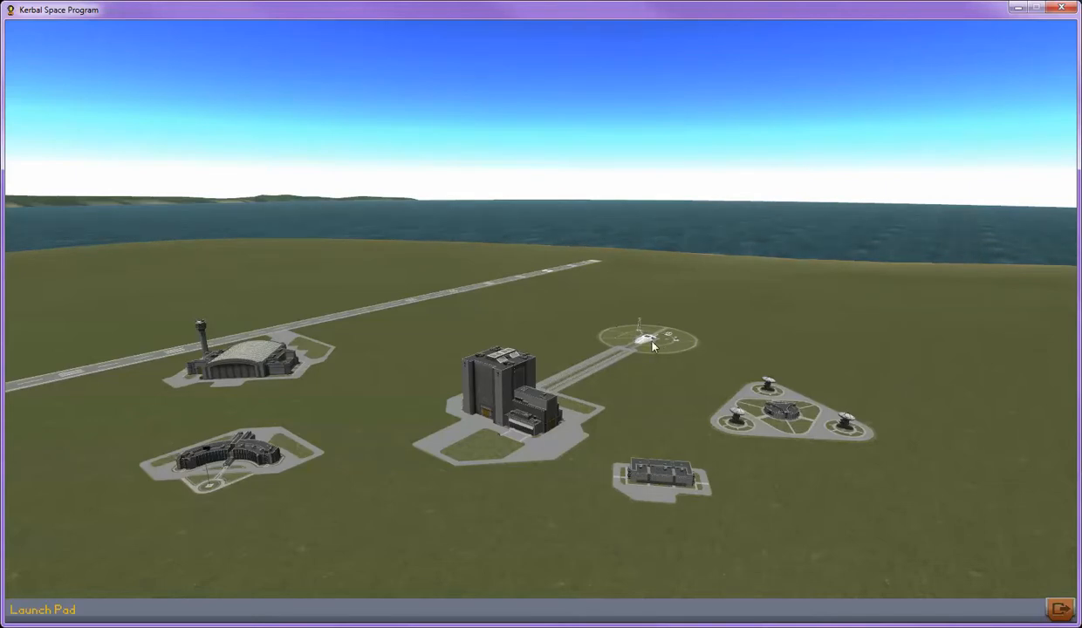
pyautogui.moveTo(785, 410)
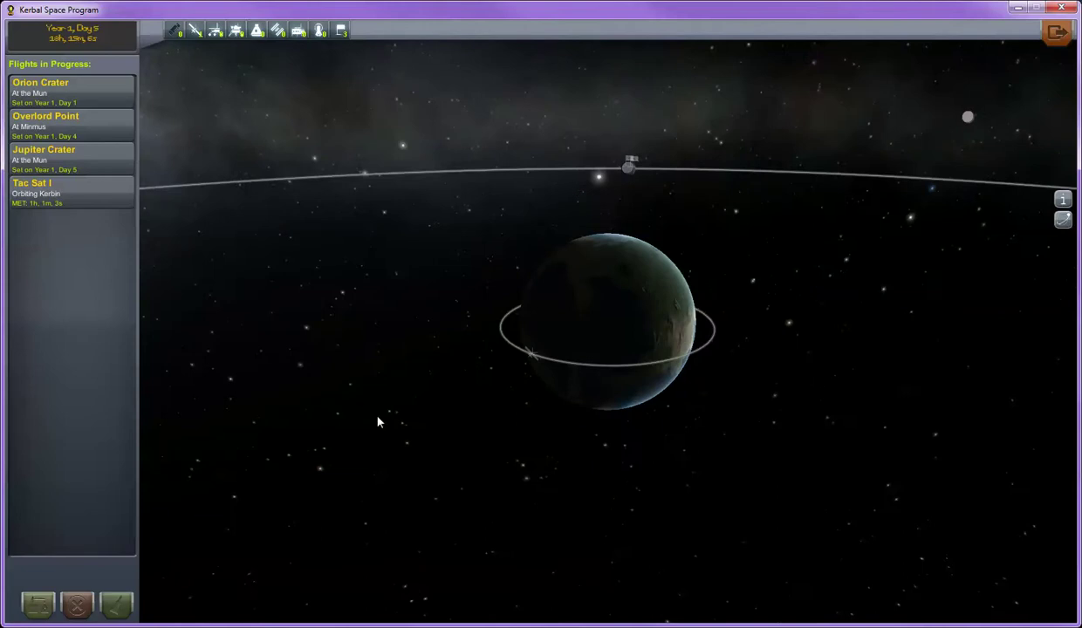
pyautogui.moveTo(174, 30)
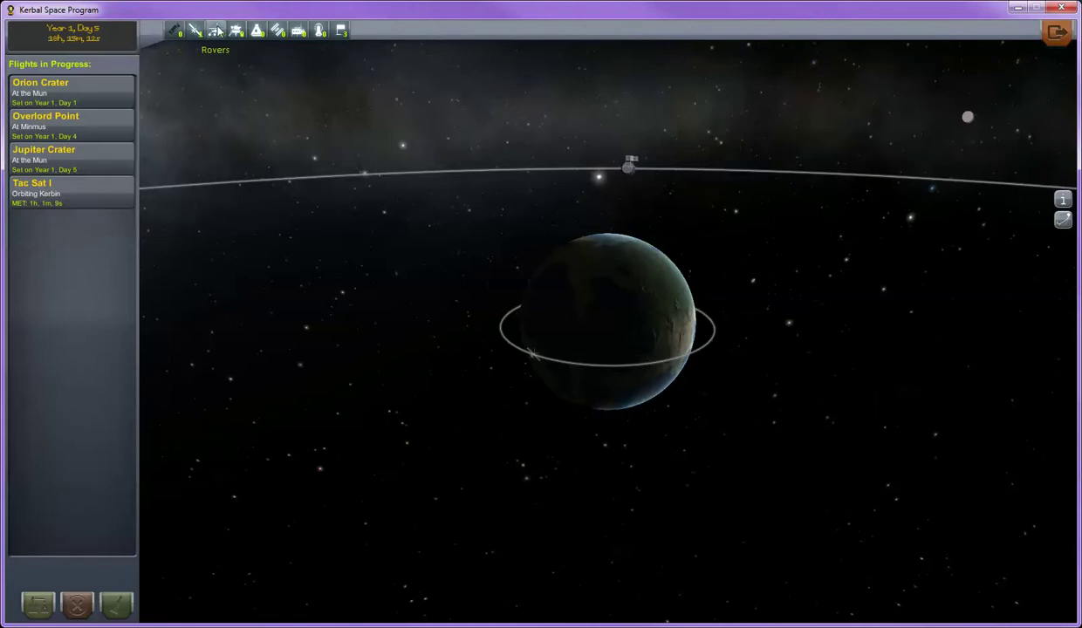
pyautogui.moveTo(277, 30)
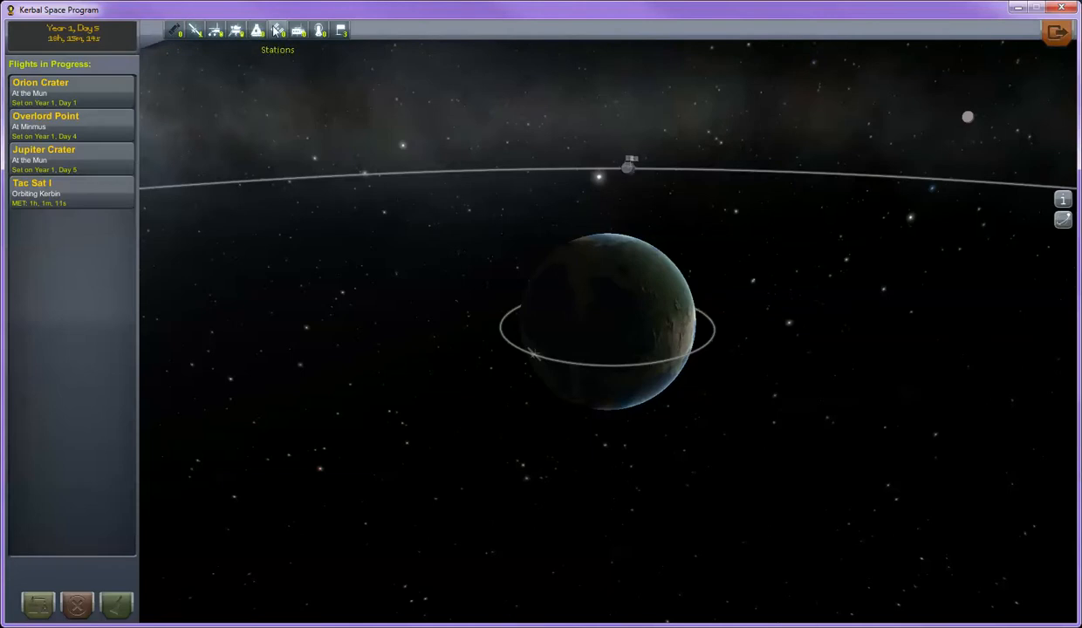
pyautogui.moveTo(340, 31)
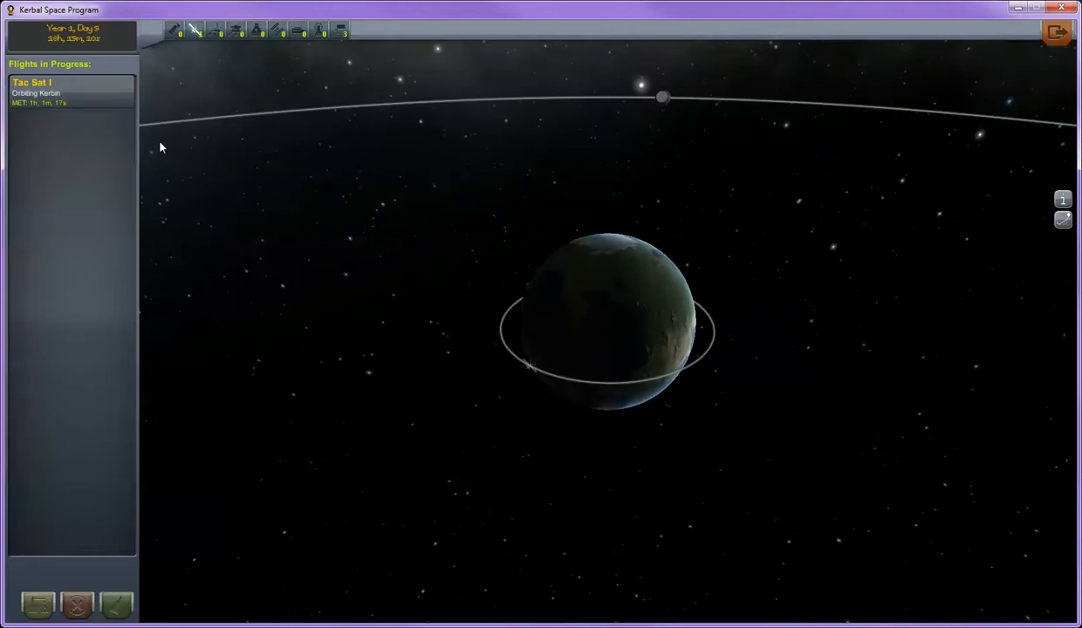
pyautogui.moveTo(51, 109)
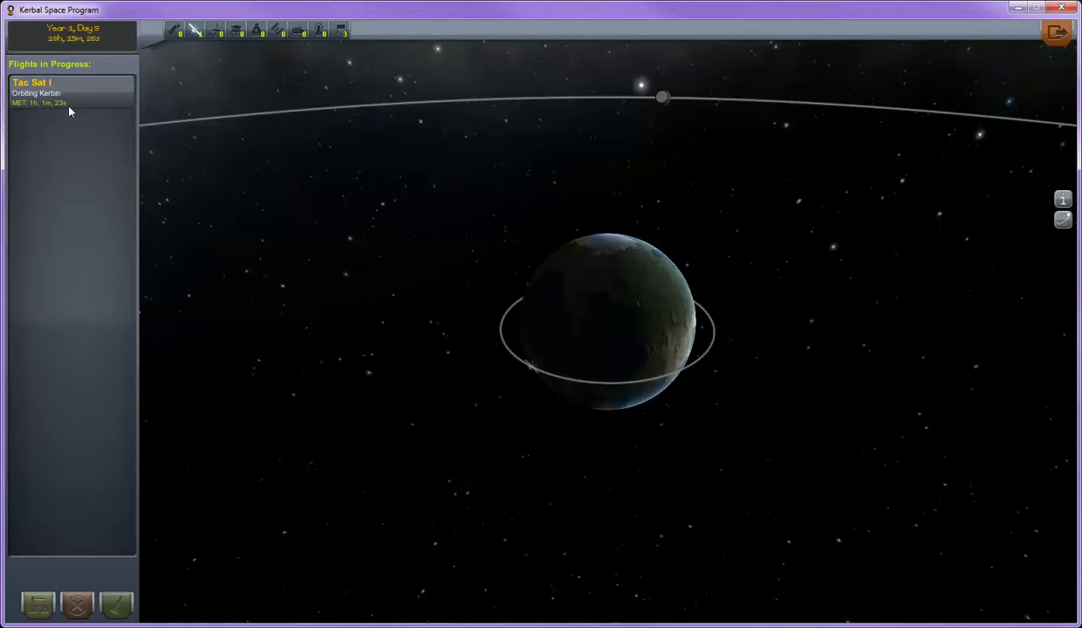
# Select Tac Sat I to show its Kerbin orbit with a 125,302 m periapsis
pyautogui.click(70, 87)
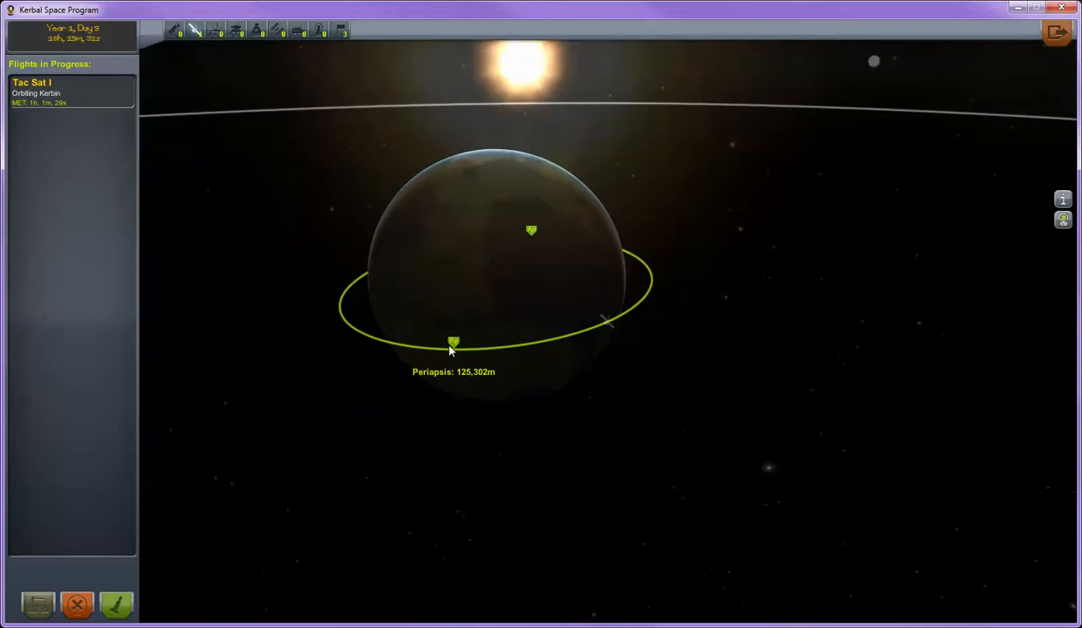
pyautogui.moveTo(530, 230)
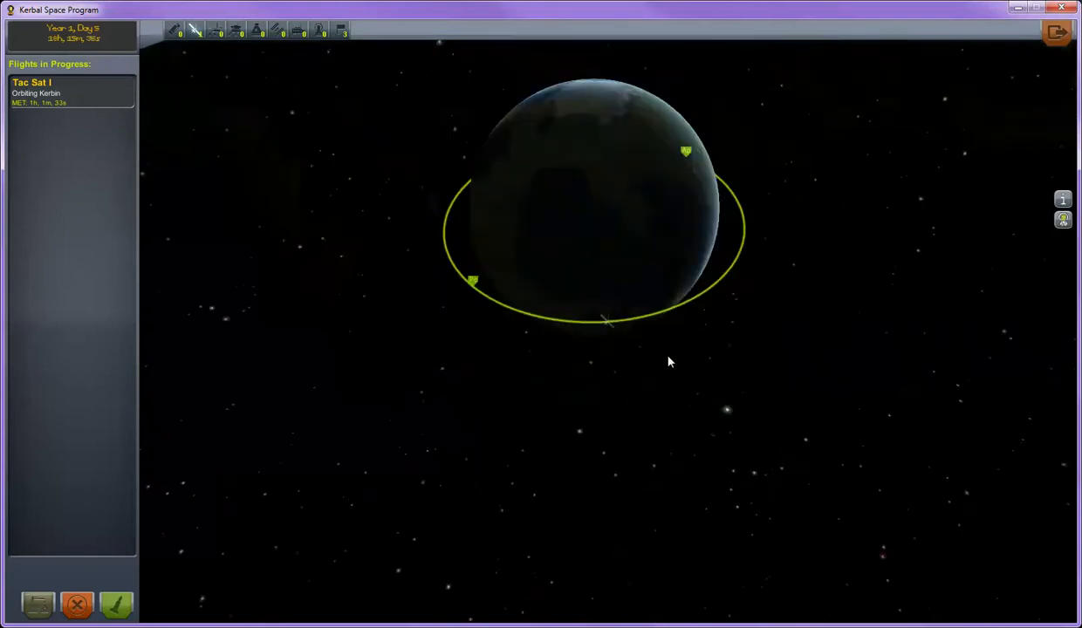
pyautogui.moveTo(608, 316)
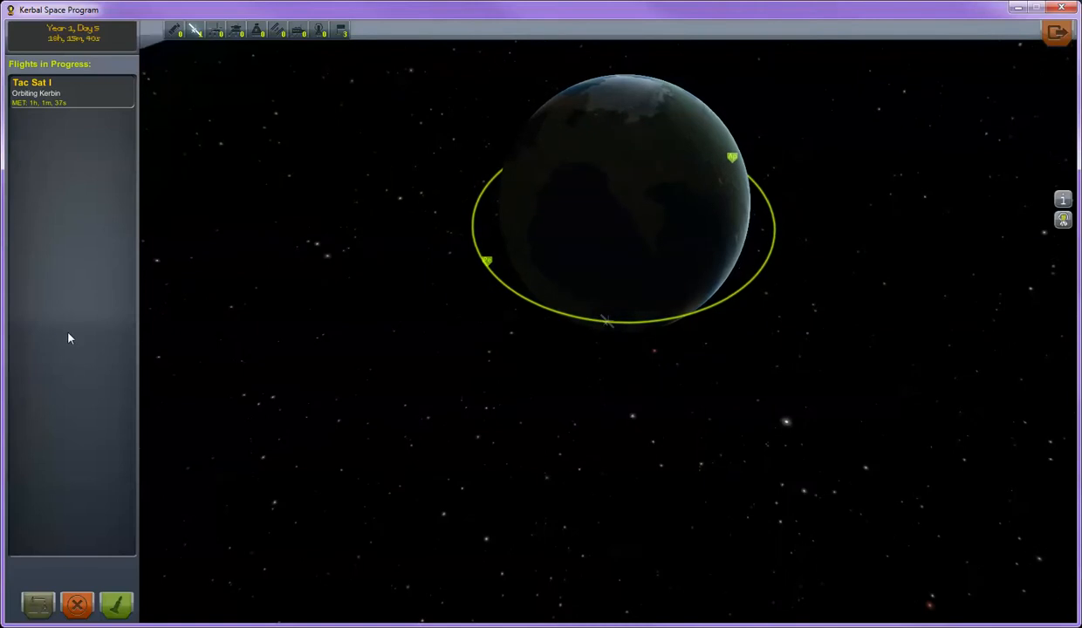
pyautogui.moveTo(117, 604)
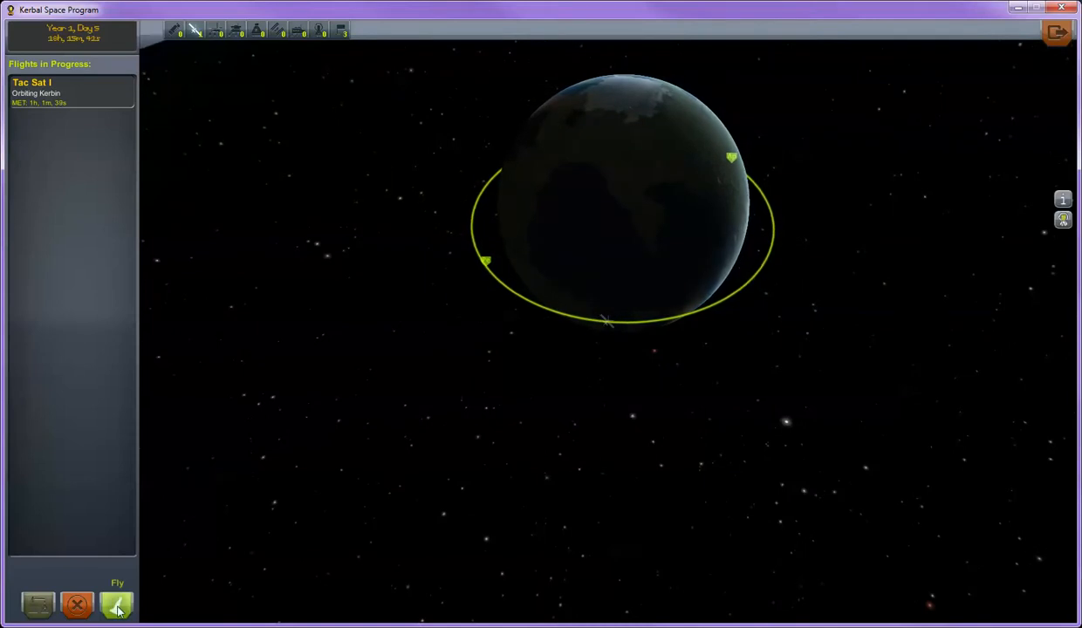
# Fly Tac Sat I from the Tracking Station and view its Kerbin orbit
pyautogui.click(116, 603)
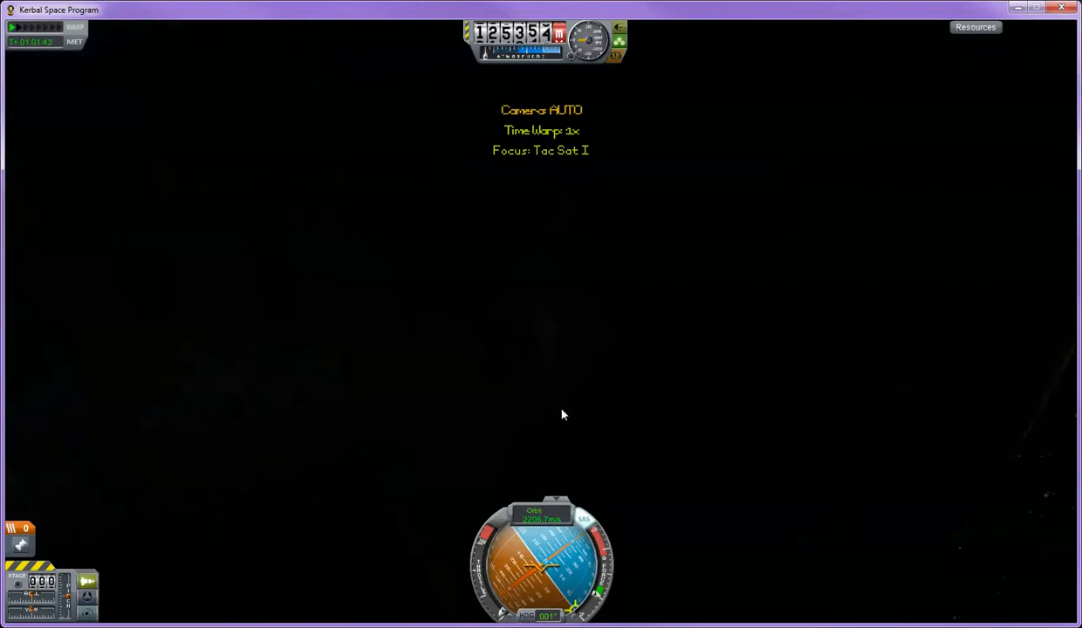
pyautogui.click(31, 27)
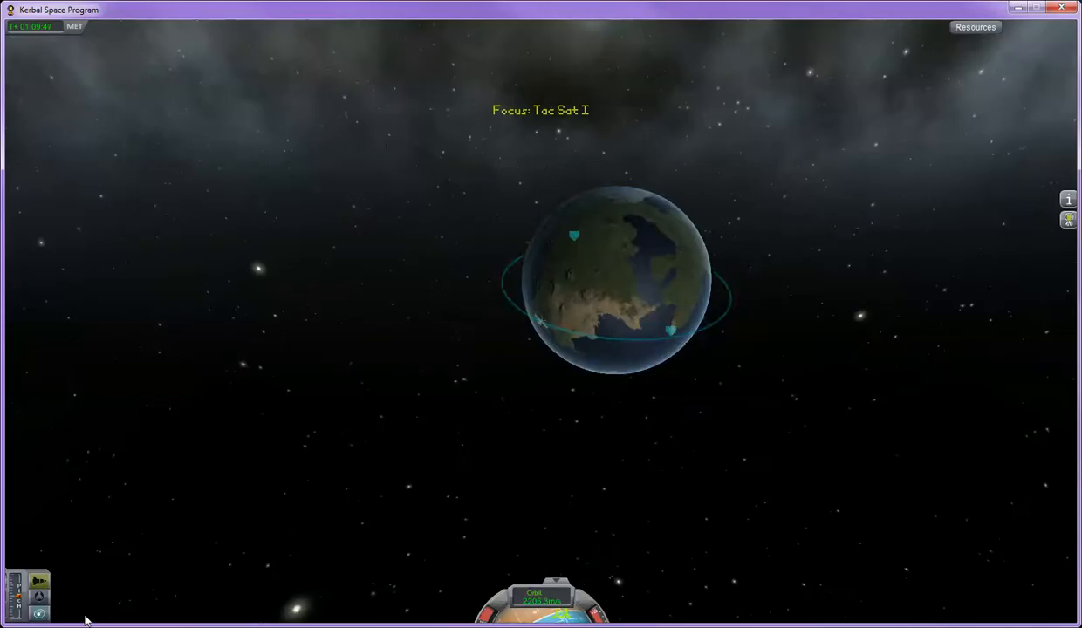
pyautogui.scroll(-3)
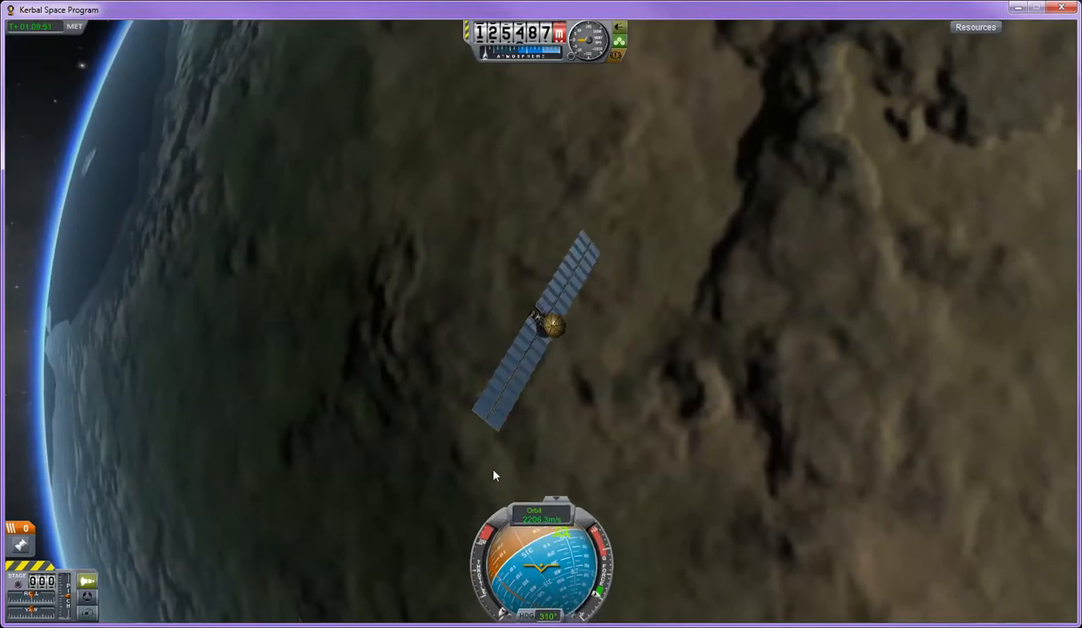
pyautogui.moveTo(619, 27)
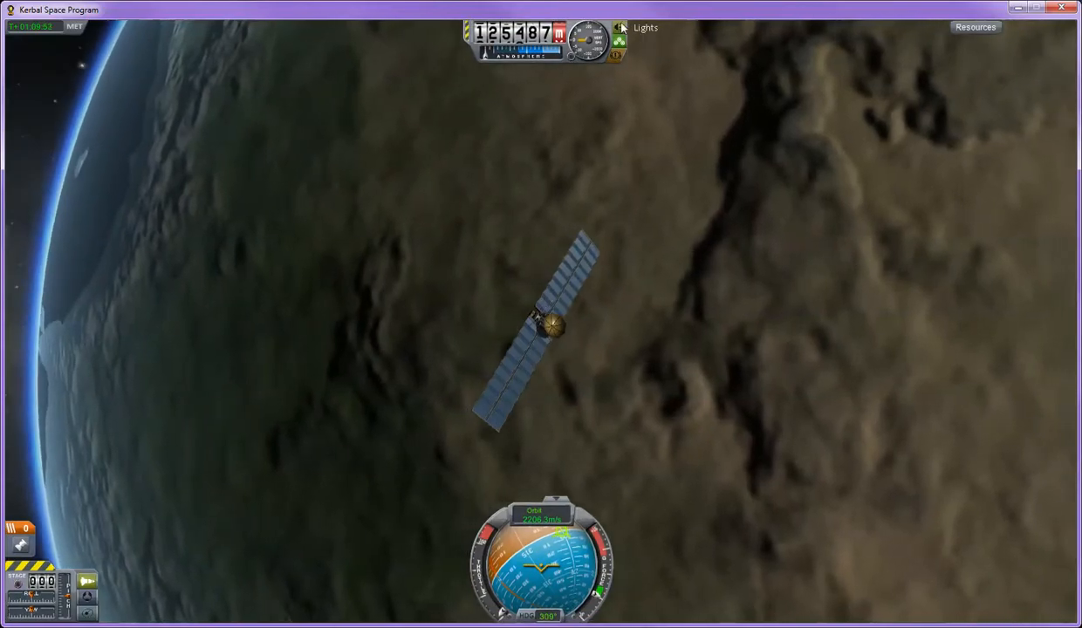
pyautogui.moveTo(619, 42)
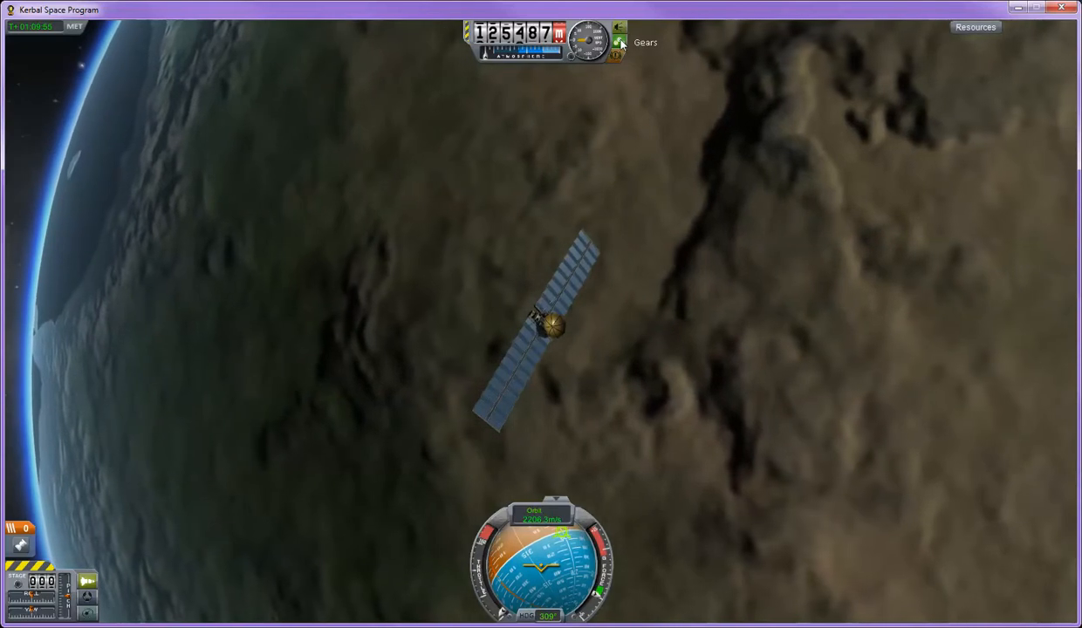
pyautogui.moveTo(618, 58)
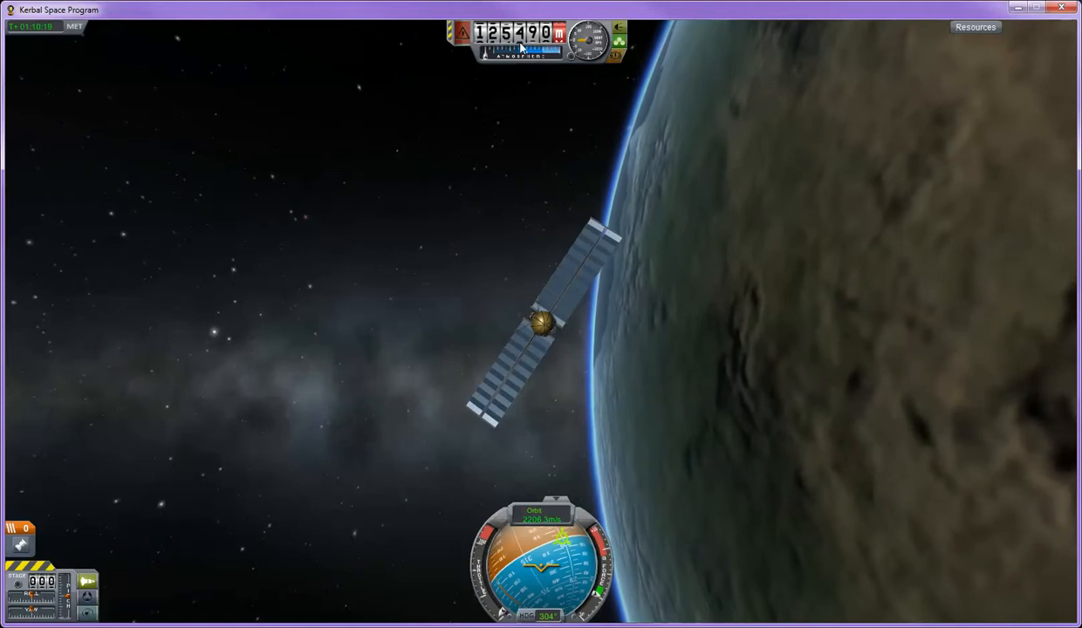
pyautogui.click(975, 27)
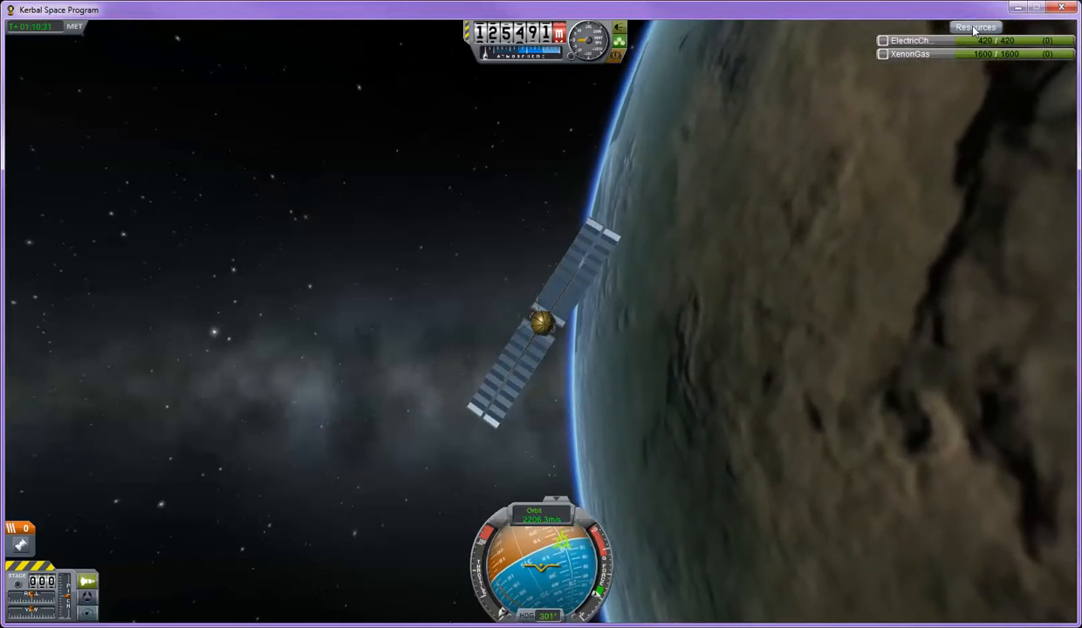
pyautogui.click(975, 26)
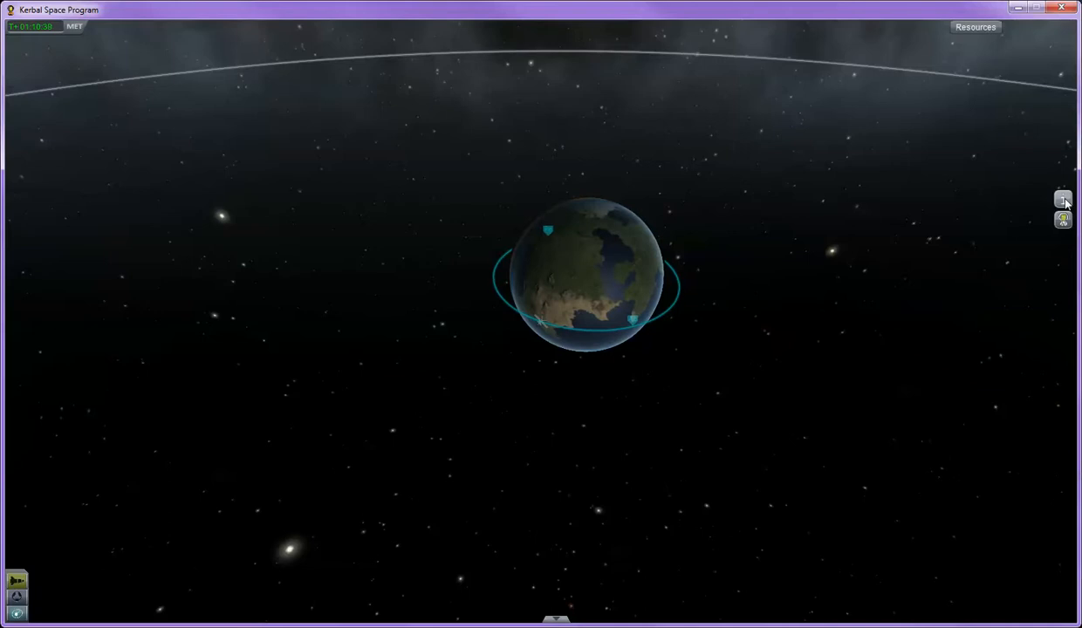
pyautogui.click(1062, 199)
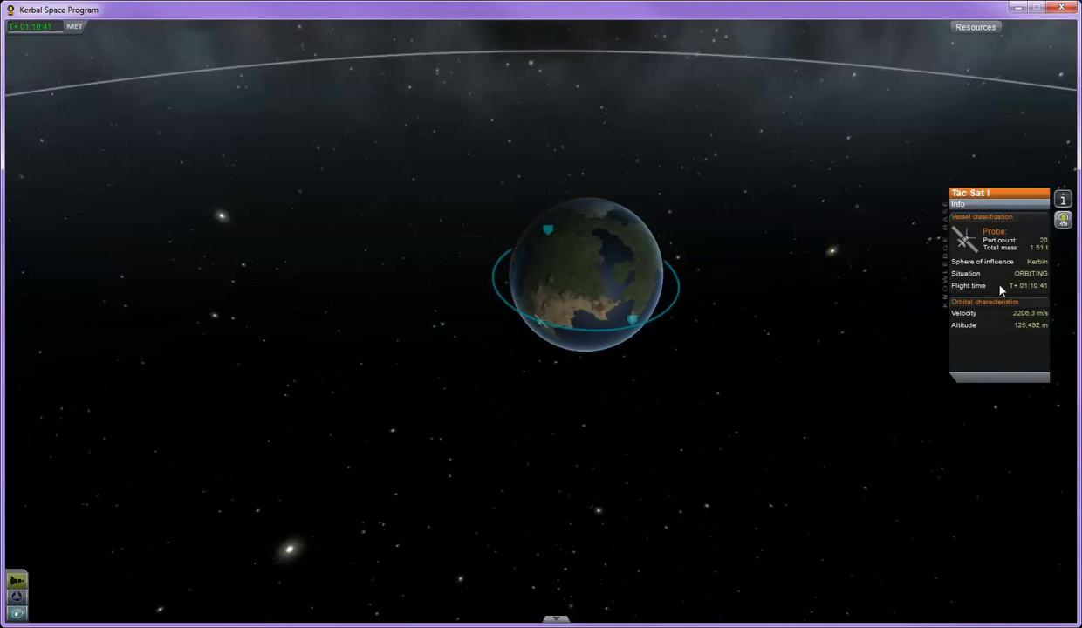
pyautogui.click(1062, 219)
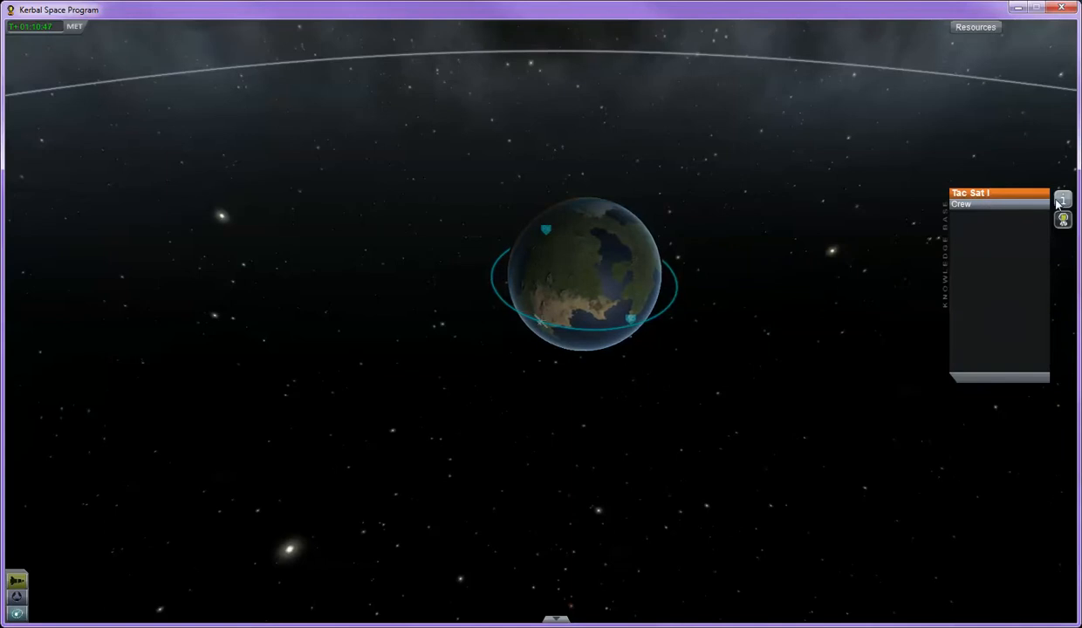
pyautogui.click(1062, 198)
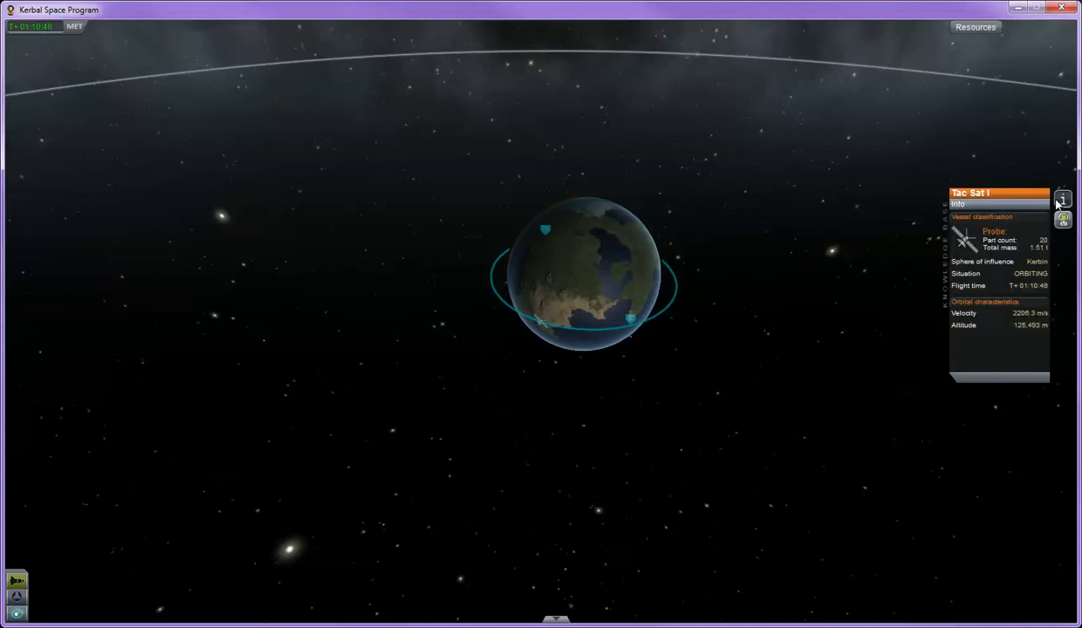
pyautogui.moveTo(864, 264)
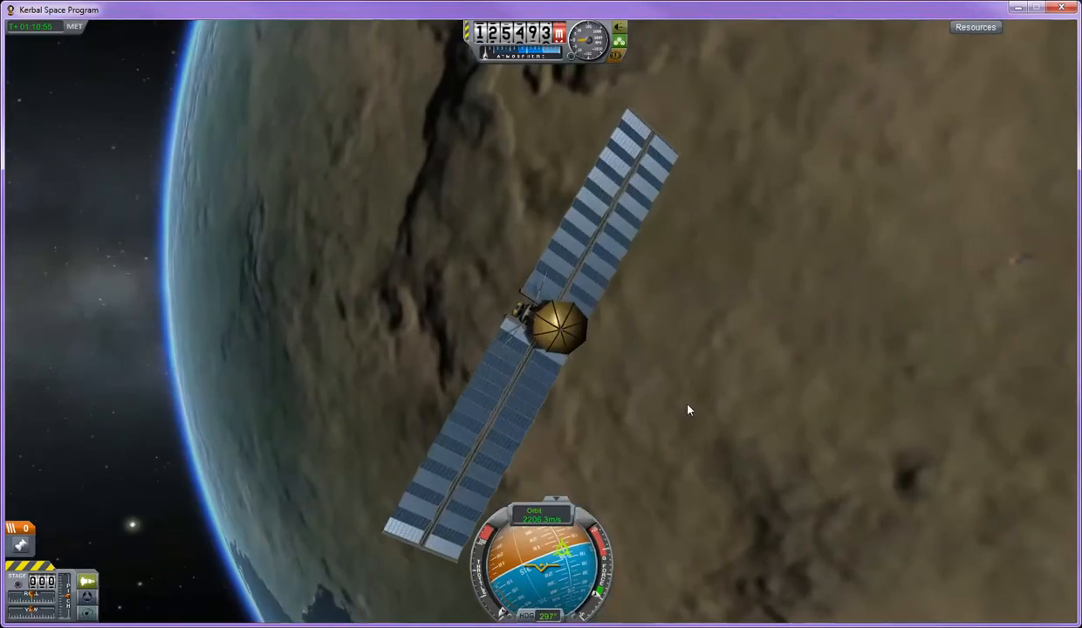
# Pause Tac Sat I's flight with Esc and leave for the Space Center
pyautogui.press('Escape')
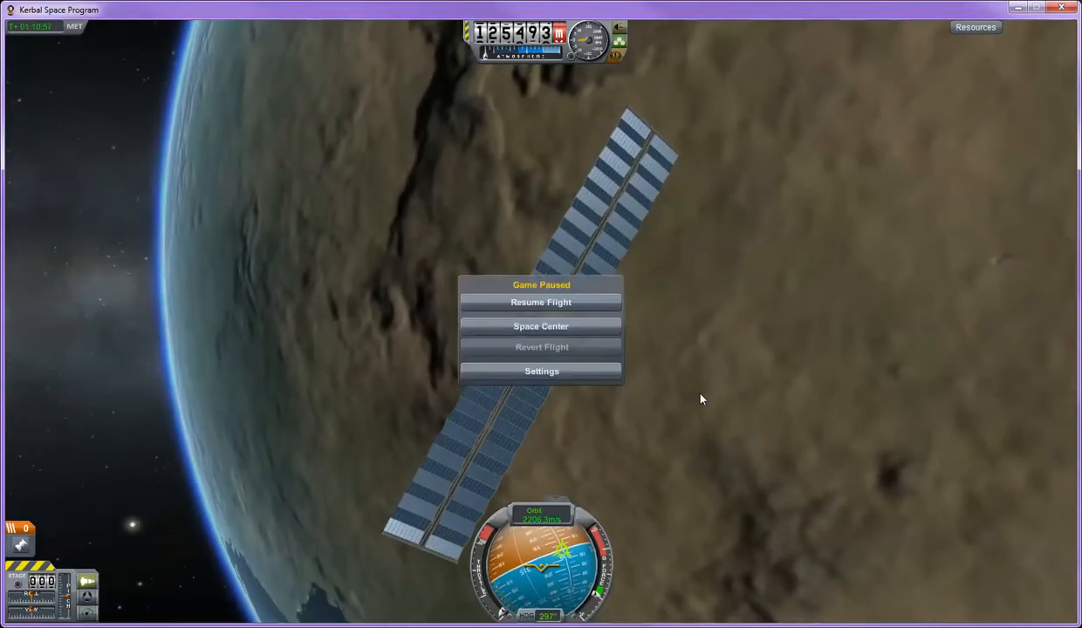
pyautogui.click(540, 326)
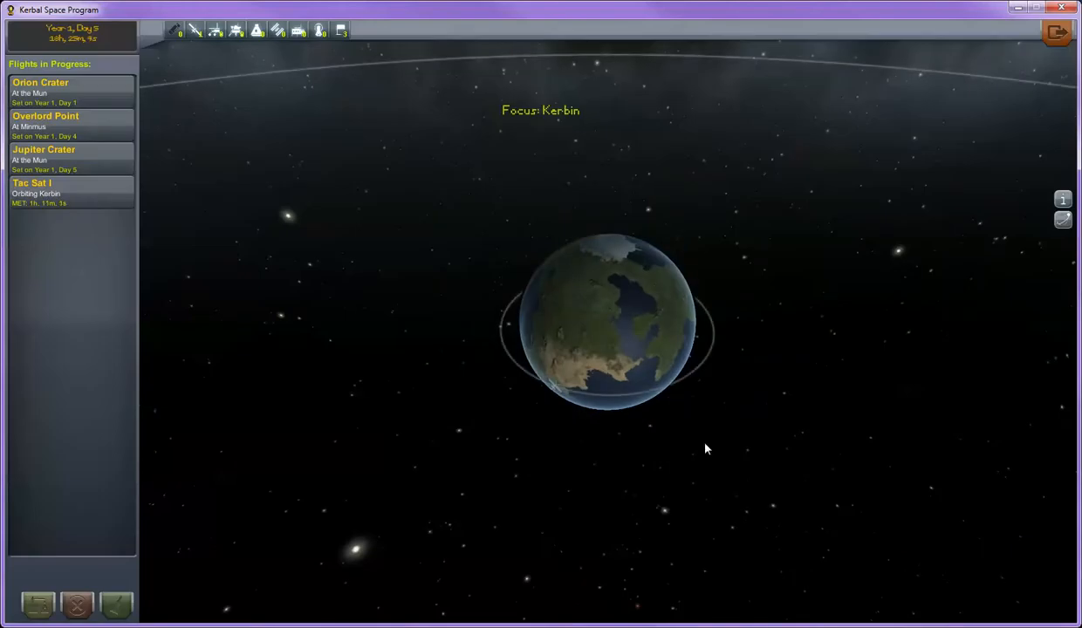
pyautogui.moveTo(423, 254)
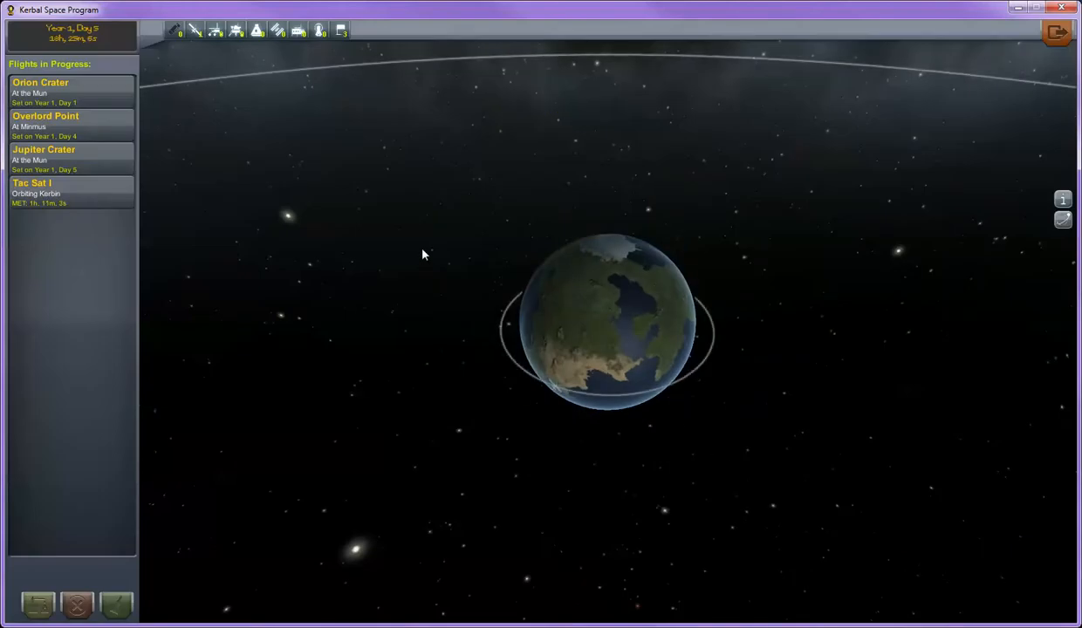
pyautogui.moveTo(179, 28)
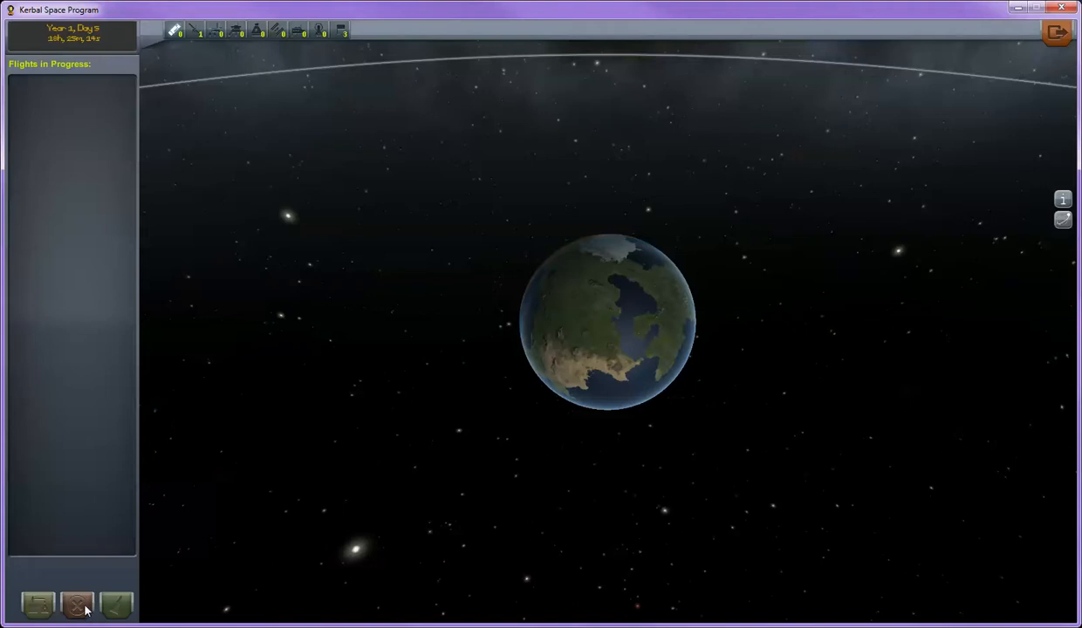
pyautogui.moveTo(485, 590)
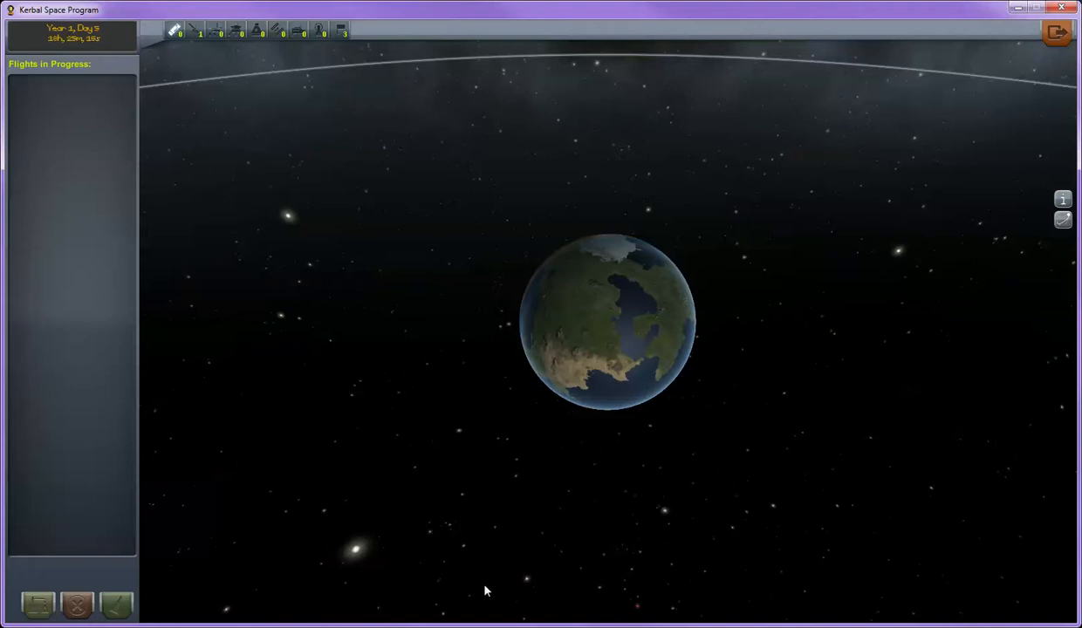
pyautogui.moveTo(621, 296)
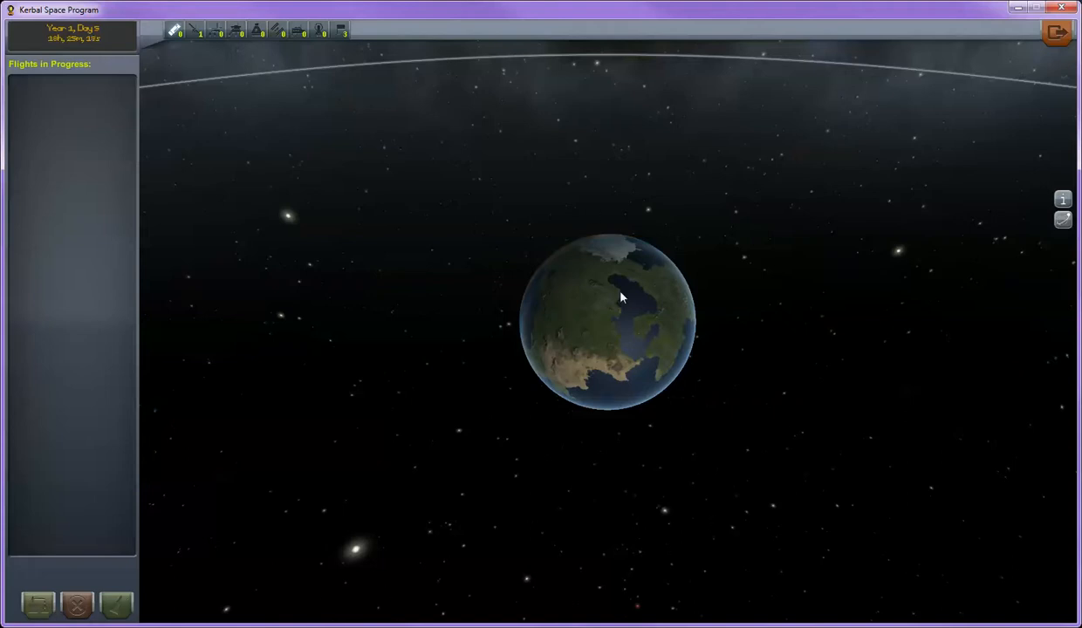
pyautogui.moveTo(427, 243)
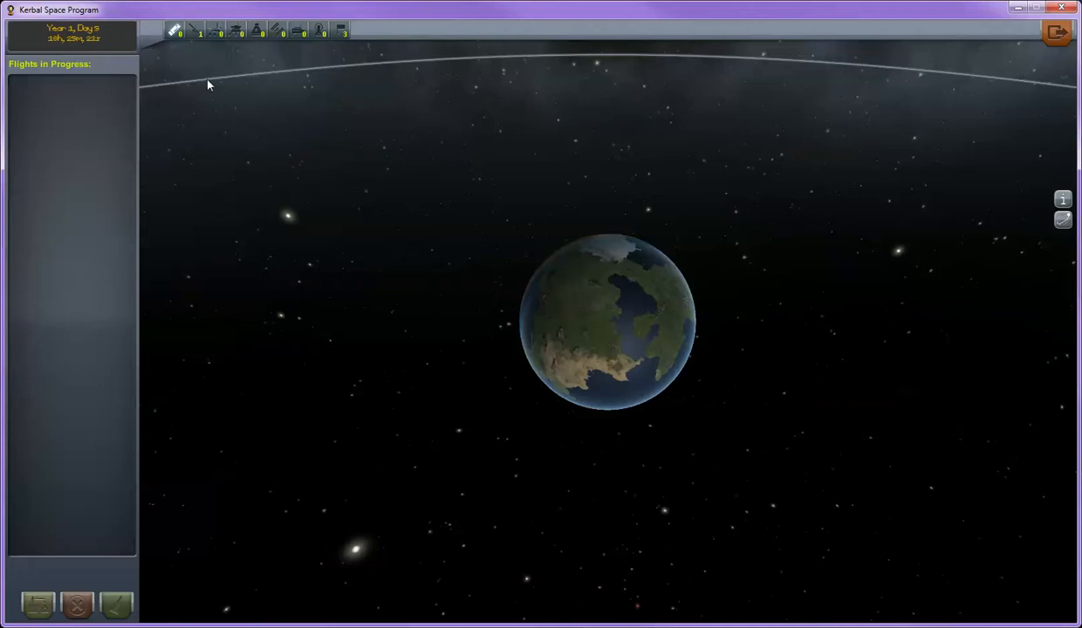
pyautogui.moveTo(319, 31)
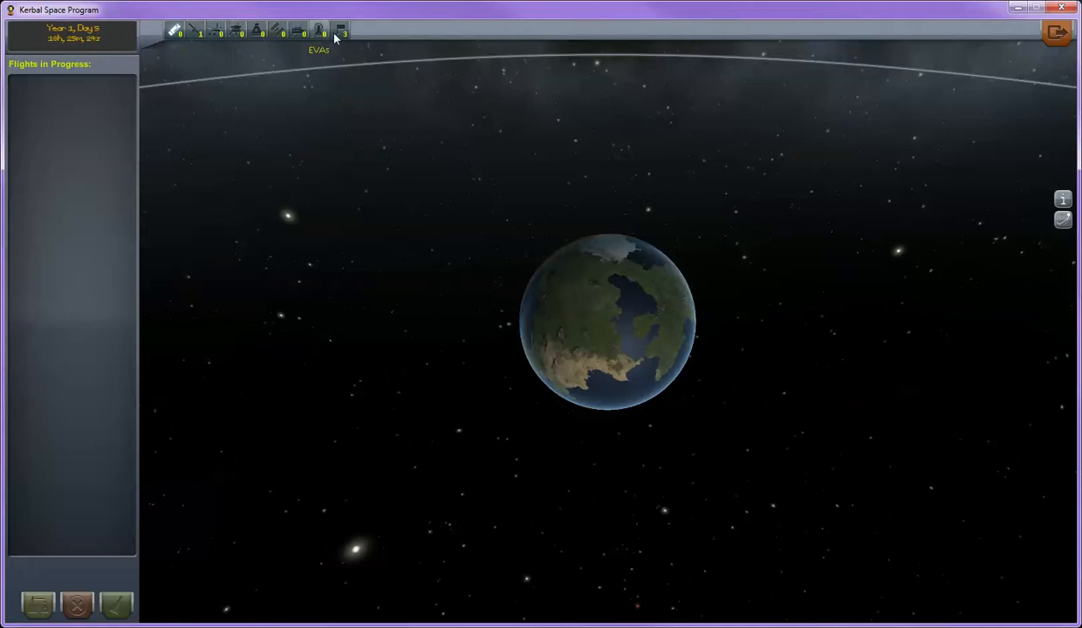
# Filter to flags, focus Orion Crater and Jupiter Crater, then show all four flights
pyautogui.click(319, 31)
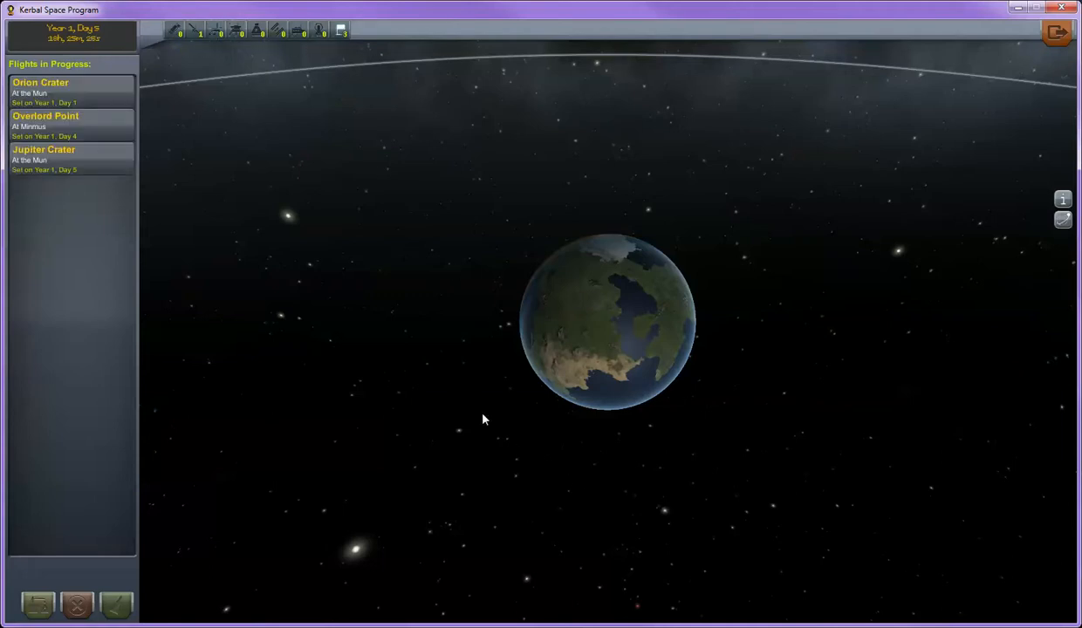
pyautogui.click(40, 92)
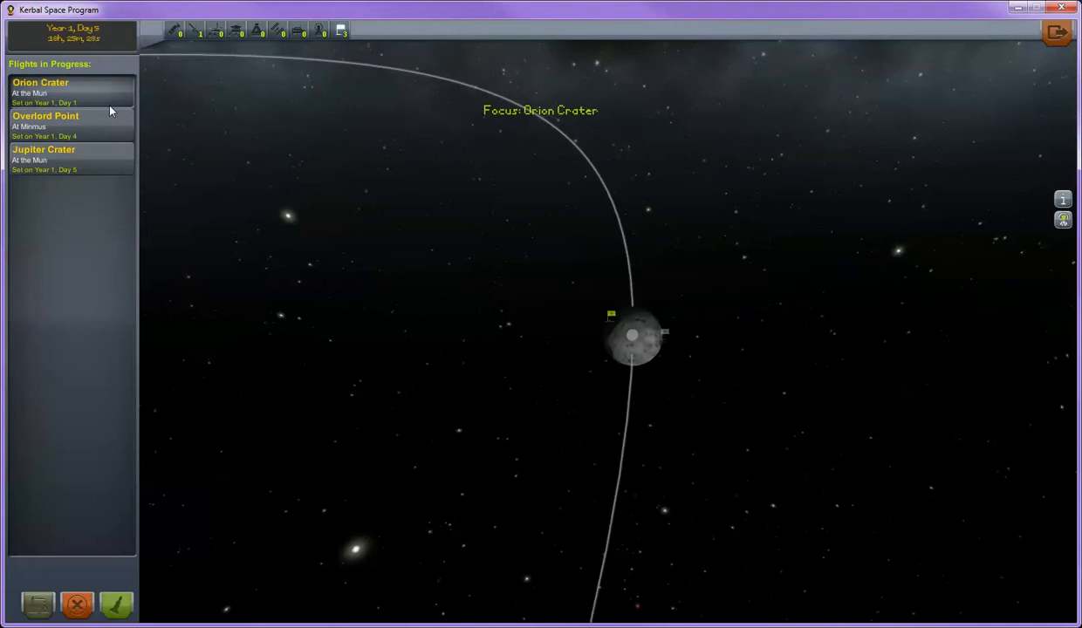
pyautogui.click(43, 157)
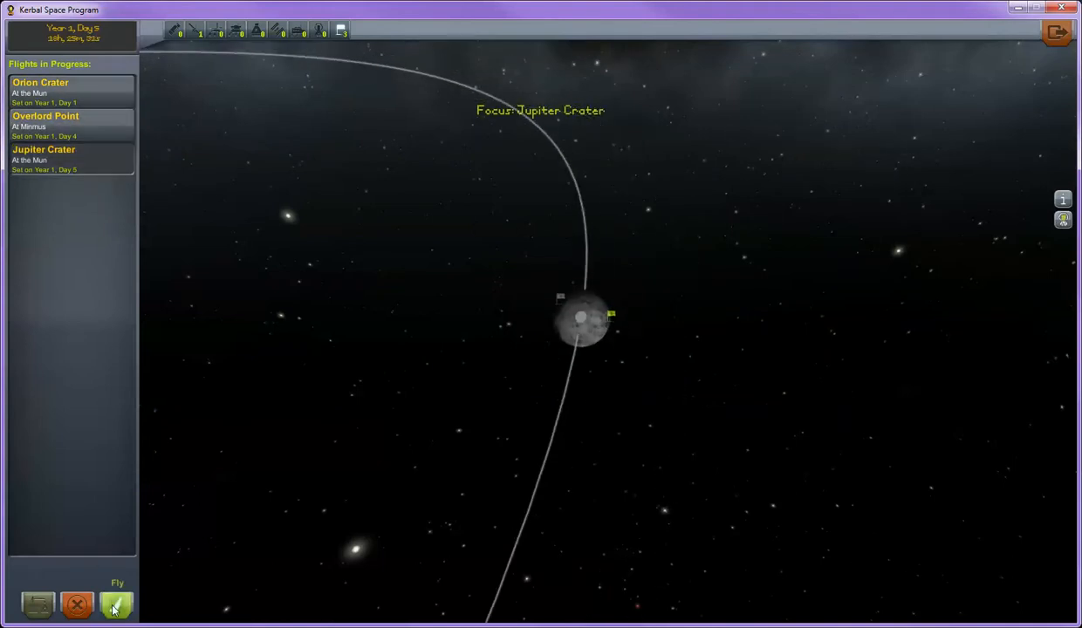
pyautogui.click(116, 602)
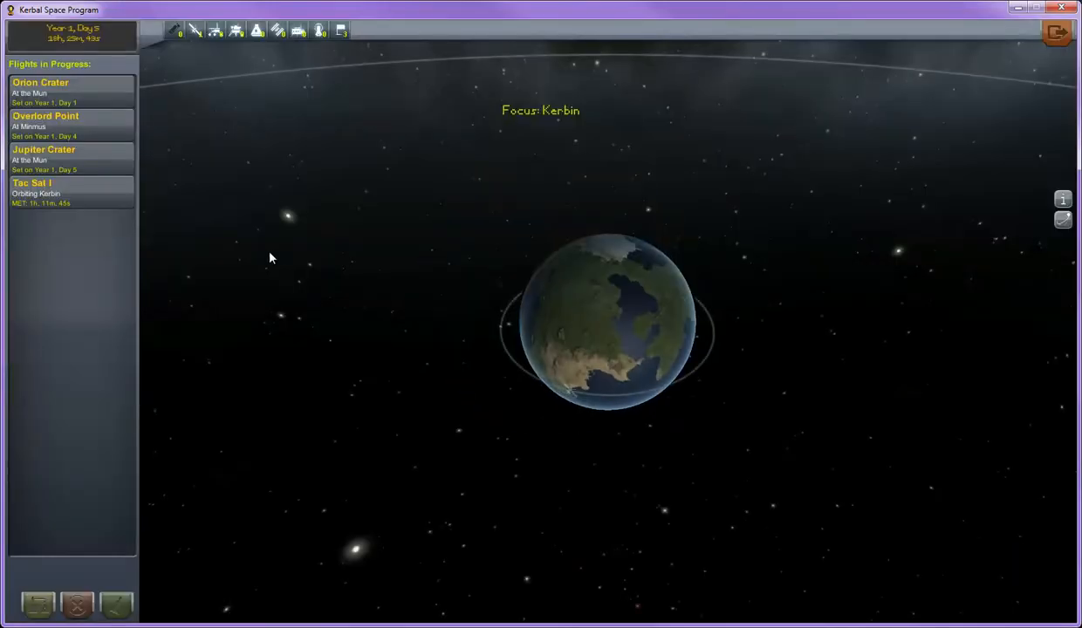
# Filter to probes, focus Tac Sat I, and orbit the view around Kerbin
pyautogui.click(195, 31)
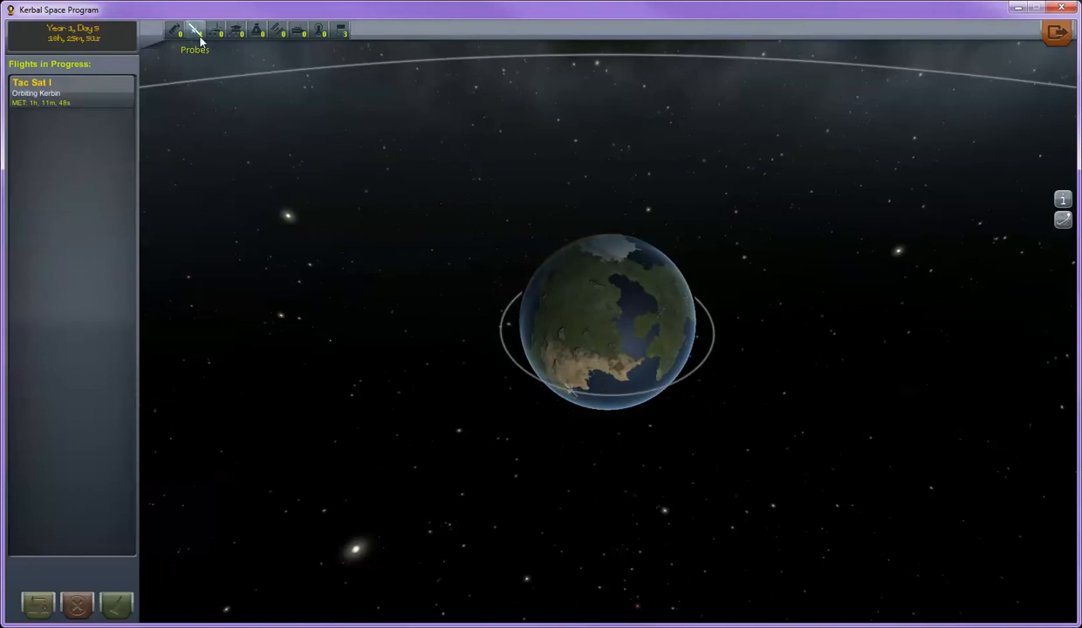
pyautogui.click(70, 88)
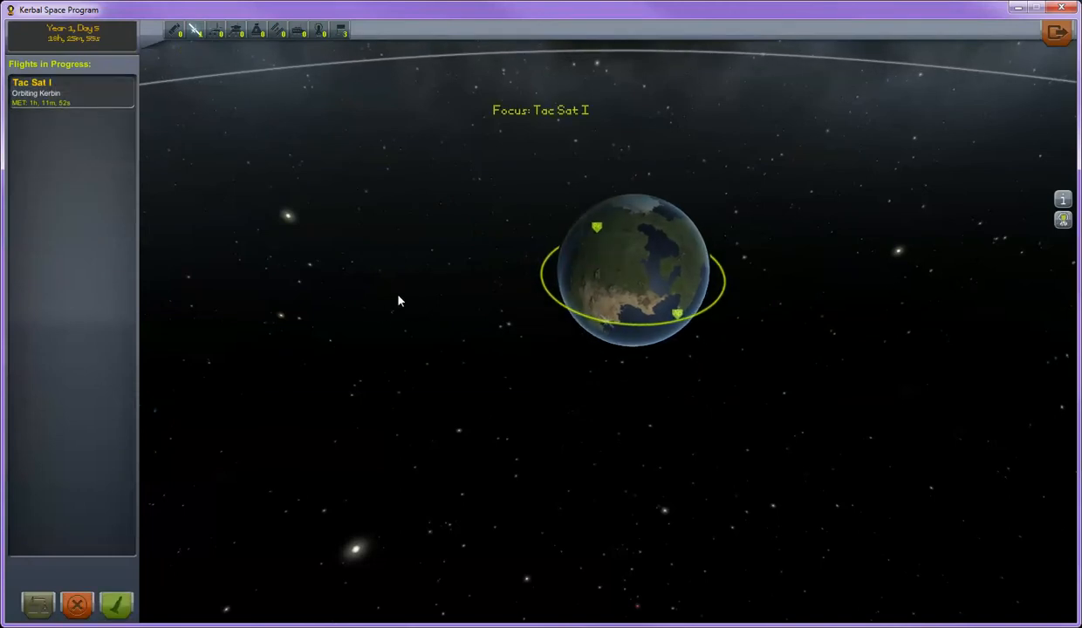
pyautogui.moveTo(75, 604)
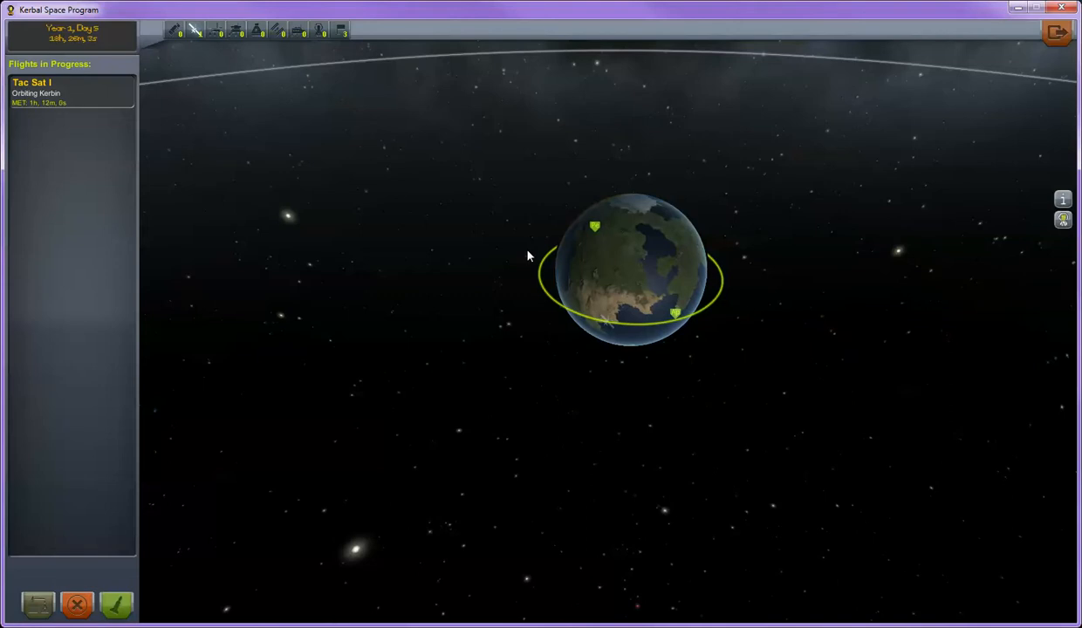
pyautogui.moveTo(527, 256); pyautogui.dragTo(185, 259)
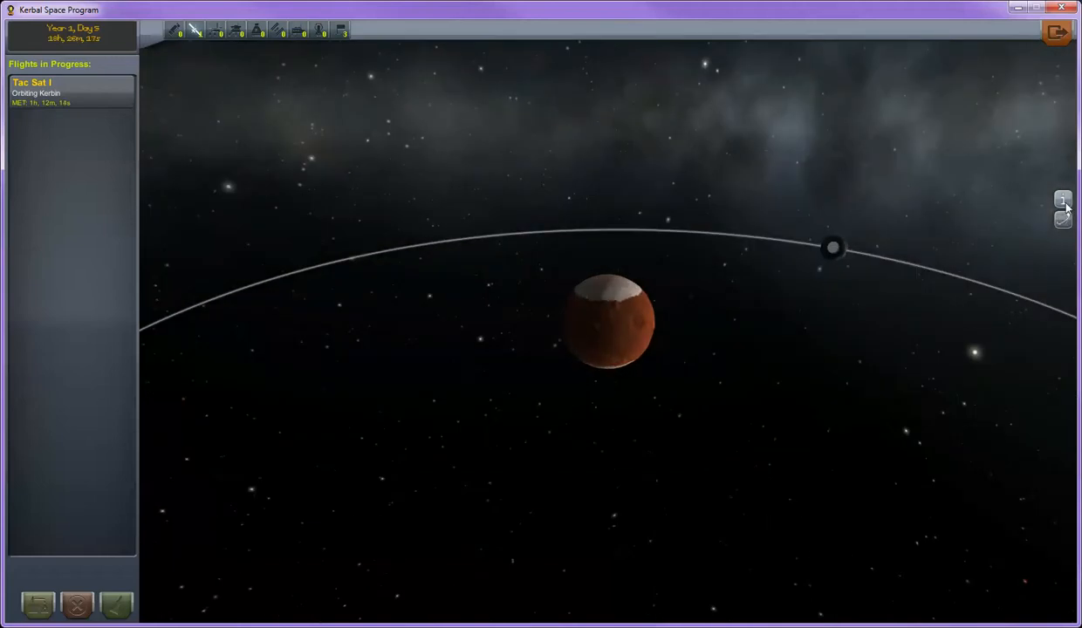
# Show Duna's parameters, orbit to see Ike alongside, then go back to the Space Center
pyautogui.click(1062, 219)
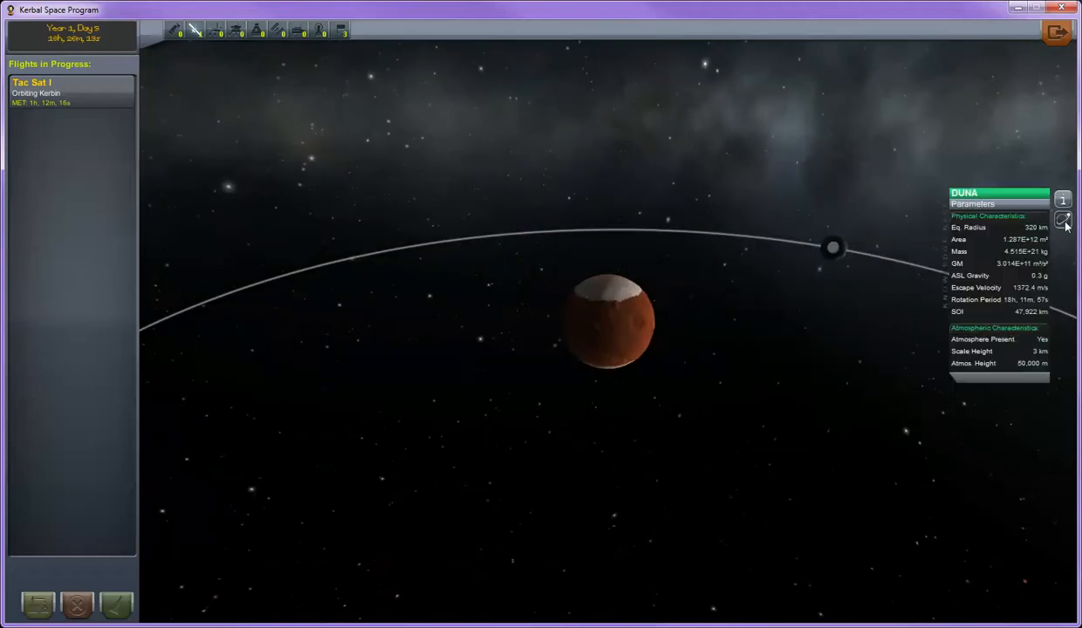
pyautogui.moveTo(708, 408)
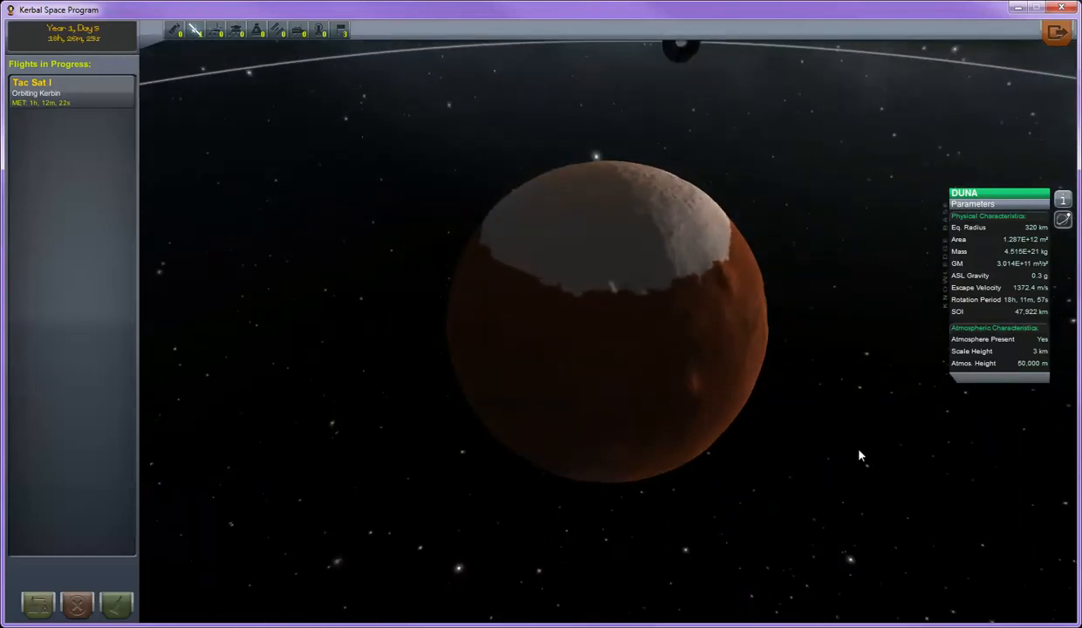
pyautogui.moveTo(1029, 296)
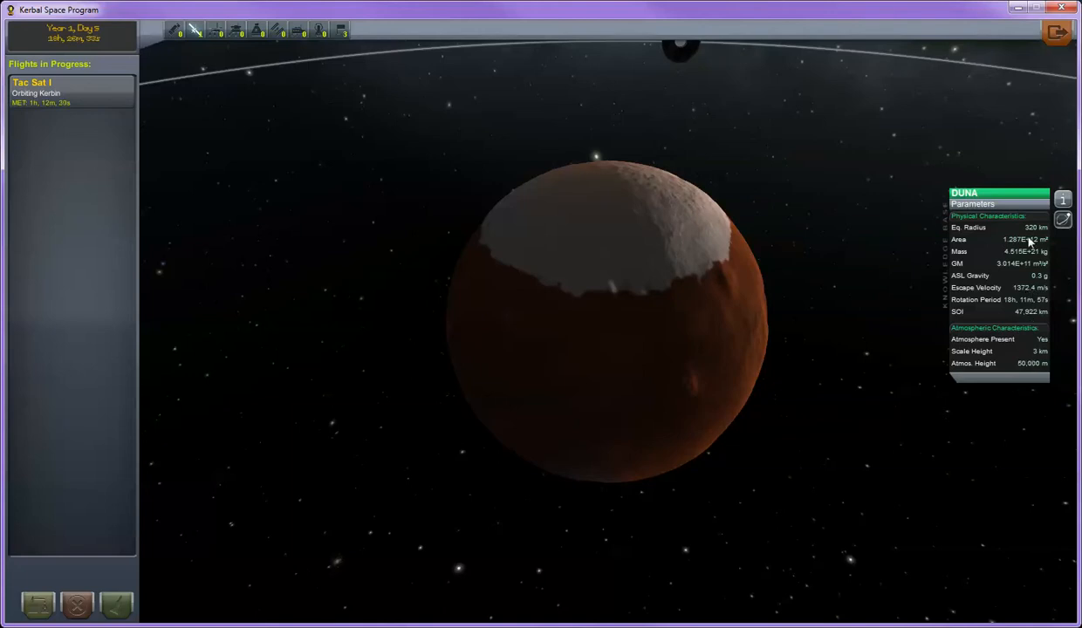
pyautogui.moveTo(1007, 299)
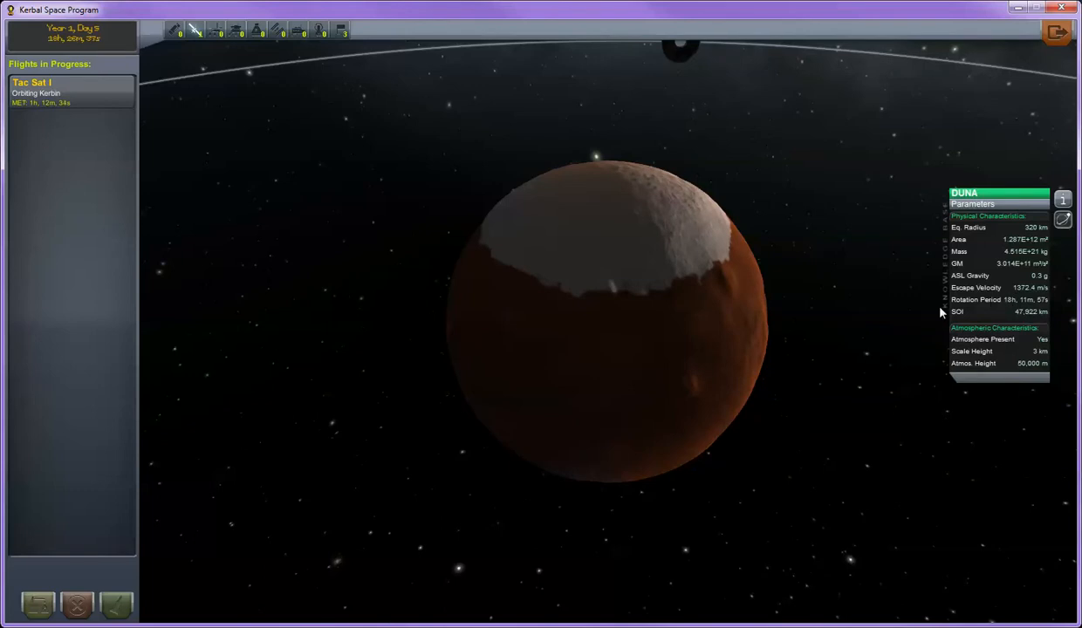
pyautogui.moveTo(988, 342)
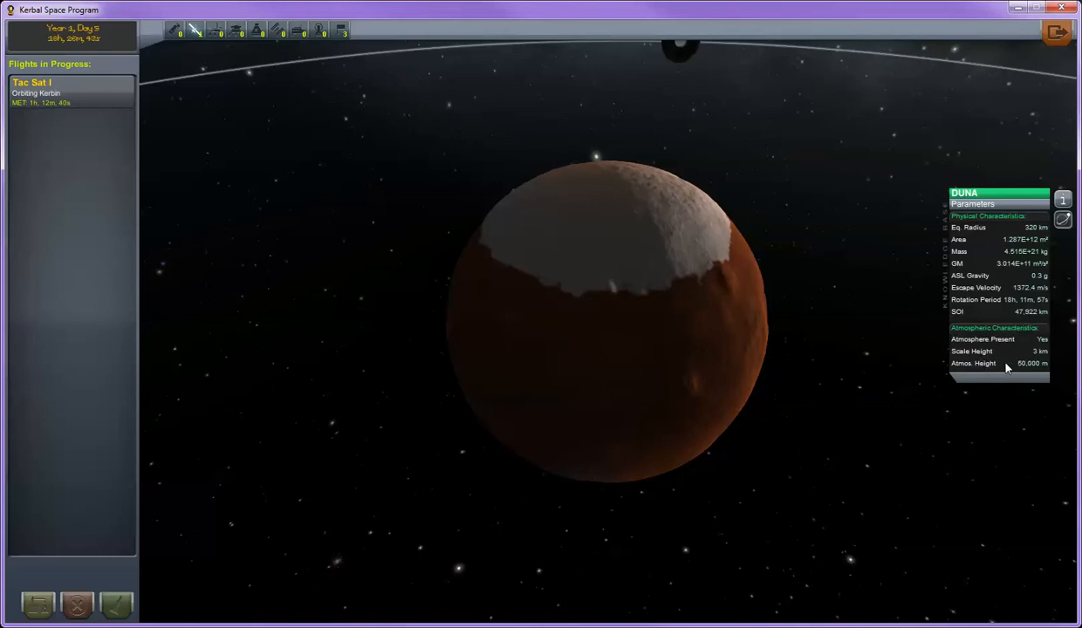
pyautogui.moveTo(1032, 370)
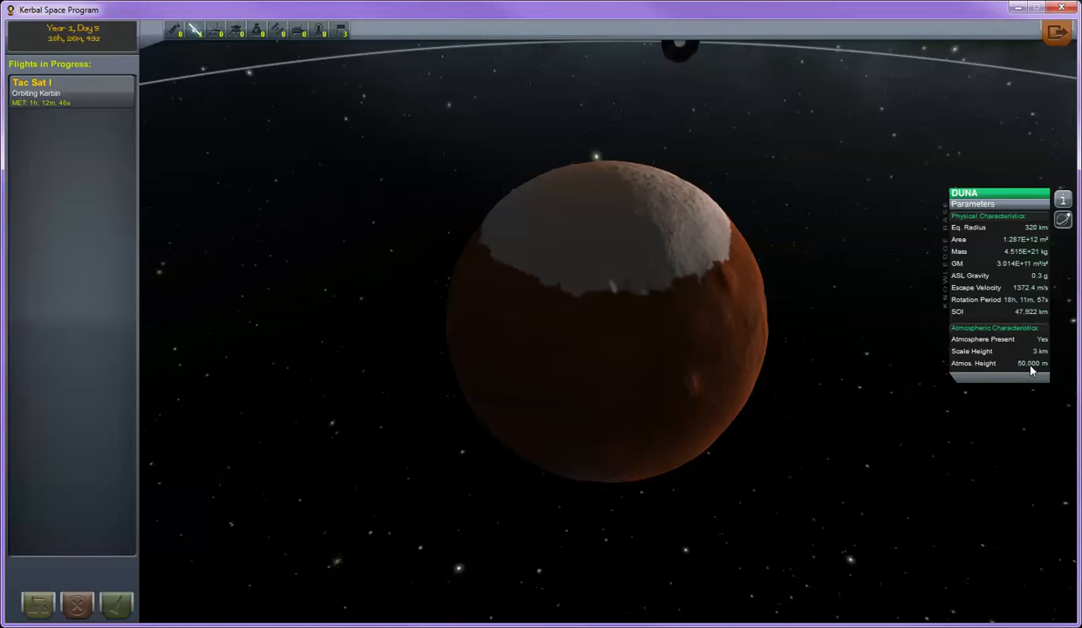
pyautogui.moveTo(879, 427)
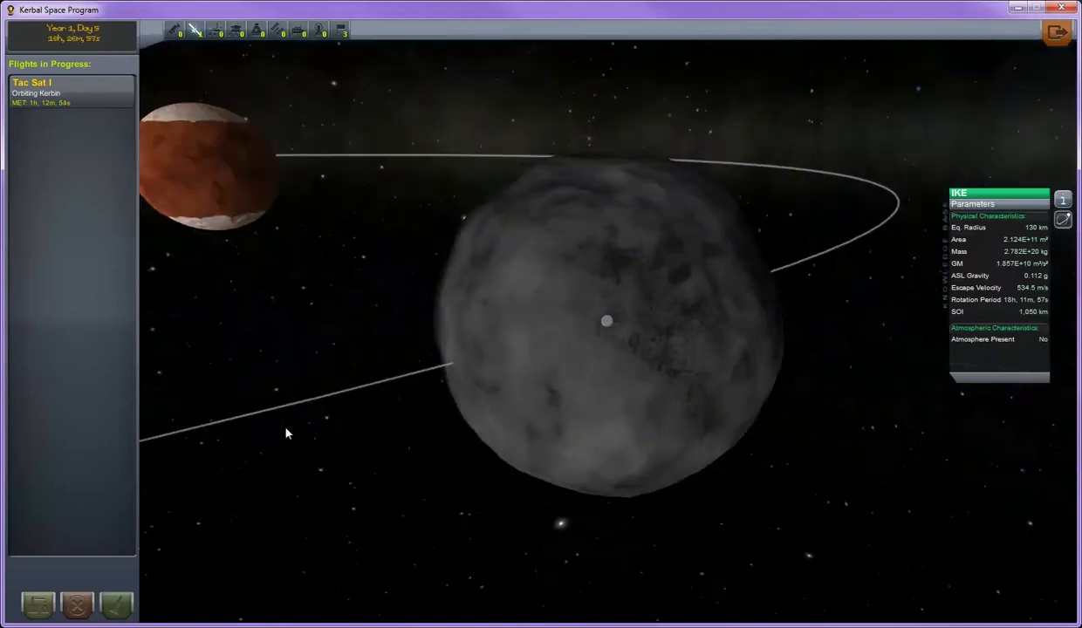
pyautogui.moveTo(288, 434); pyautogui.dragTo(308, 415)
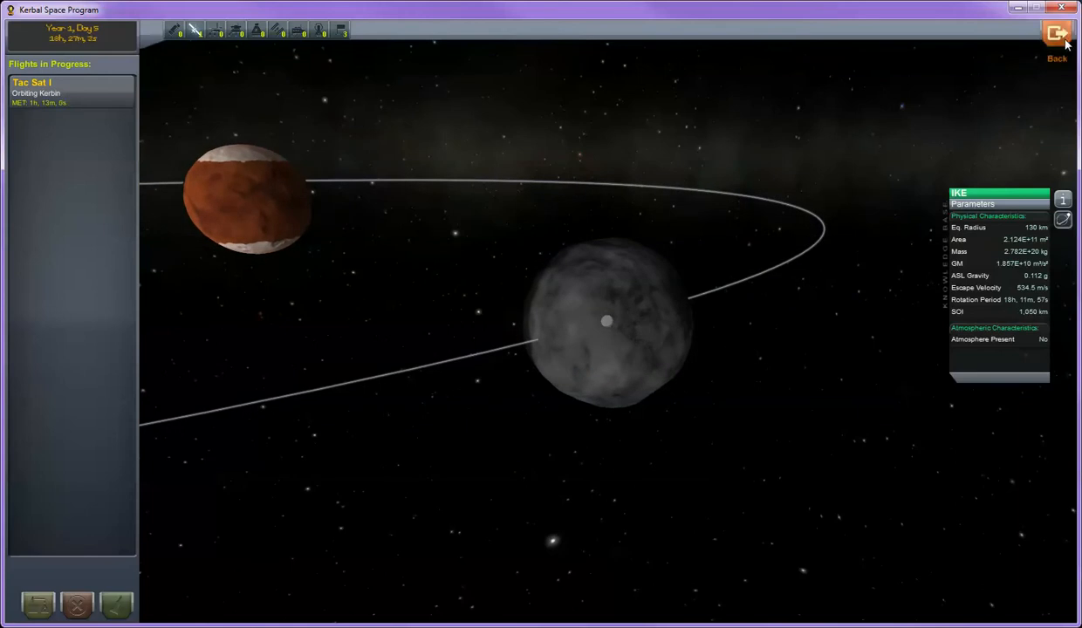
pyautogui.click(1056, 35)
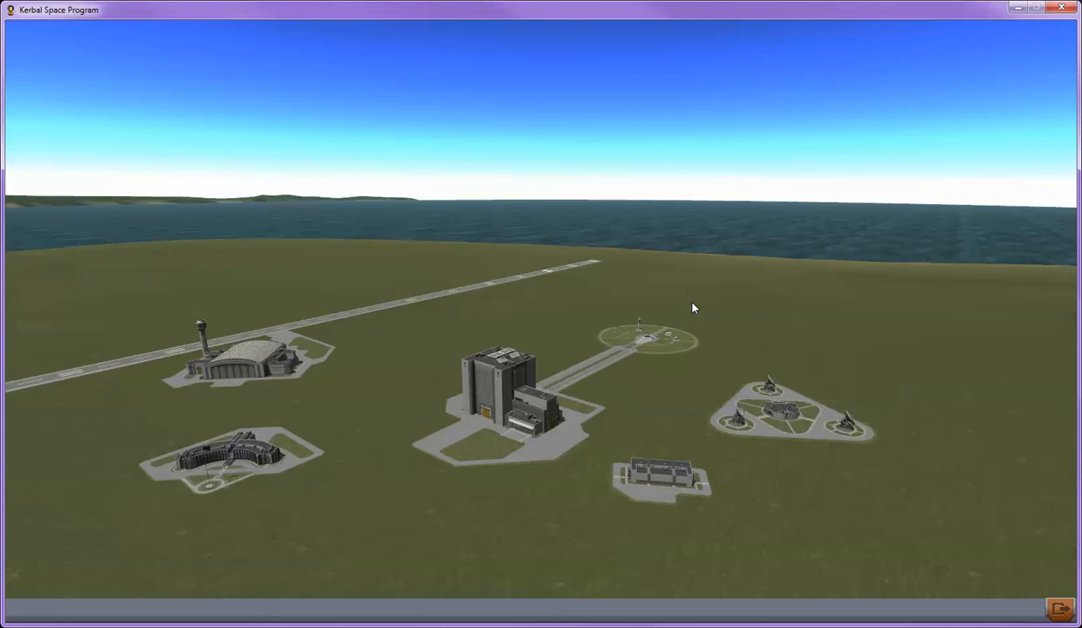